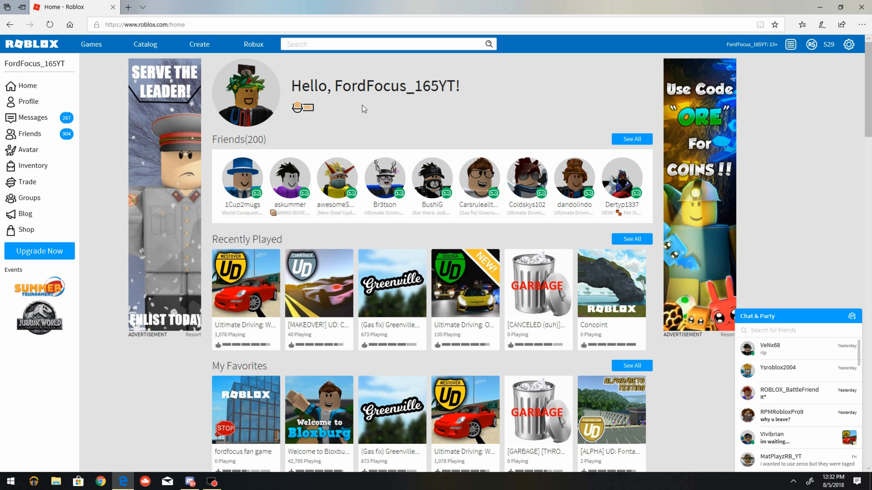
mouse_move(296, 302)
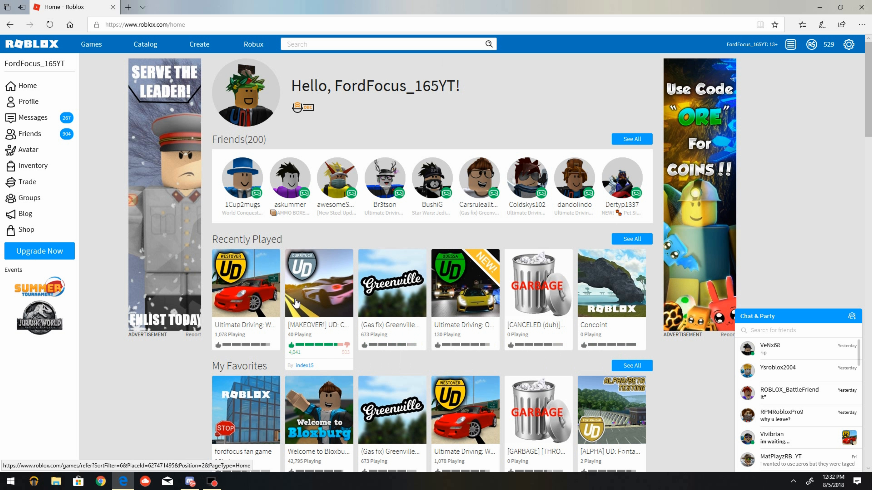
mouse_move(256, 295)
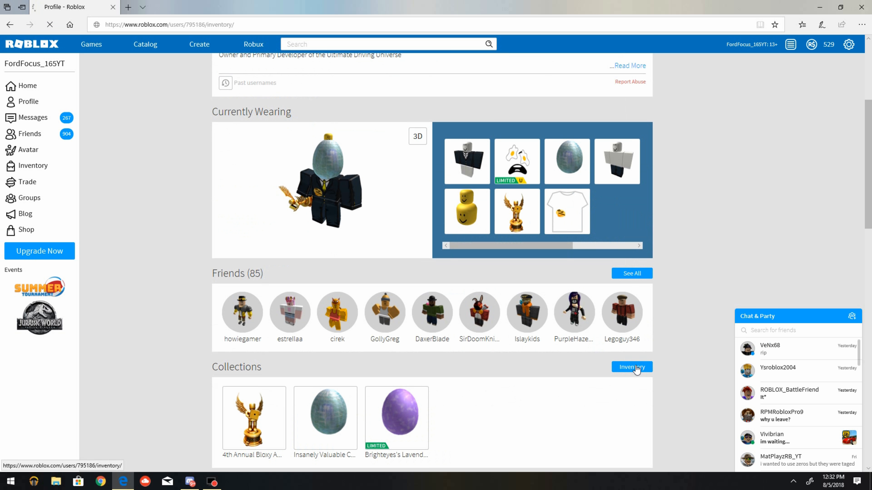
Show TwentyTwoPilots's inventory filtered to the Models category.
left_click(631, 367)
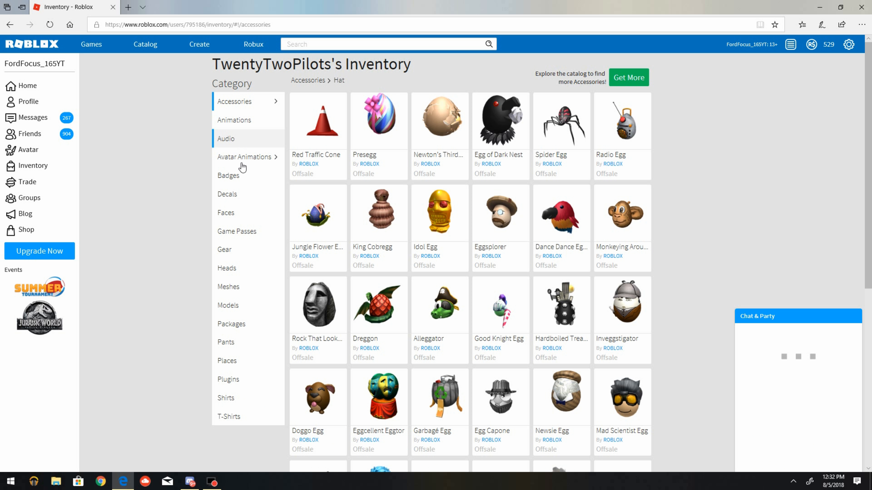
left_click(228, 305)
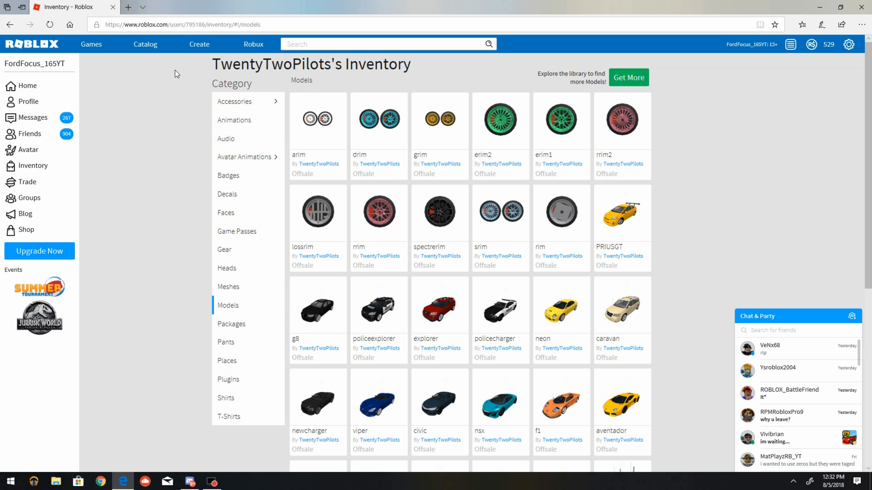
mouse_move(703, 279)
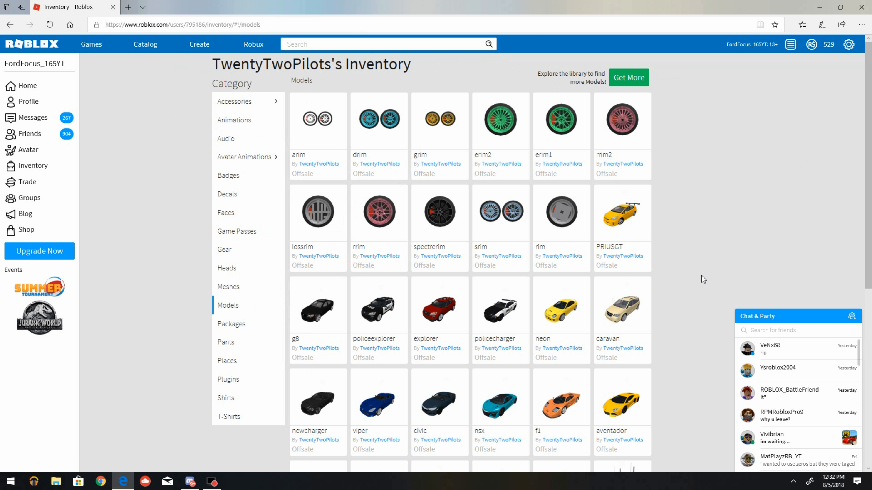
mouse_move(614, 139)
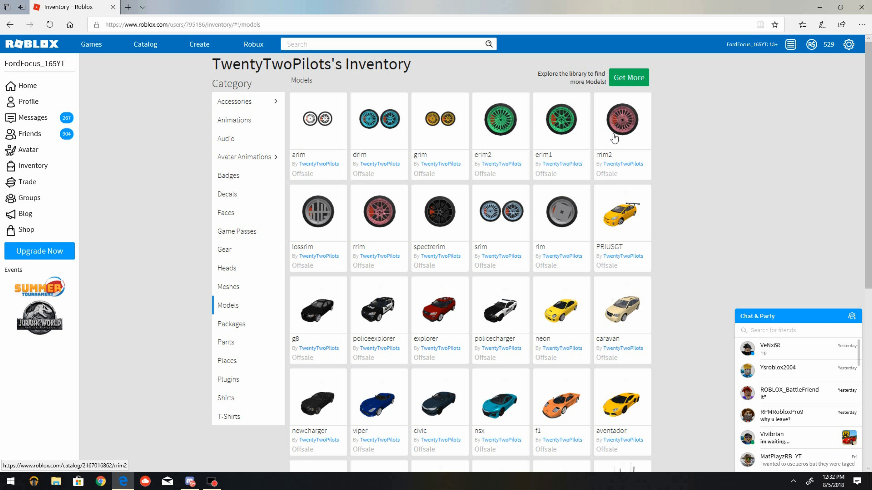
mouse_move(589, 98)
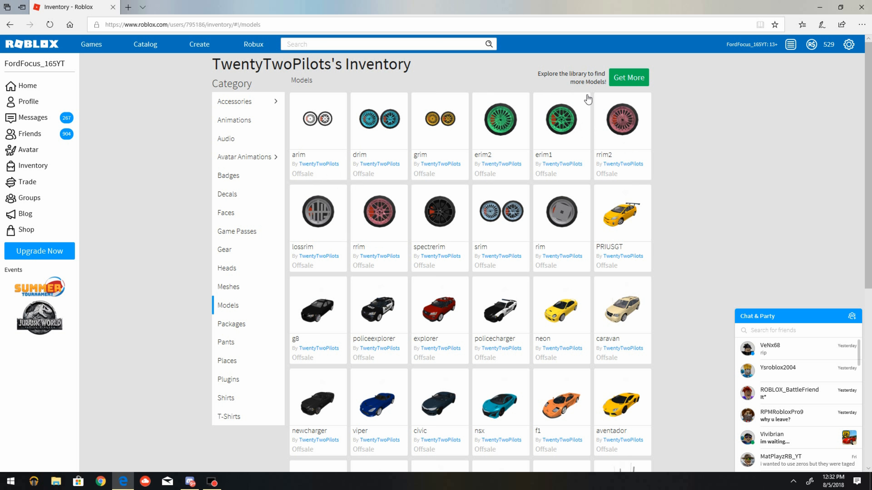
mouse_move(375, 133)
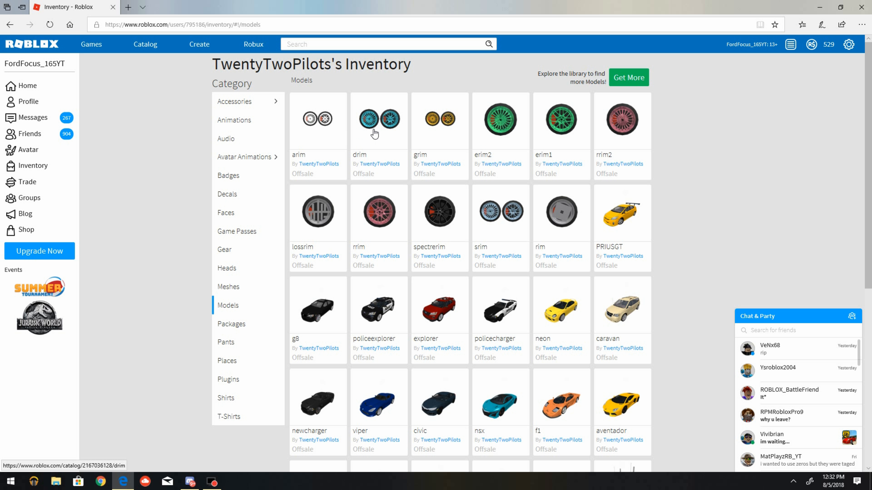
mouse_move(556, 119)
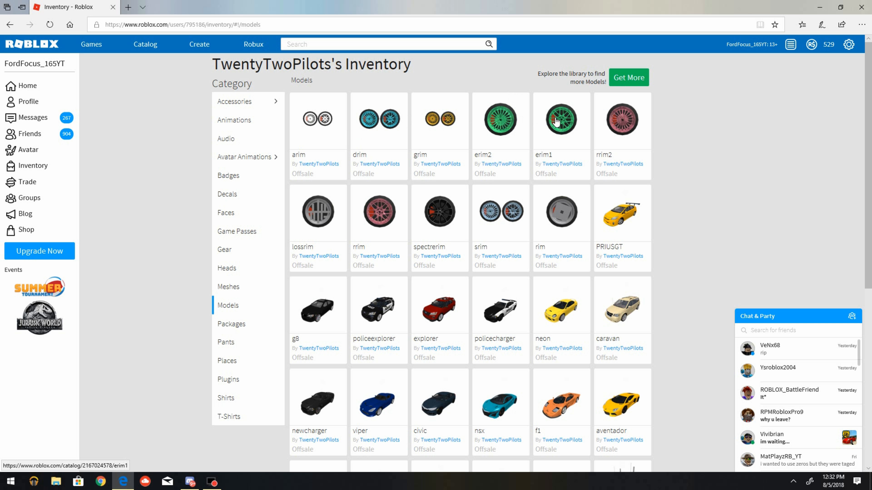
mouse_move(706, 339)
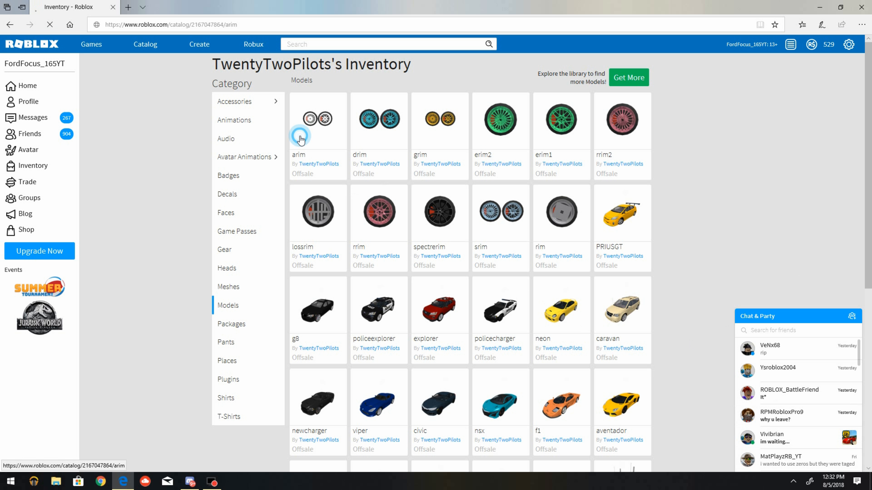
left_click(317, 119)
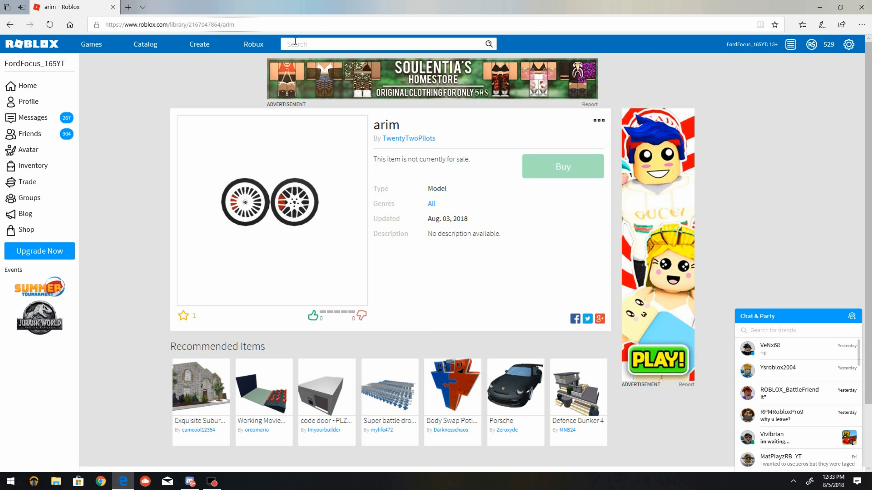
mouse_move(304, 153)
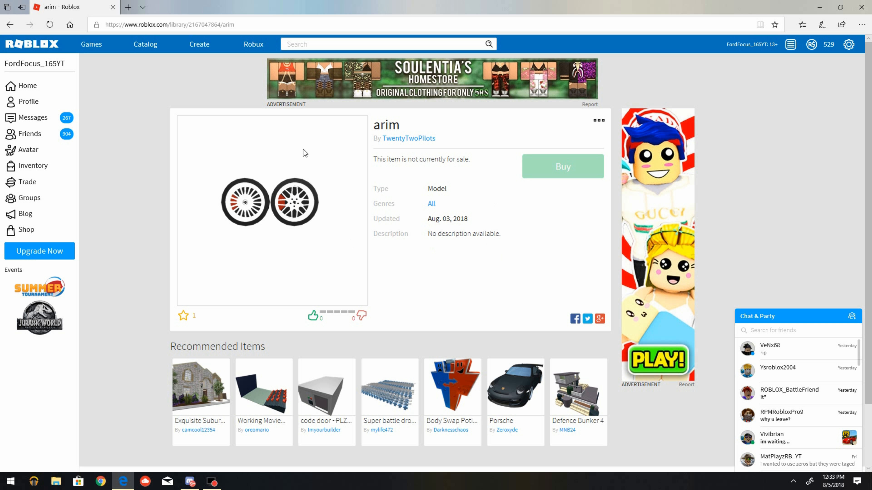
mouse_move(268, 178)
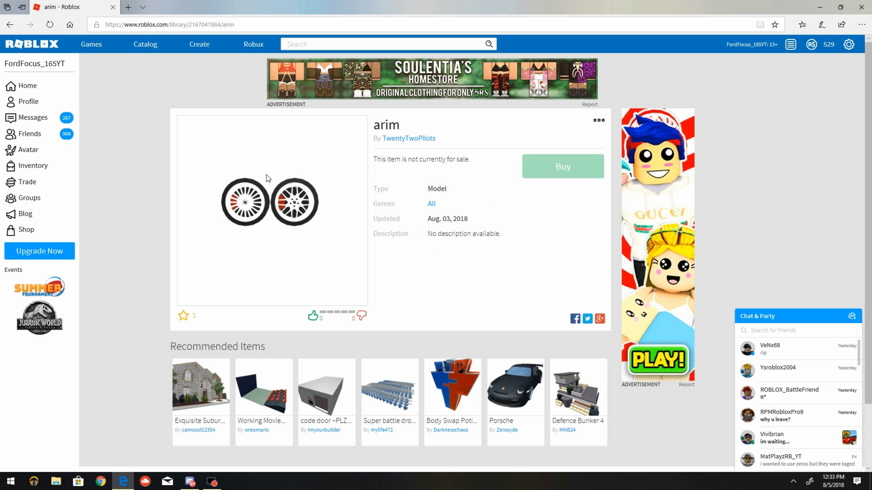
mouse_move(207, 200)
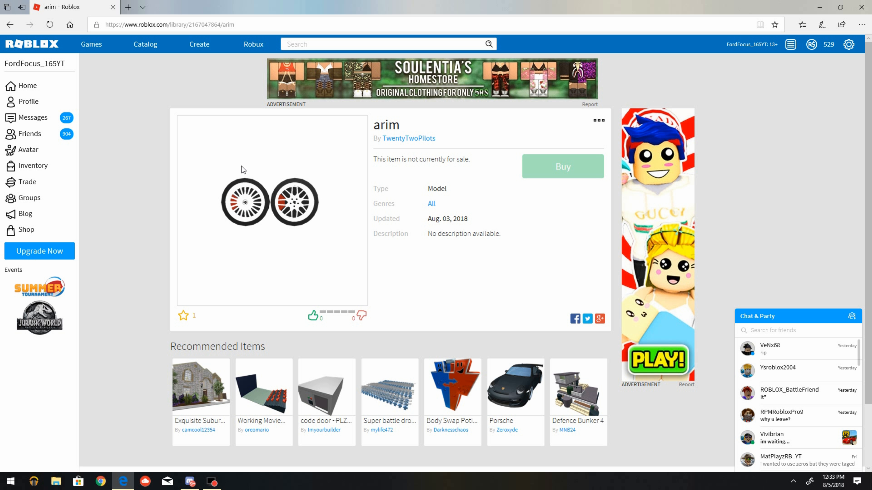
mouse_move(289, 183)
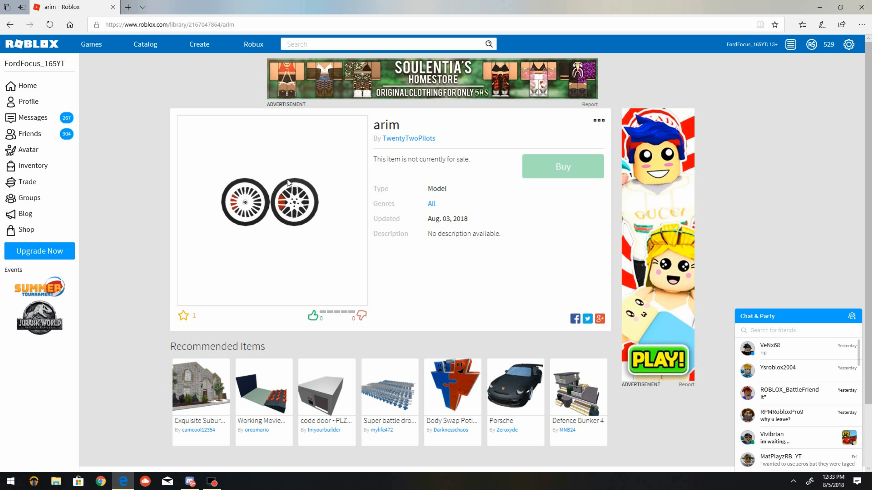
mouse_move(285, 209)
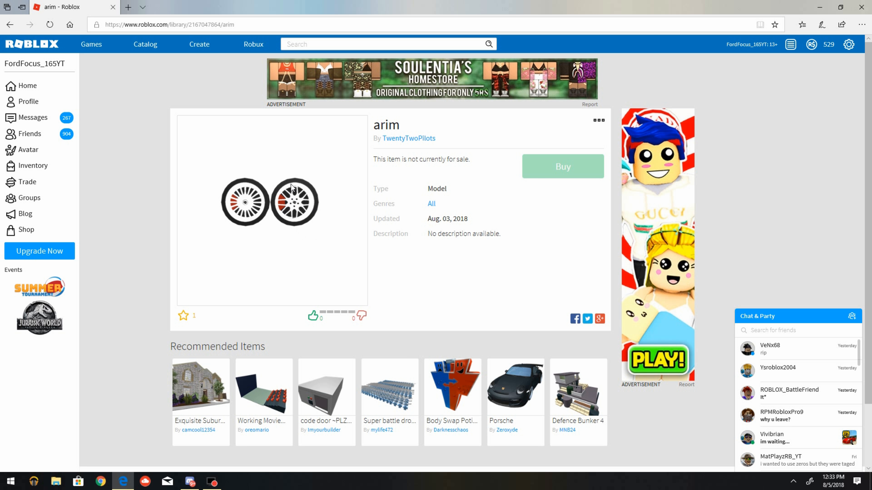
mouse_move(3, 51)
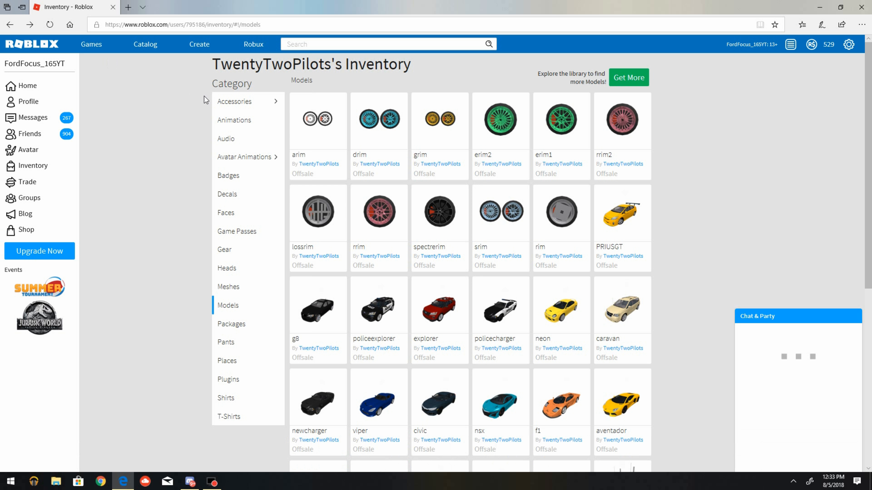
View the teal drim wheel's item page from the Models grid.
left_click(379, 119)
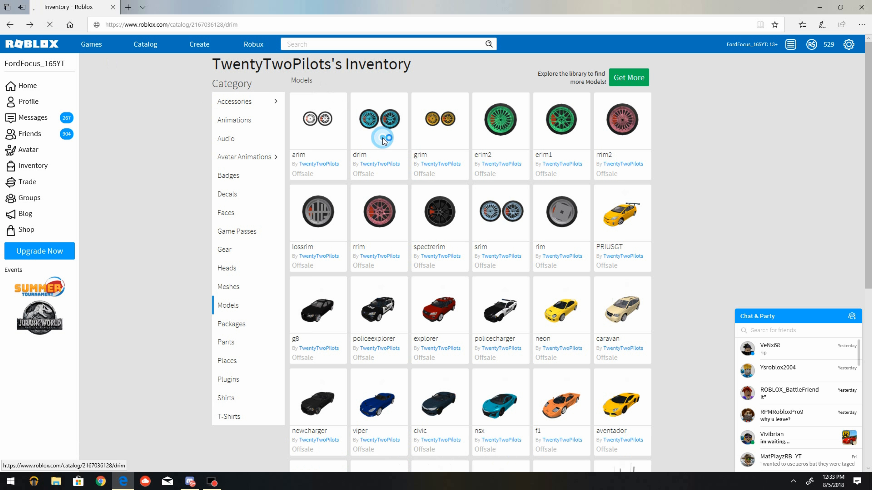
left_click(378, 119)
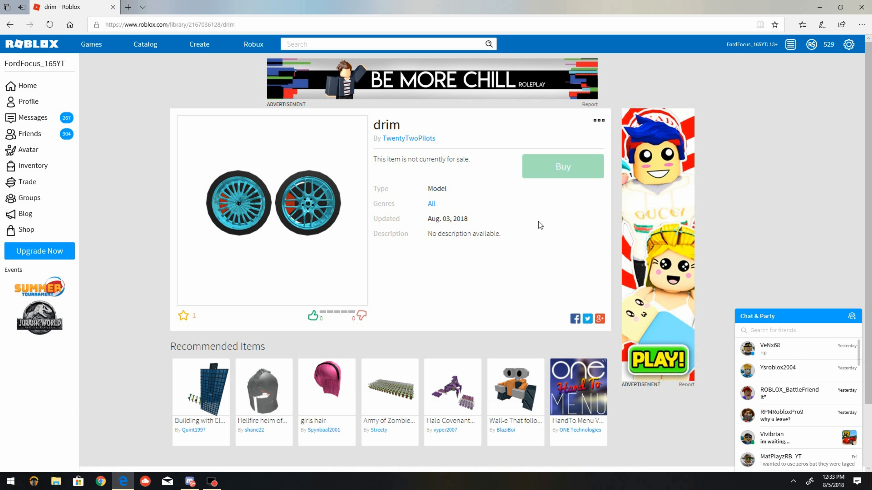
mouse_move(525, 246)
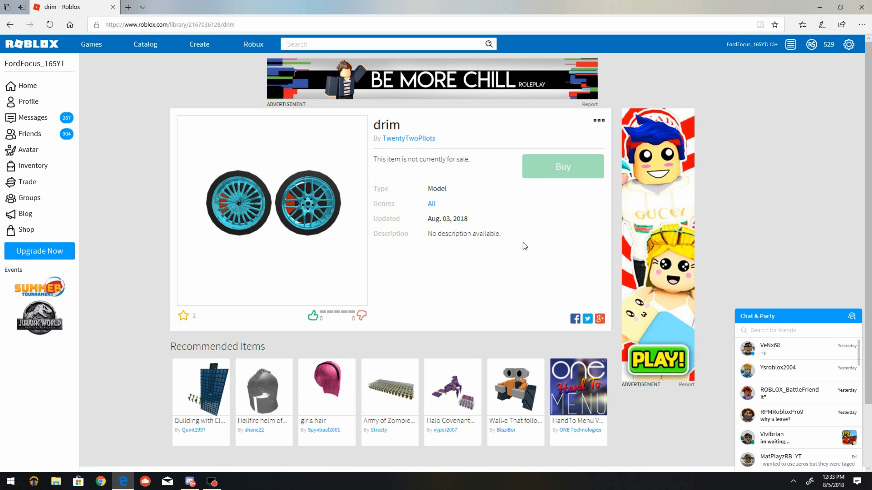
mouse_move(441, 294)
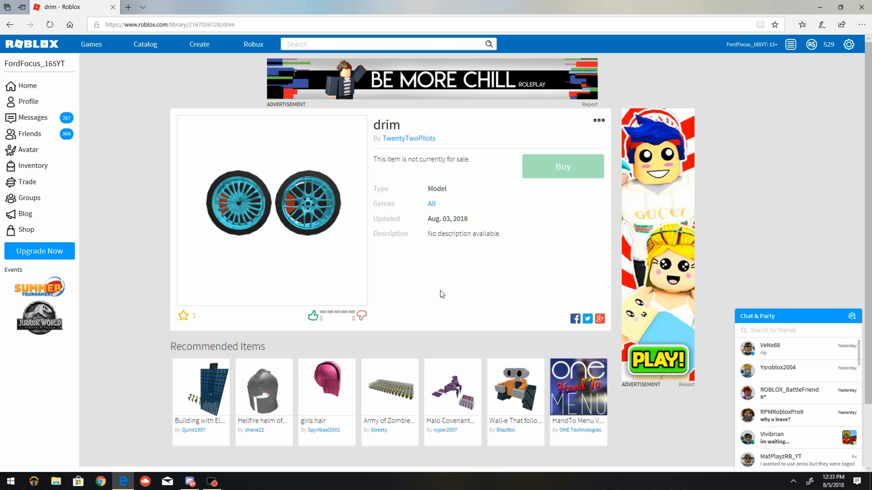
mouse_move(249, 139)
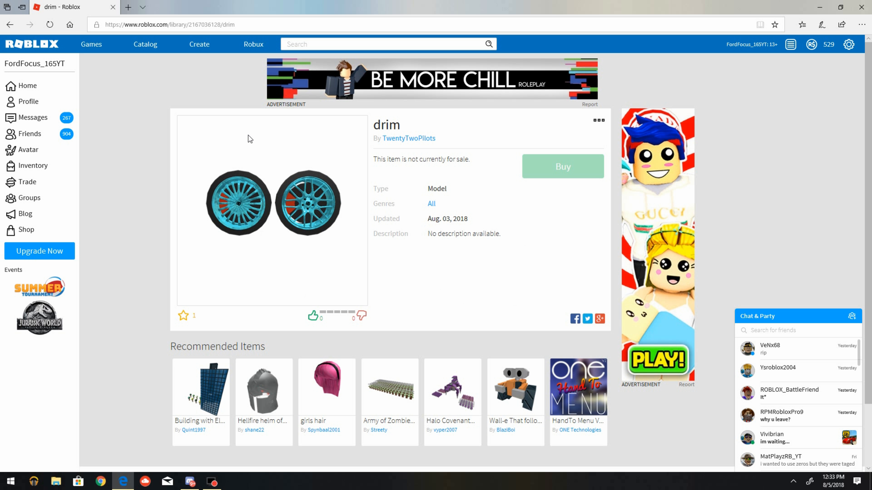
mouse_move(337, 230)
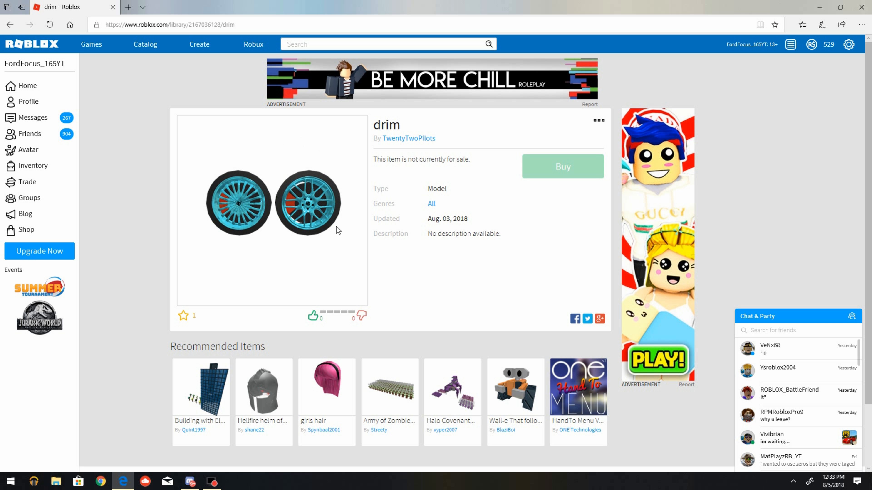
mouse_move(334, 191)
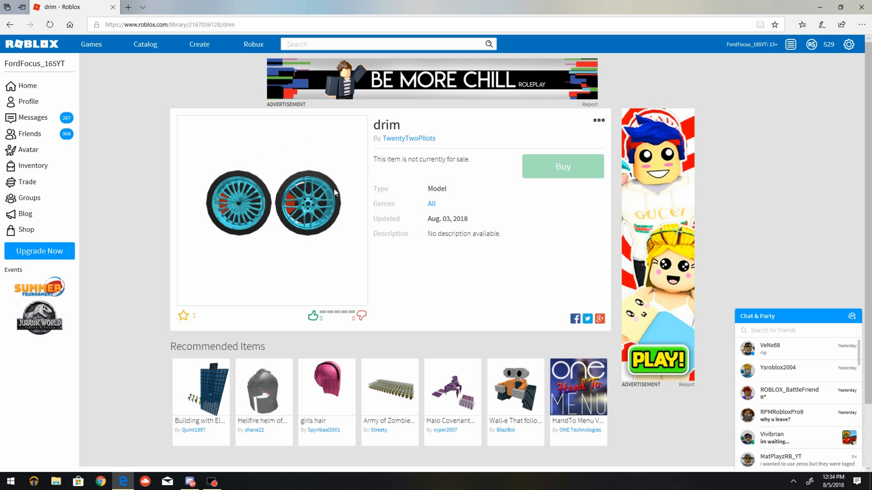
mouse_move(203, 170)
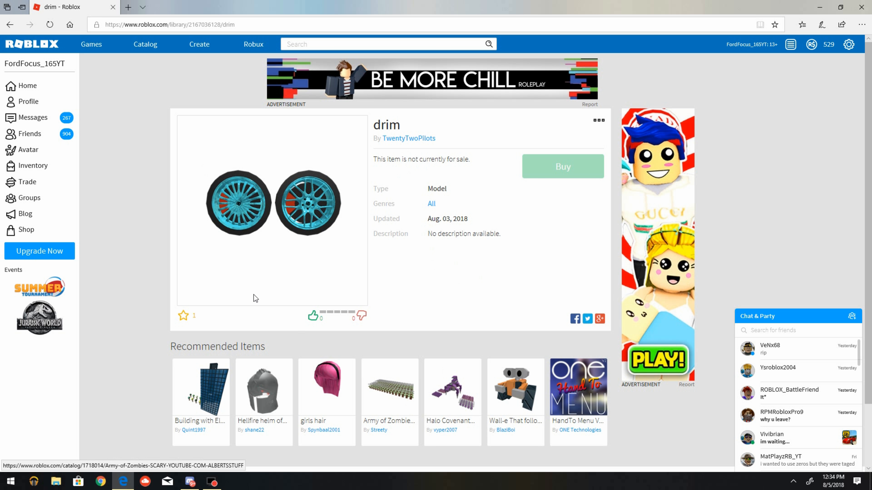
mouse_move(123, 250)
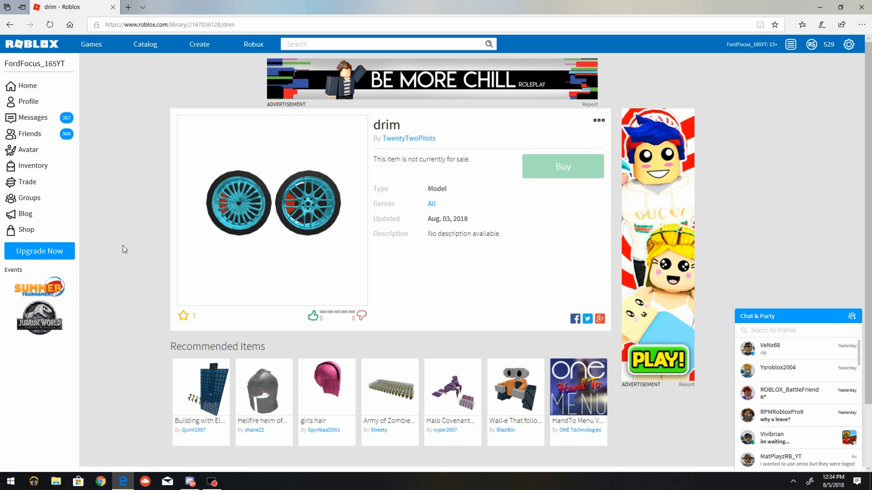
mouse_move(160, 310)
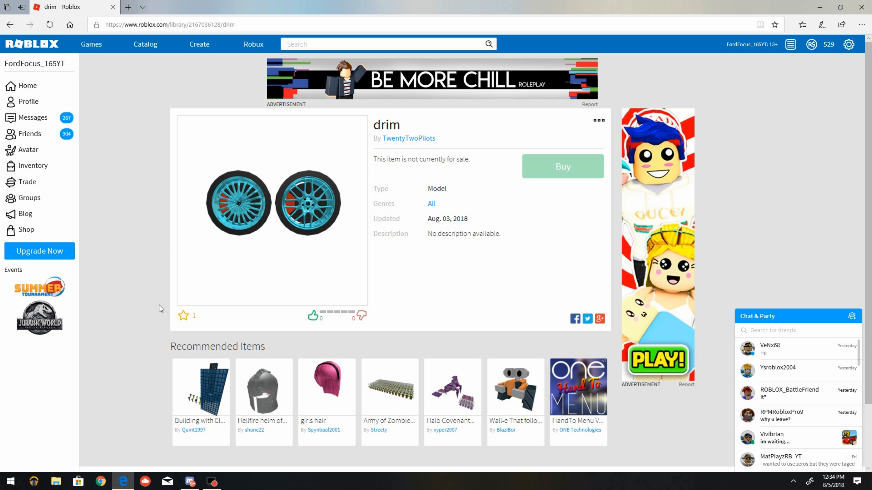
mouse_move(54, 325)
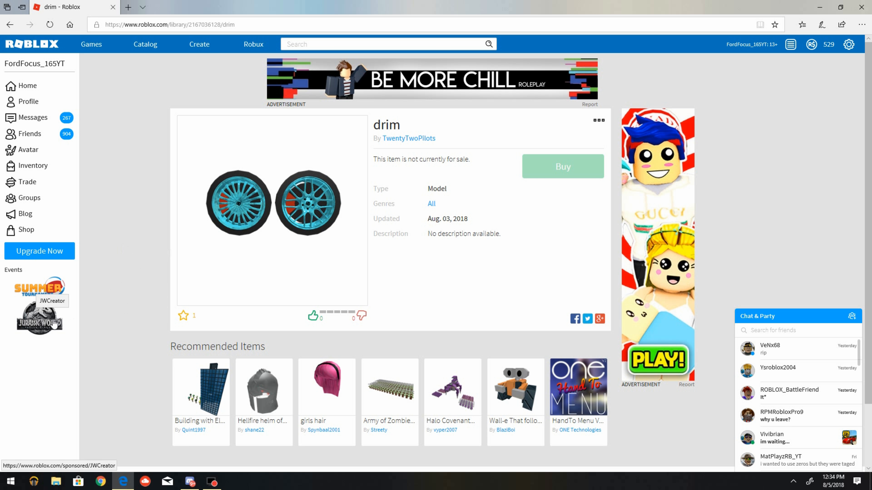
mouse_move(109, 187)
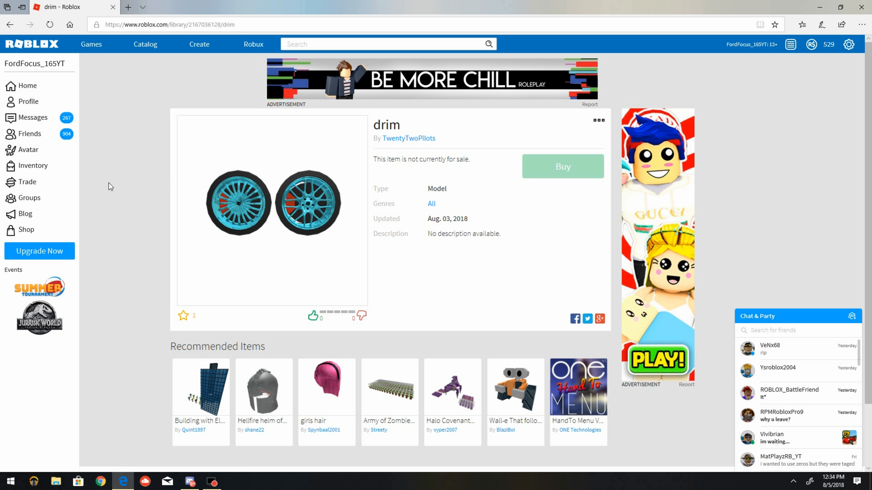
mouse_move(282, 200)
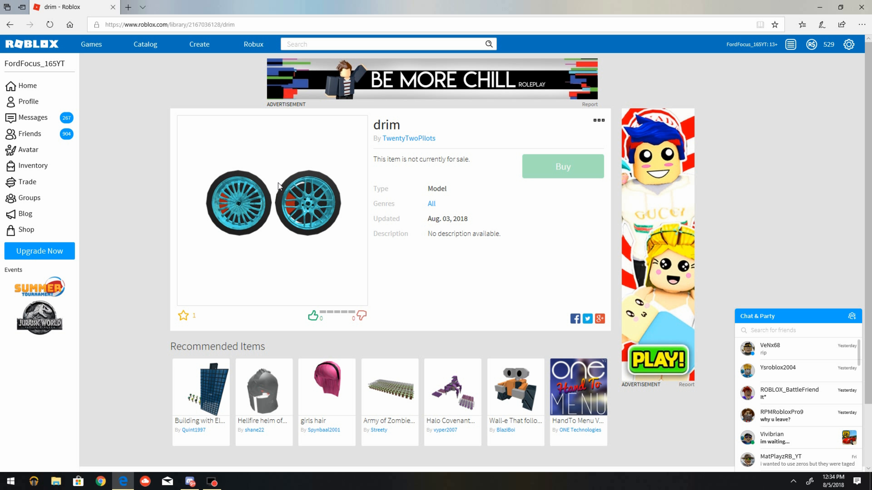
mouse_move(299, 186)
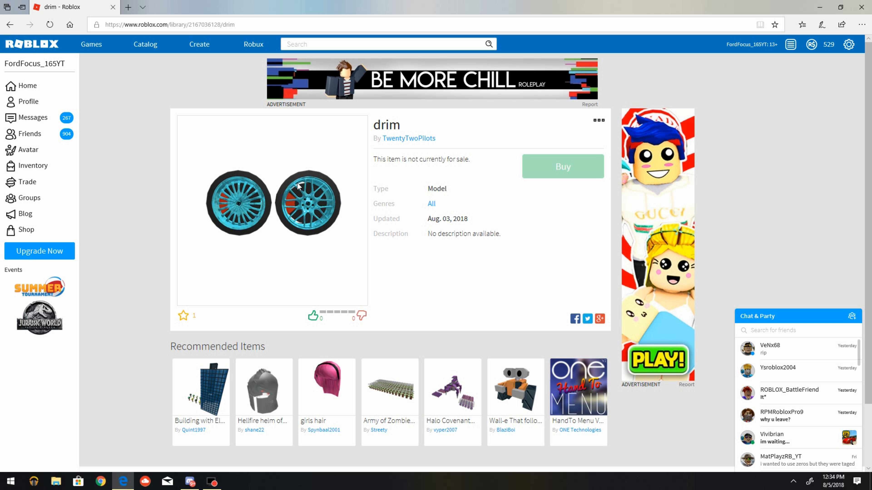
mouse_move(320, 167)
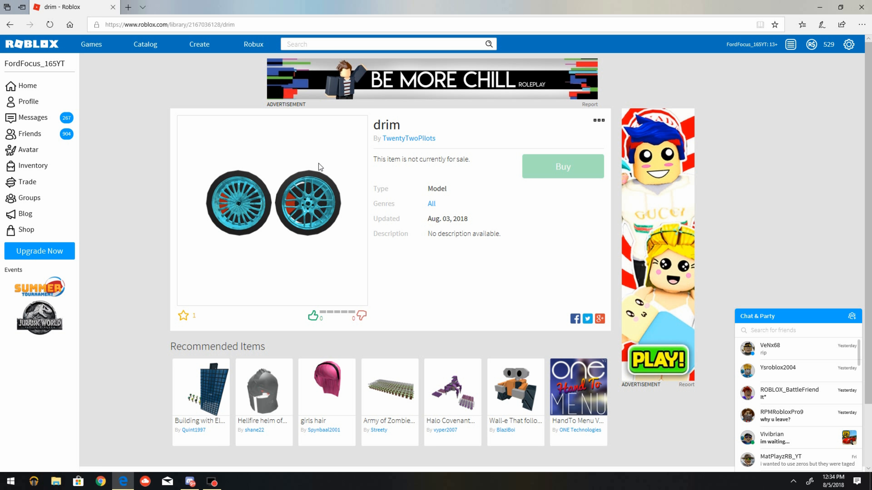
mouse_move(368, 208)
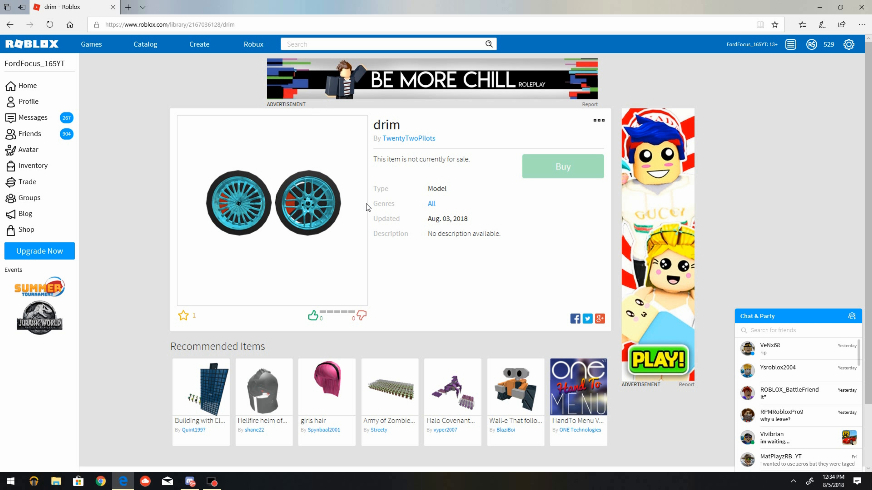
mouse_move(398, 193)
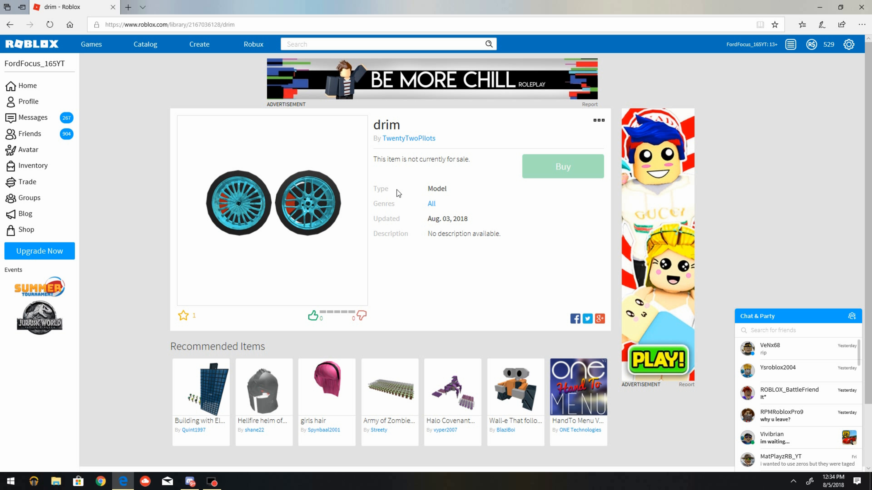
mouse_move(270, 255)
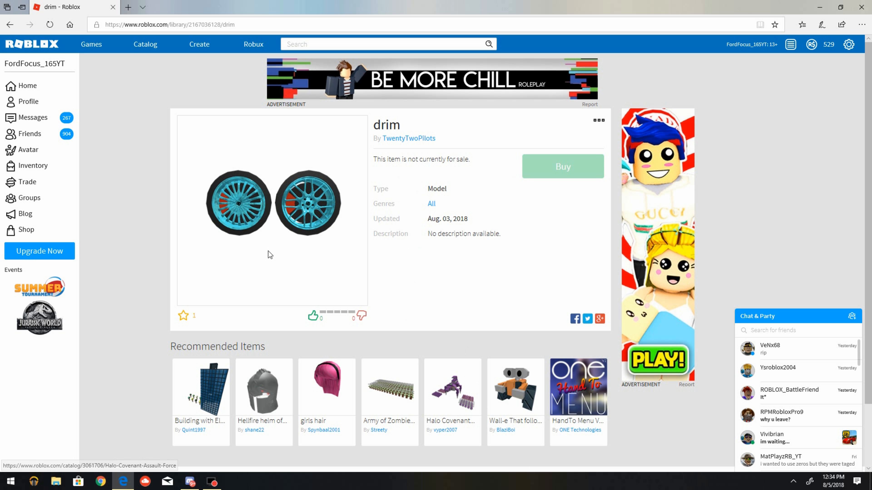
mouse_move(577, 414)
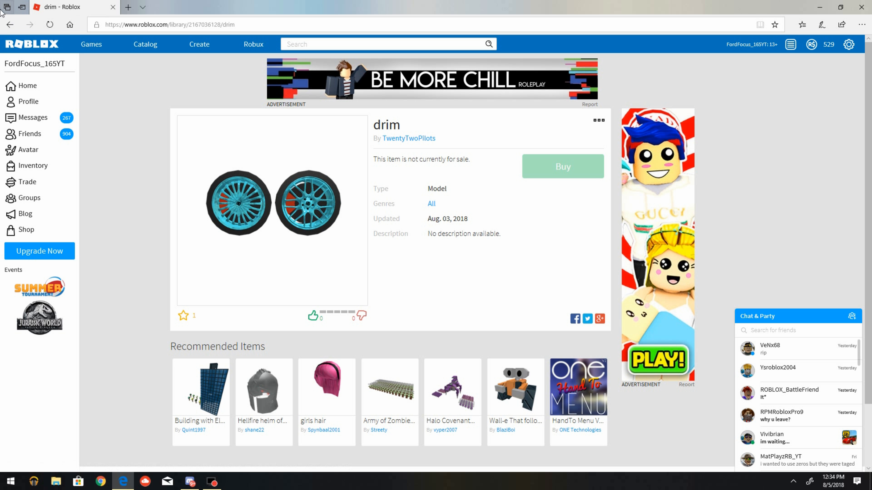
Go back to the Models inventory, view the grim wheel's page, then return to the inventory.
left_click(10, 25)
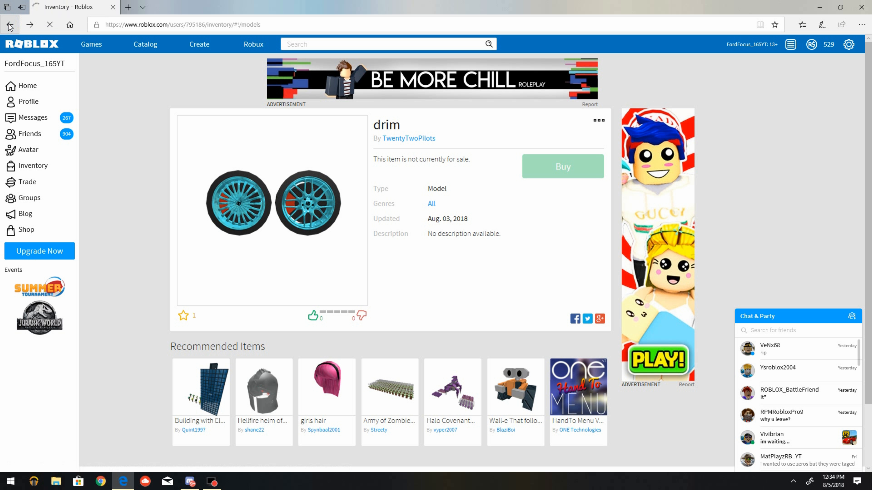
left_click(9, 24)
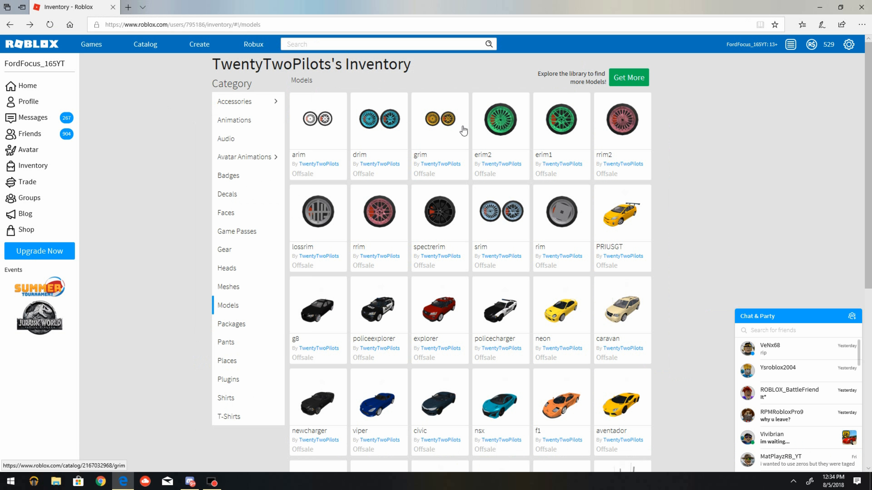
left_click(439, 118)
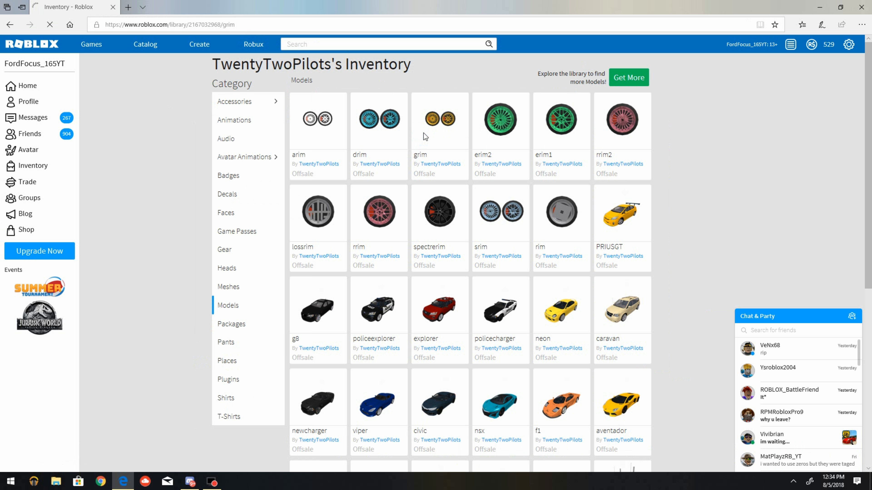
left_click(439, 118)
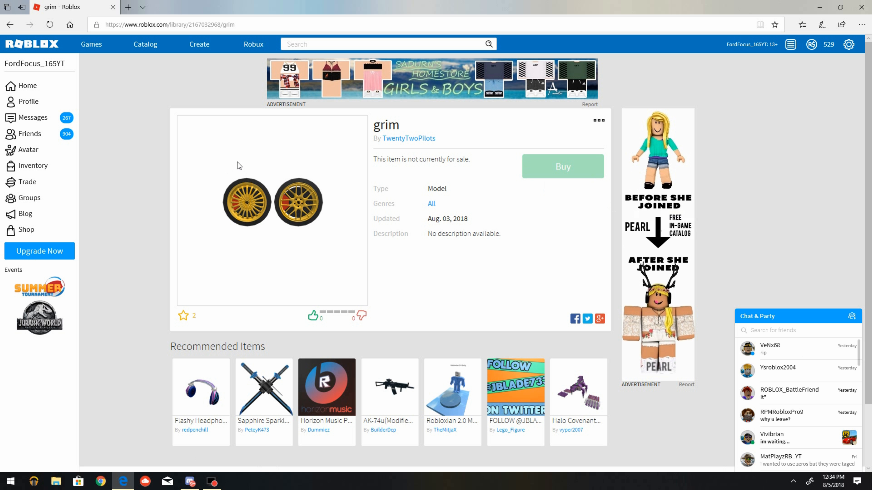
mouse_move(203, 247)
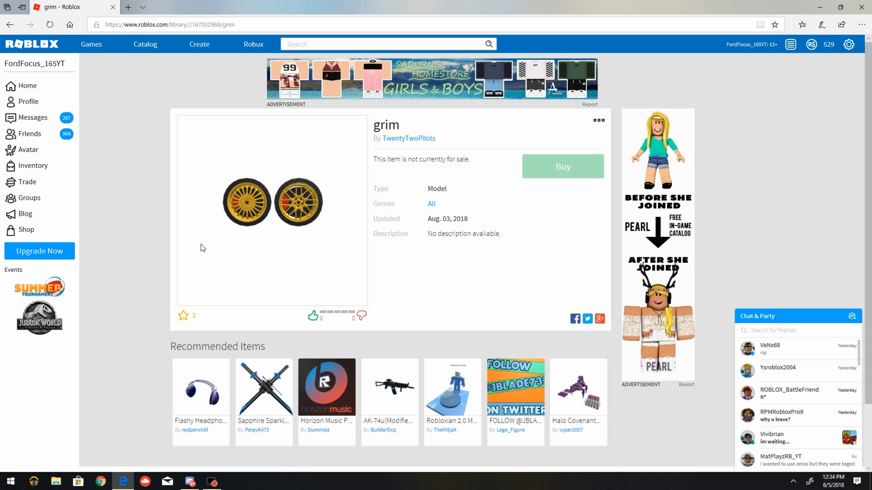
mouse_move(374, 159)
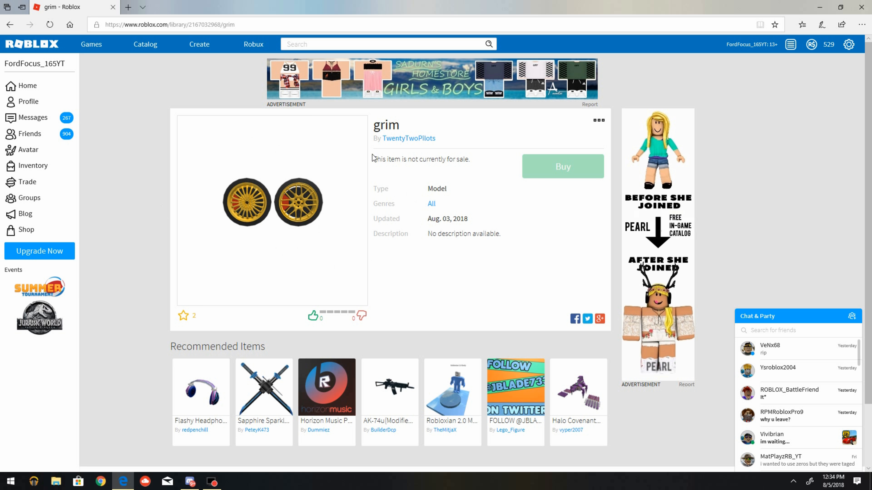
mouse_move(299, 284)
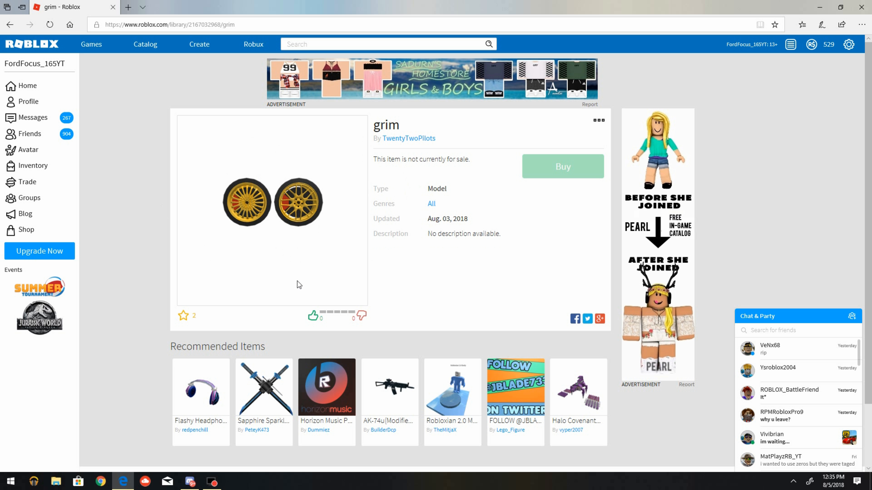
mouse_move(318, 196)
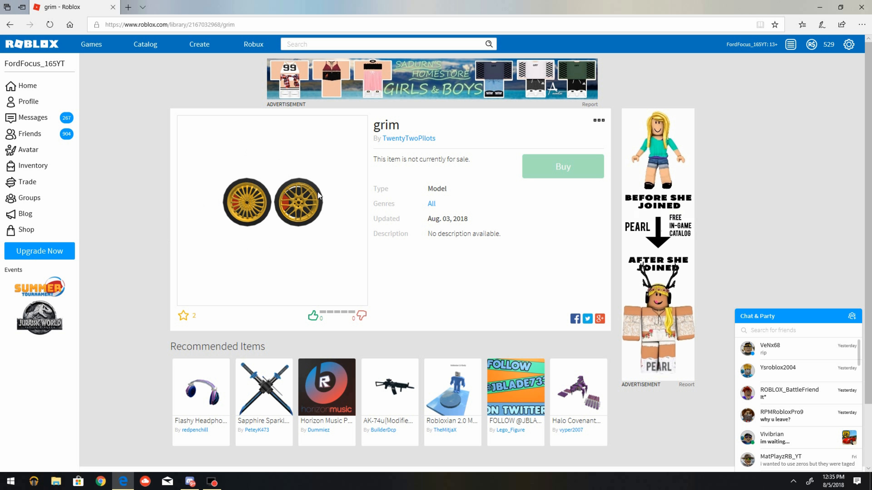
mouse_move(310, 169)
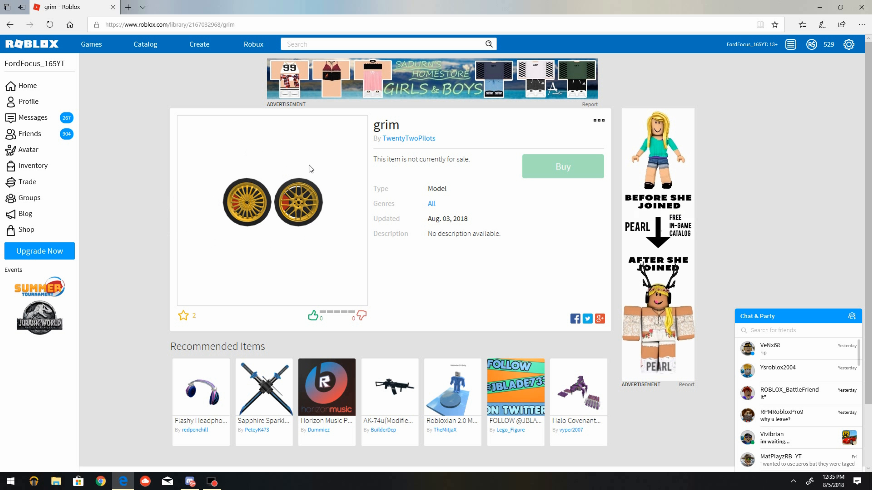
mouse_move(318, 198)
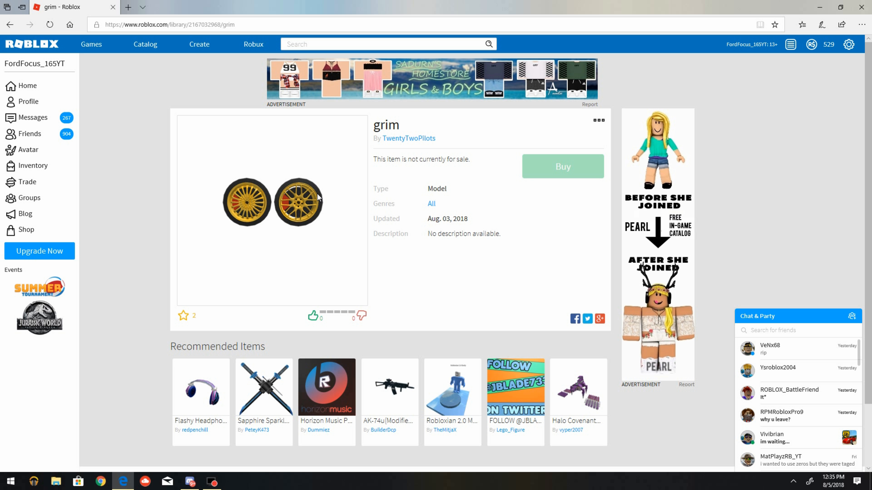
mouse_move(346, 214)
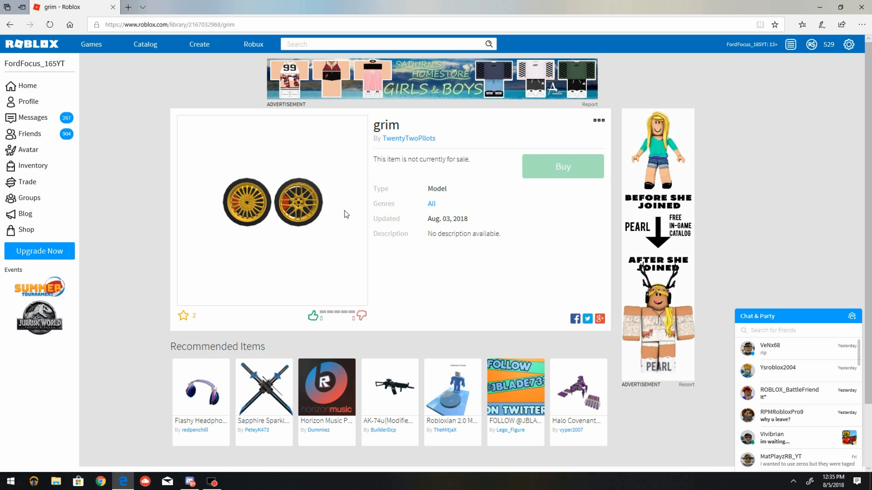
mouse_move(451, 422)
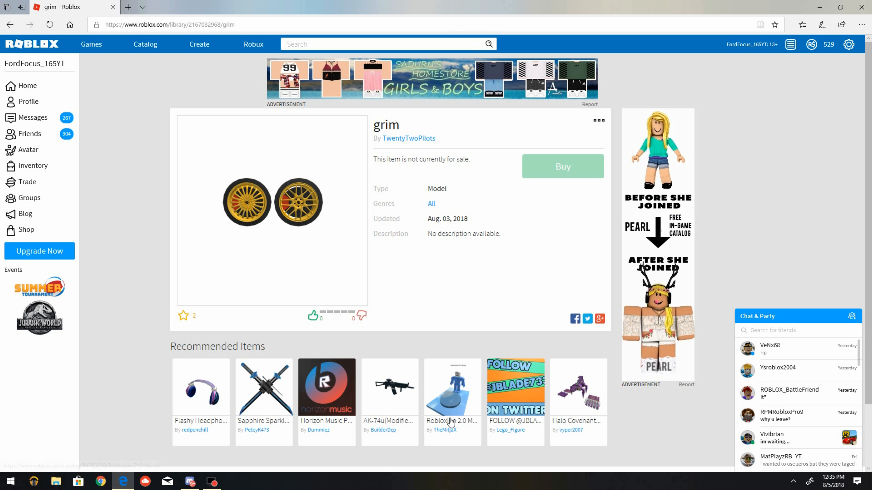
mouse_move(417, 417)
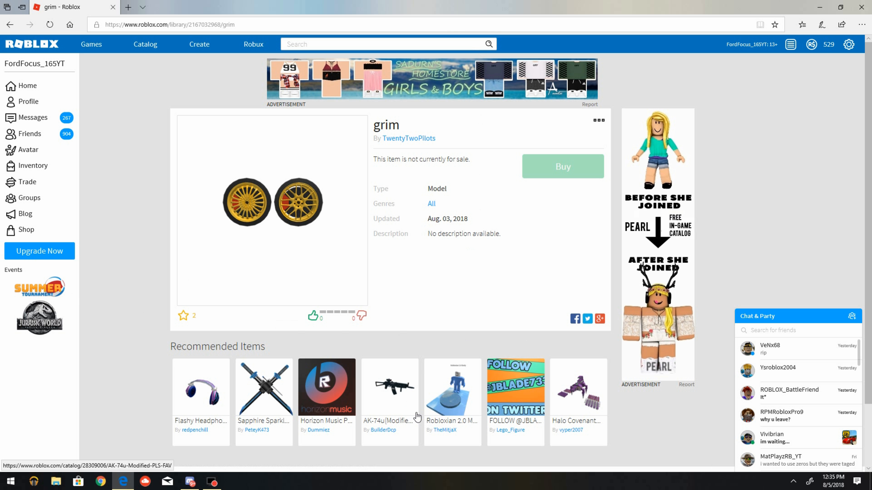
mouse_move(216, 163)
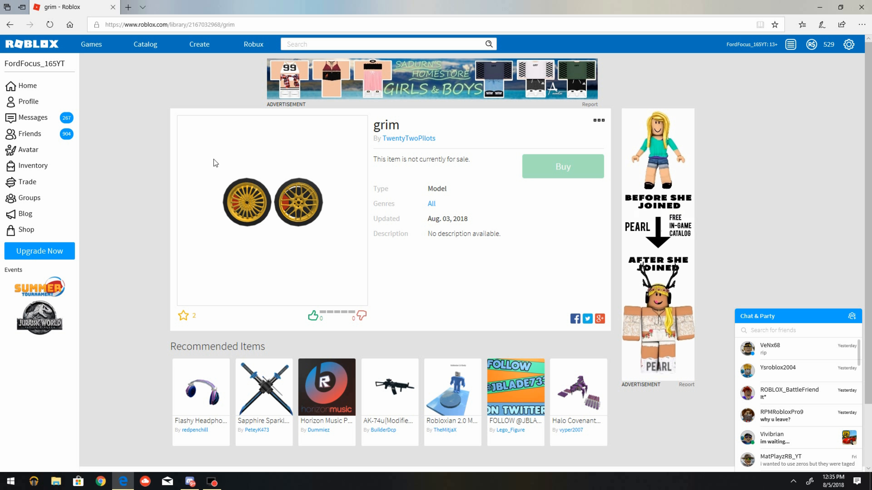
mouse_move(344, 206)
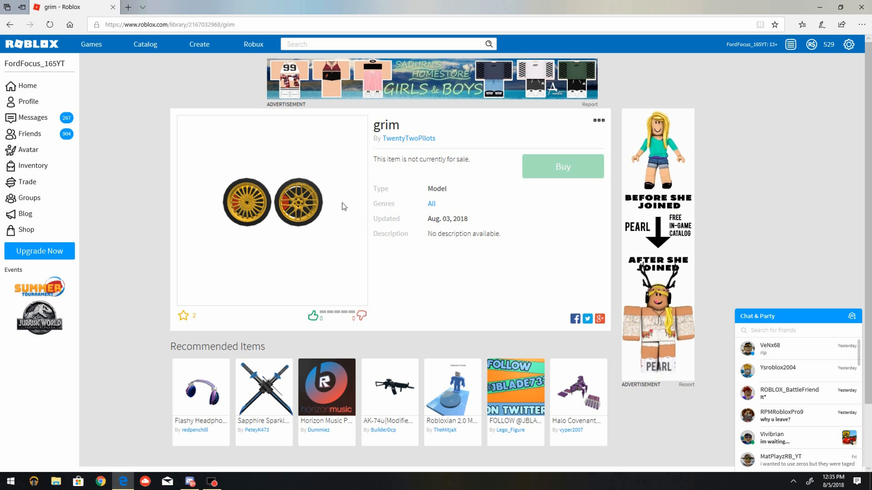
mouse_move(196, 152)
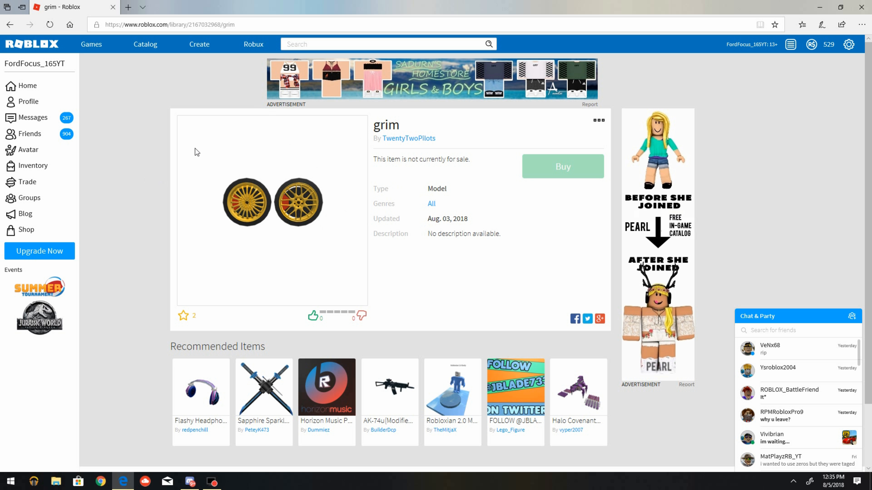
mouse_move(278, 194)
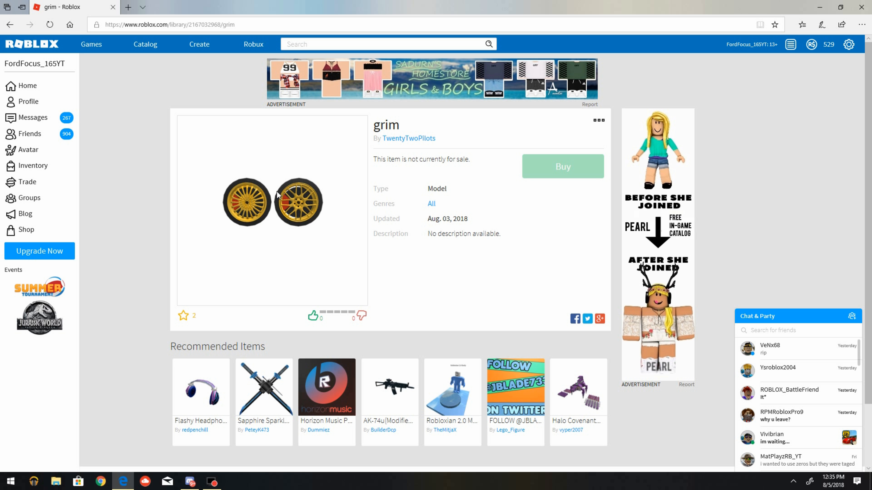
mouse_move(287, 199)
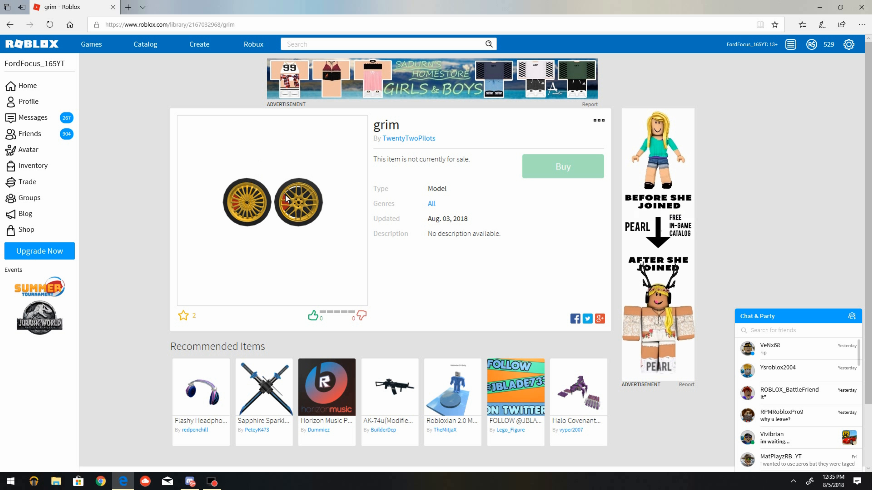
mouse_move(309, 194)
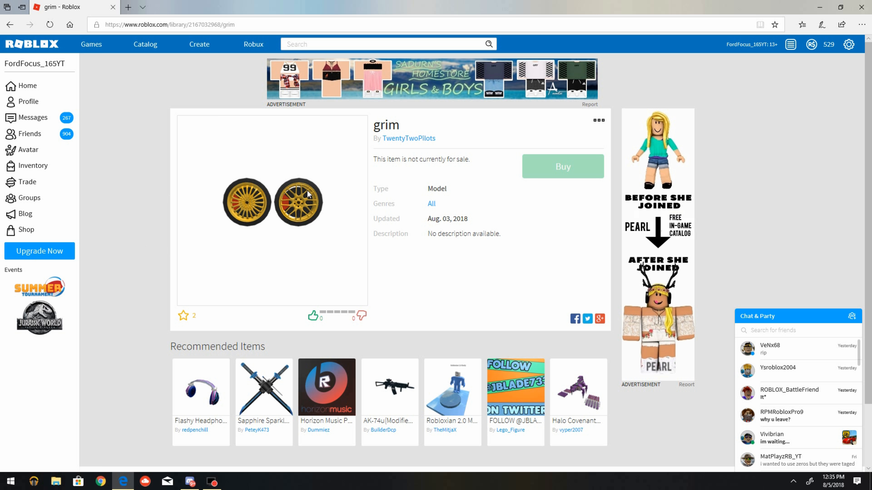
mouse_move(3, 205)
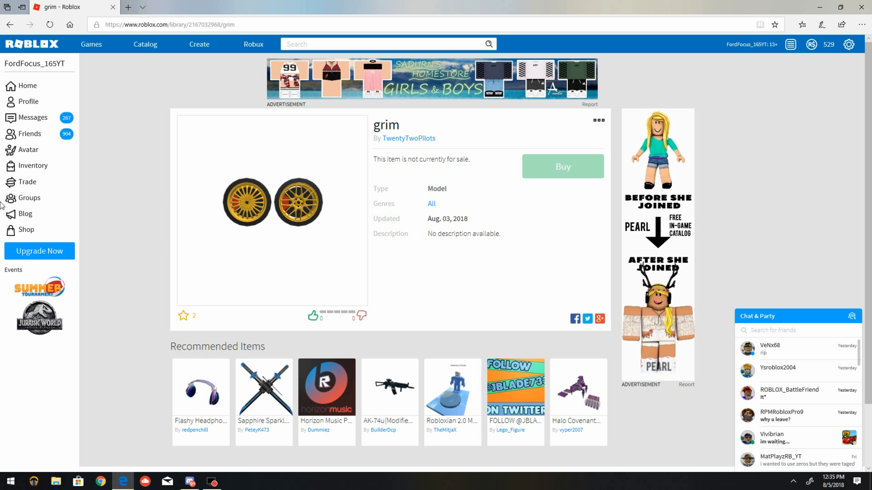
mouse_move(295, 177)
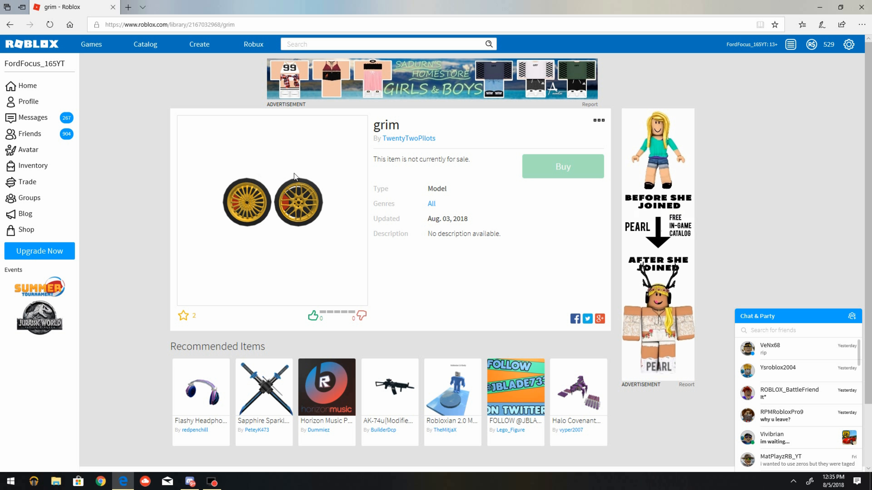
mouse_move(278, 196)
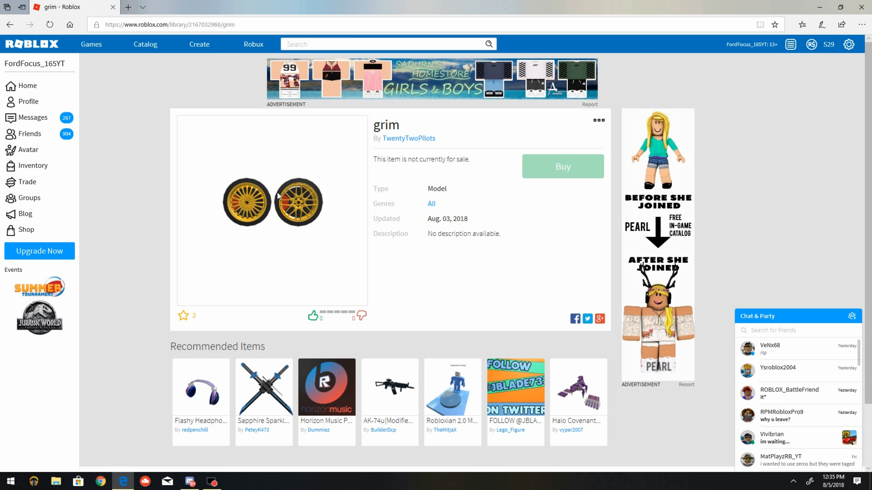
mouse_move(10, 24)
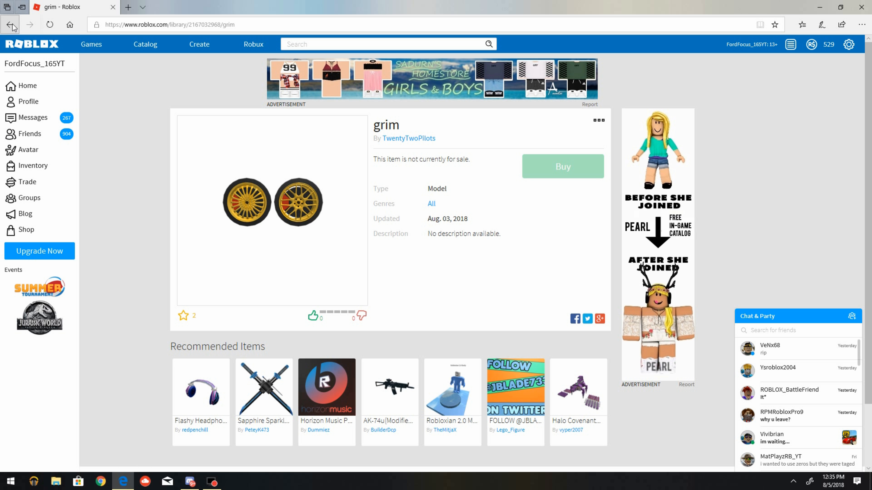
left_click(11, 24)
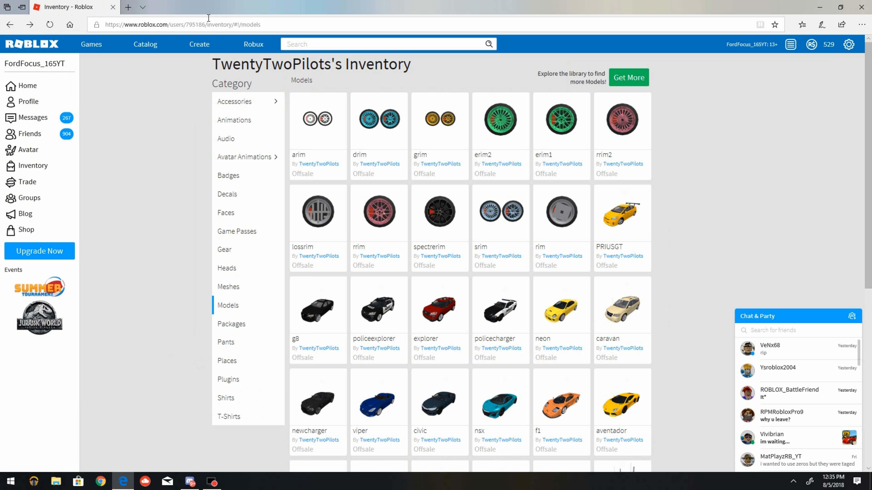
mouse_move(485, 124)
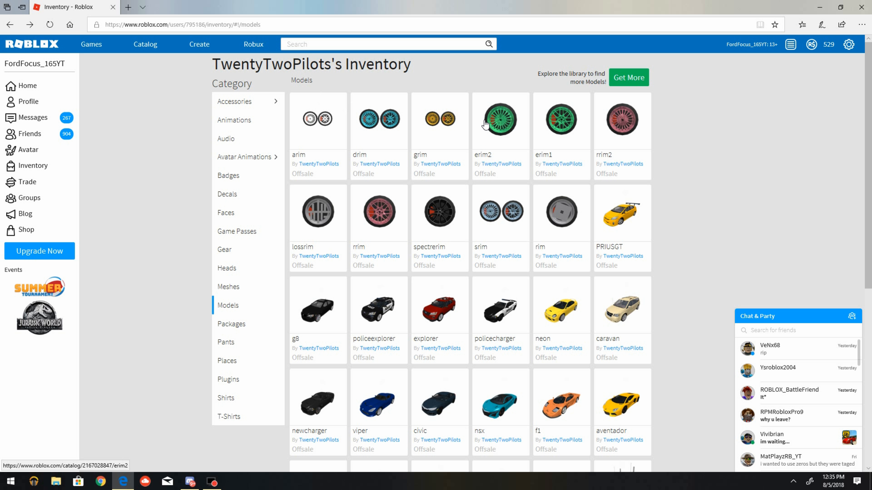
mouse_move(417, 119)
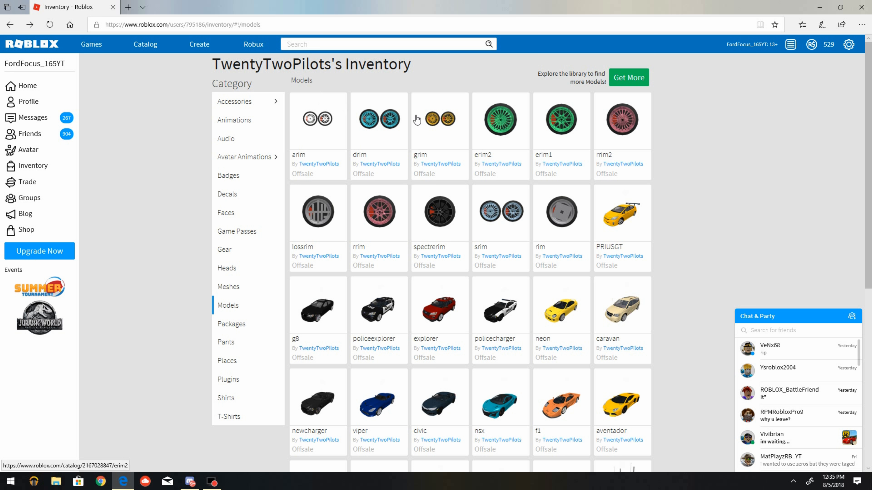
mouse_move(481, 113)
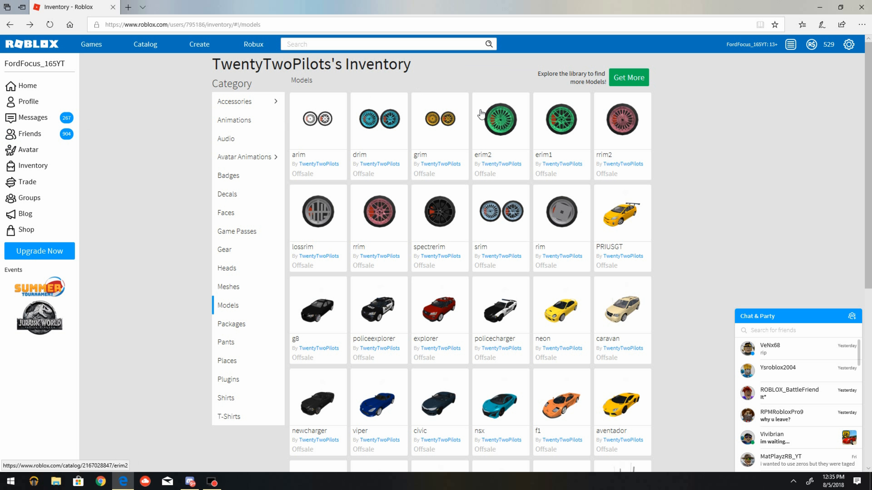
mouse_move(463, 12)
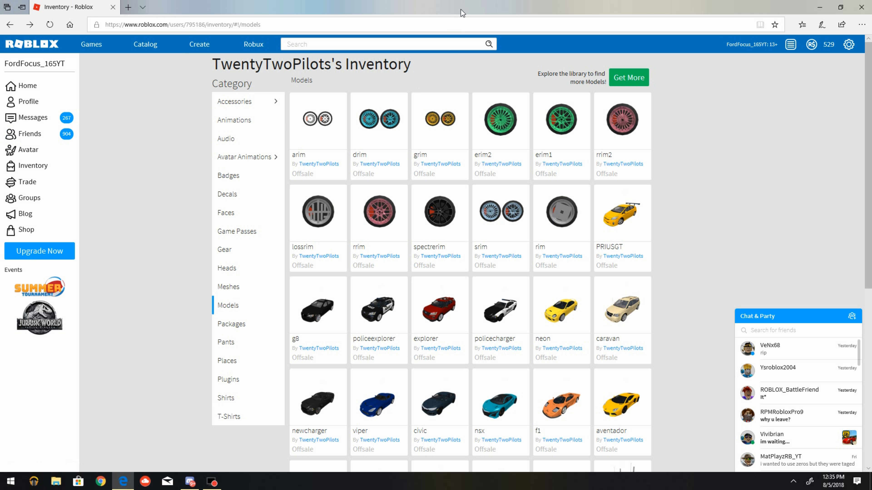
mouse_move(571, 134)
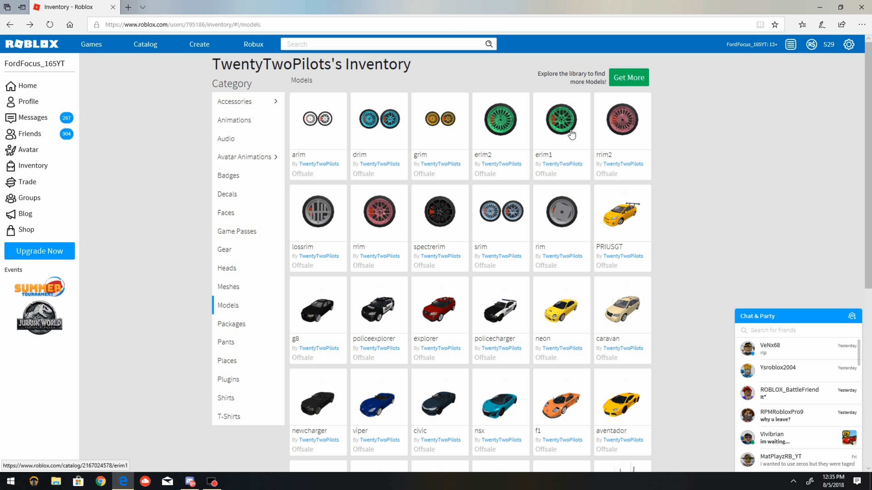
View the green erim1 wheel's item page from the Models grid.
left_click(560, 119)
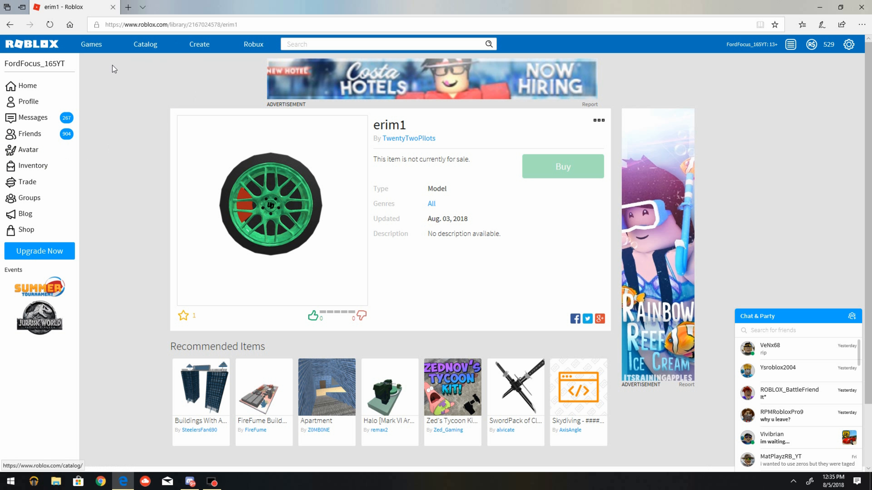
mouse_move(217, 174)
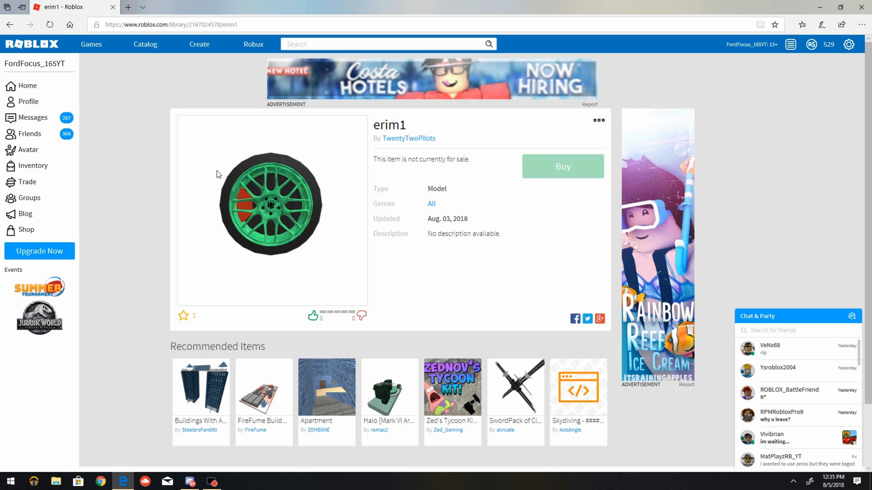
mouse_move(208, 218)
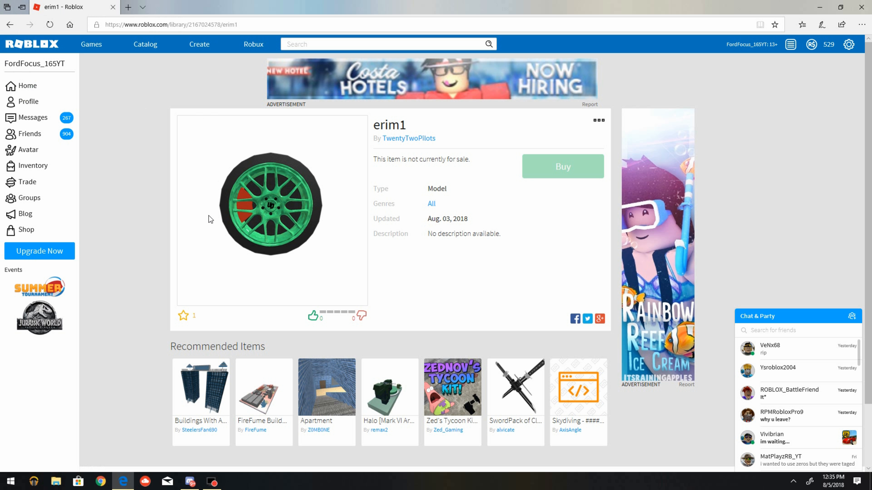
mouse_move(316, 199)
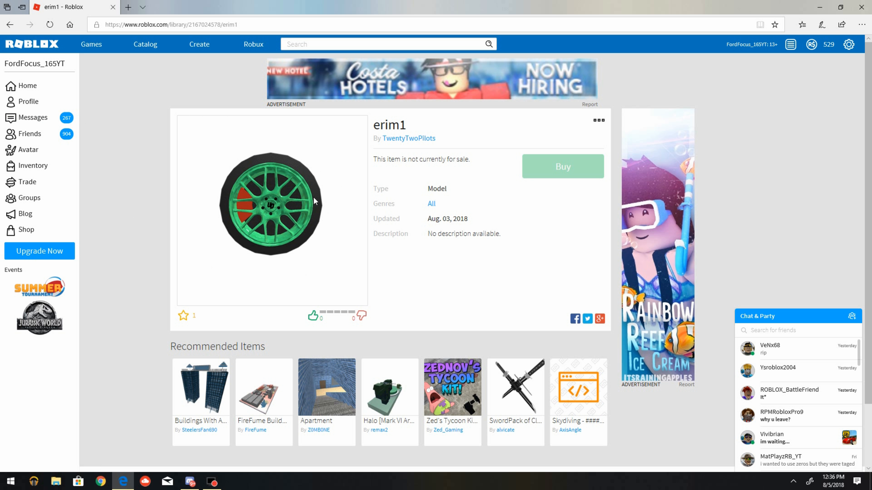
mouse_move(243, 244)
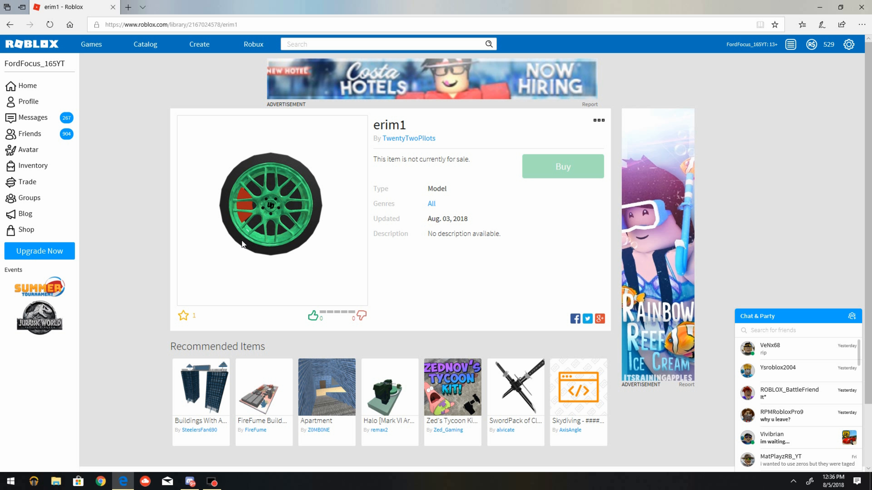
mouse_move(233, 171)
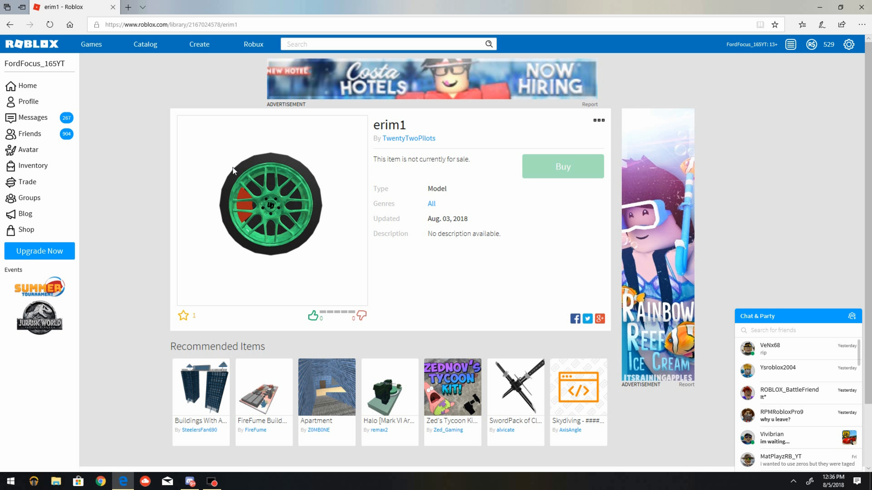
mouse_move(217, 146)
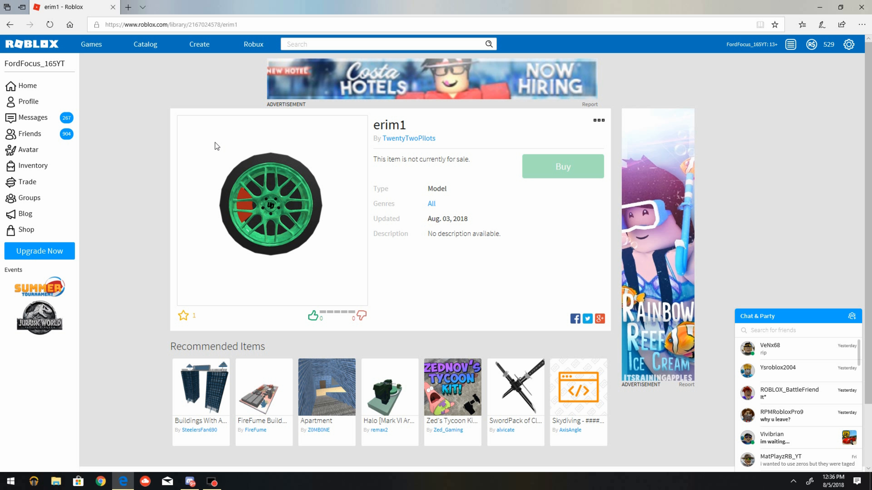
mouse_move(147, 122)
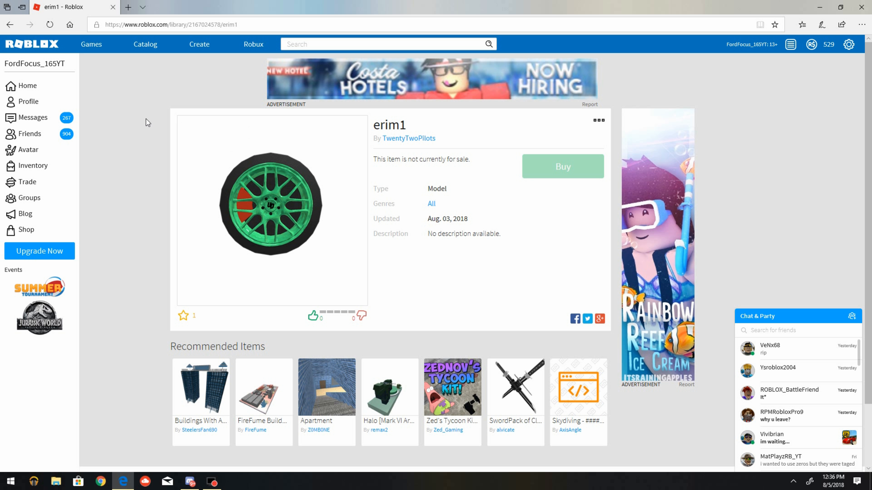
mouse_move(454, 92)
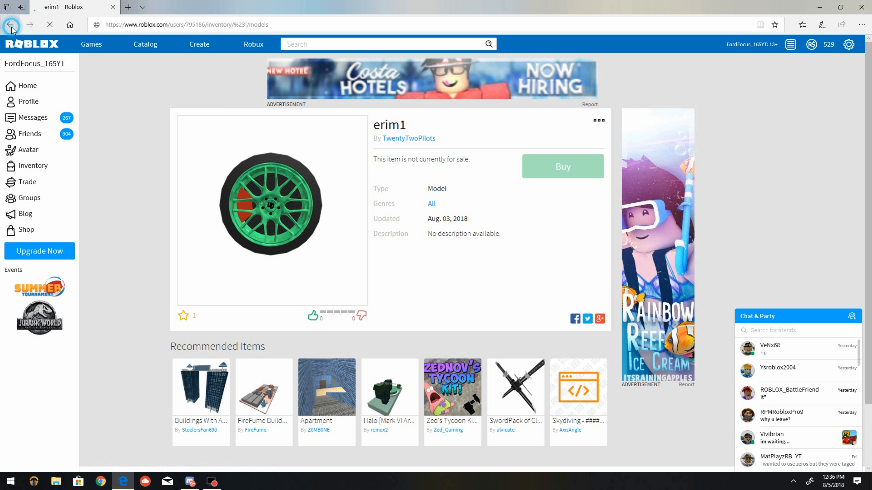
Go back to the Models inventory and view the erim2 wheel's item page.
left_click(10, 24)
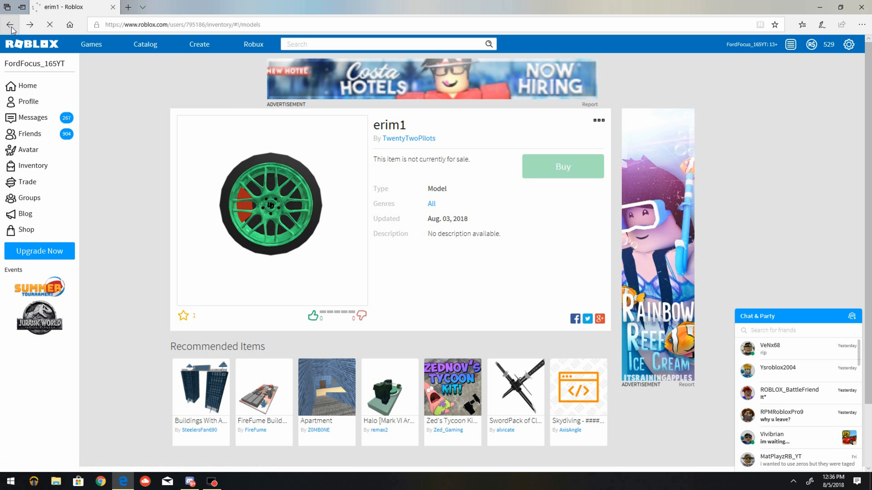
left_click(10, 24)
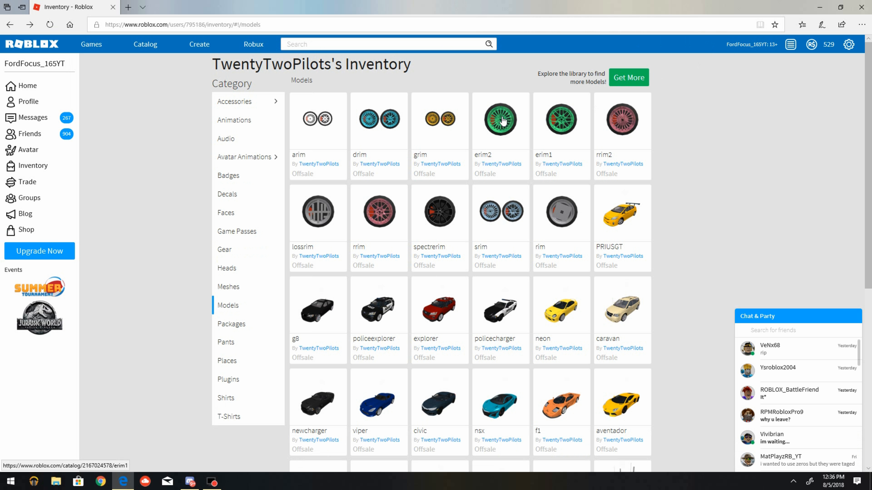
left_click(499, 119)
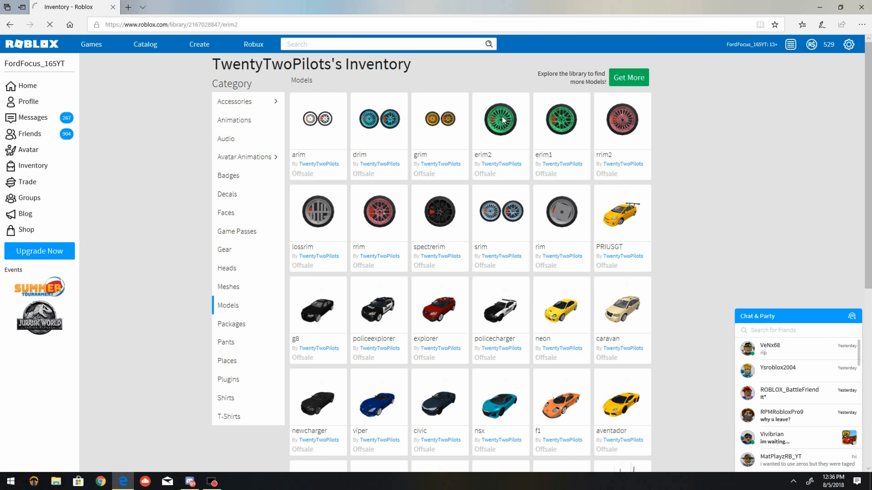
left_click(500, 119)
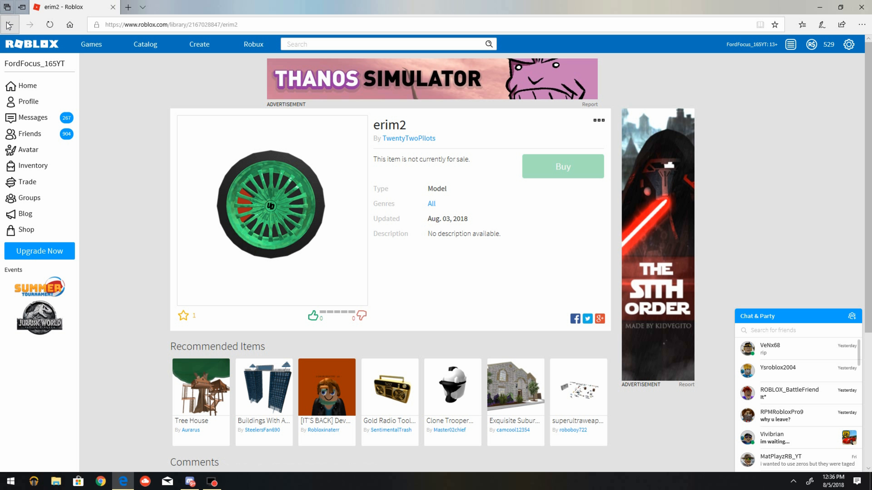
Go back from the erim2 page to the Models inventory.
left_click(409, 138)
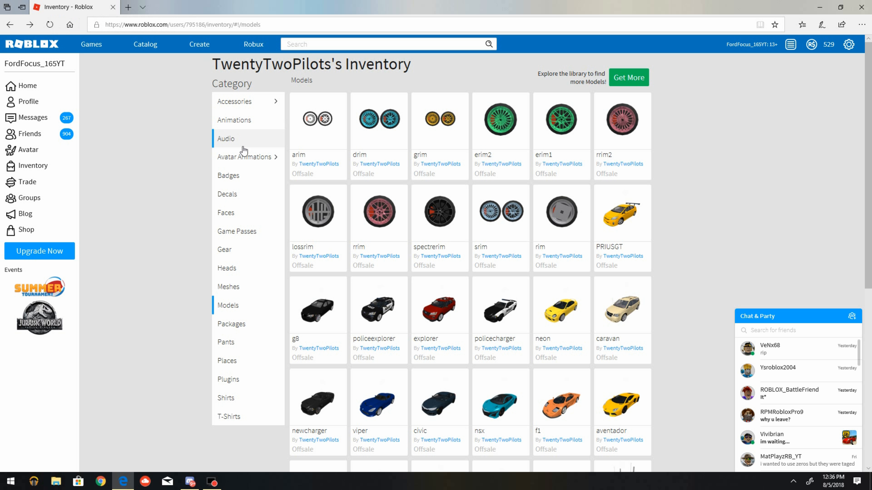
mouse_move(621, 119)
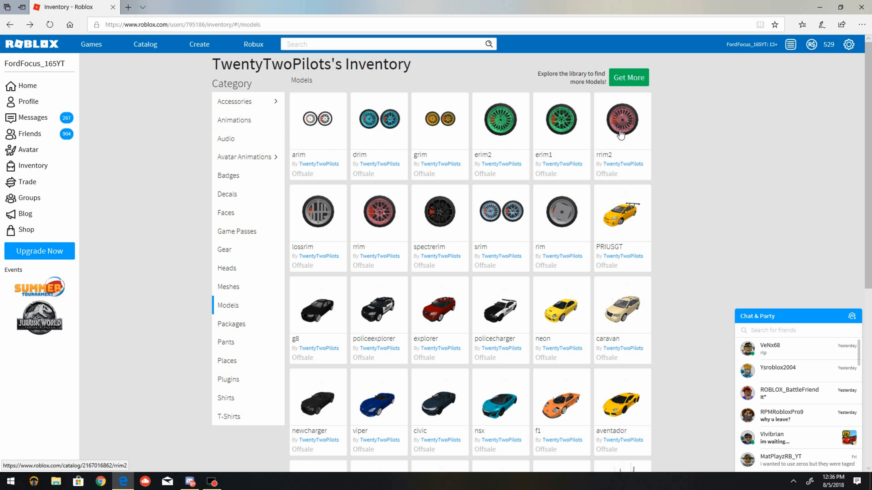
mouse_move(336, 192)
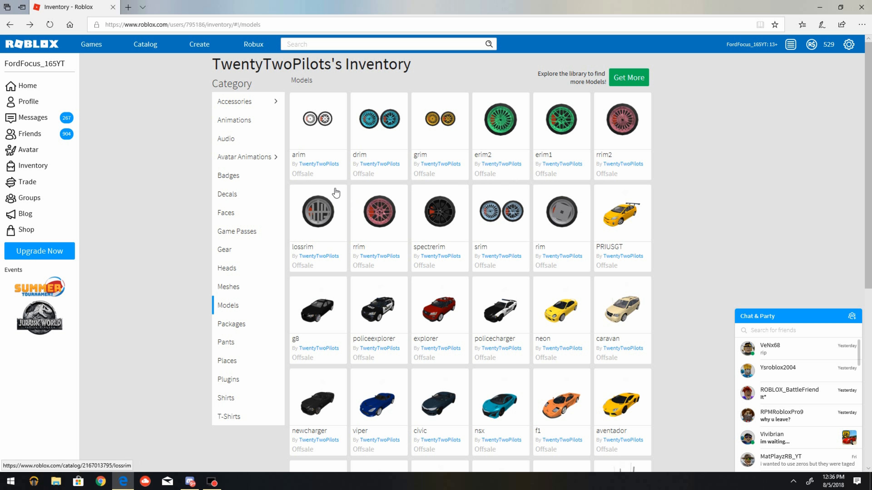
mouse_move(632, 109)
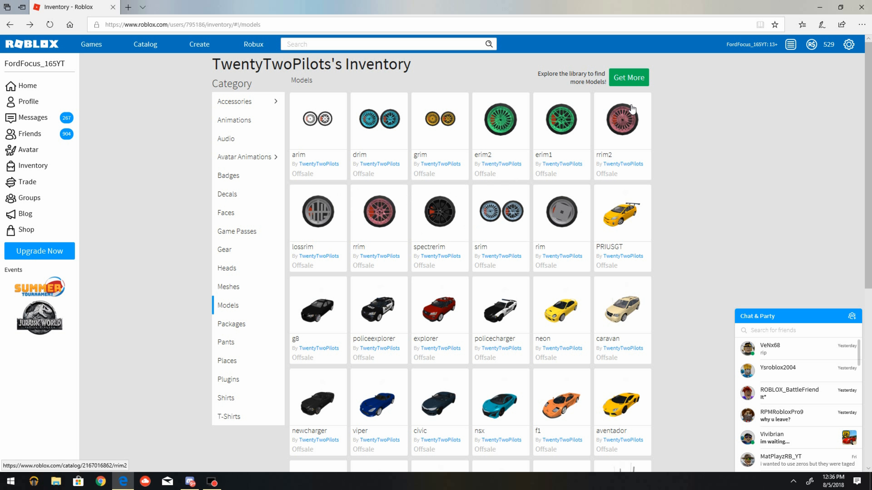
mouse_move(630, 128)
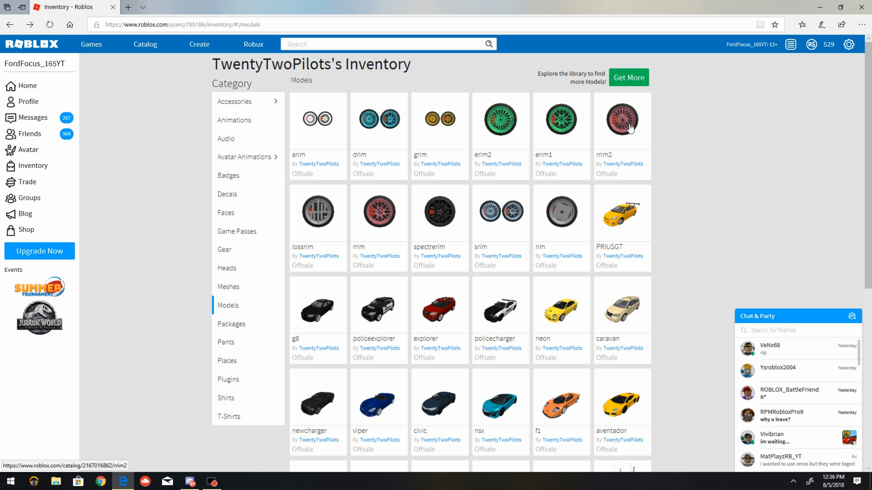
View the pink rrim2 wheel's item page from the Models grid.
left_click(622, 119)
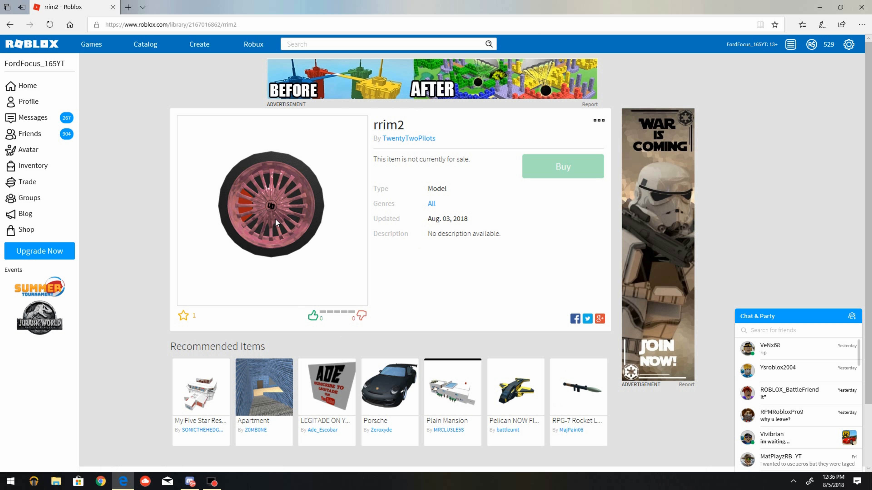
mouse_move(340, 186)
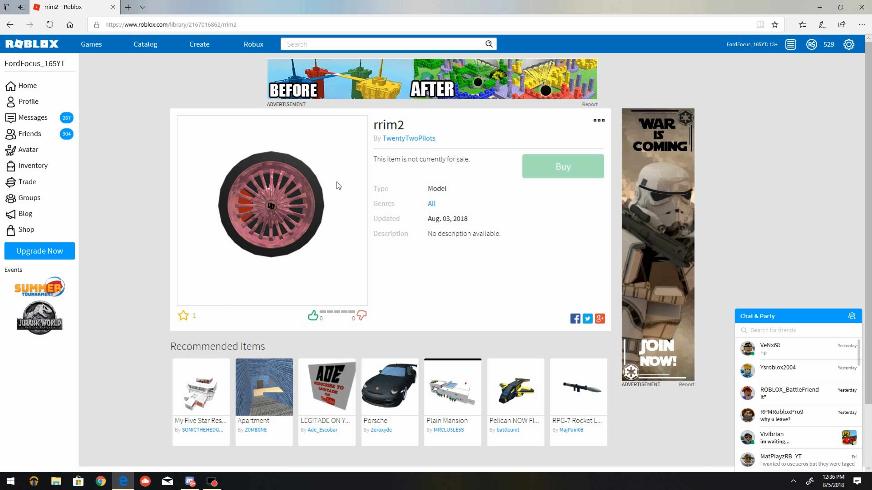
mouse_move(343, 243)
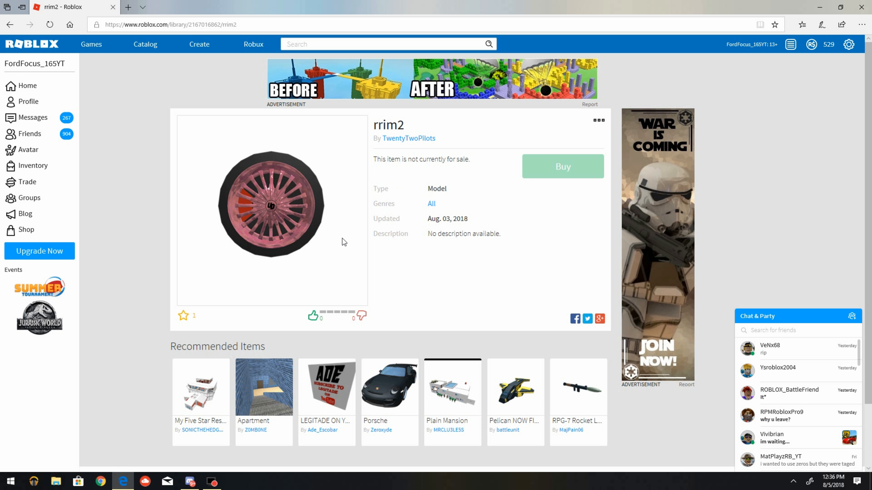
mouse_move(284, 172)
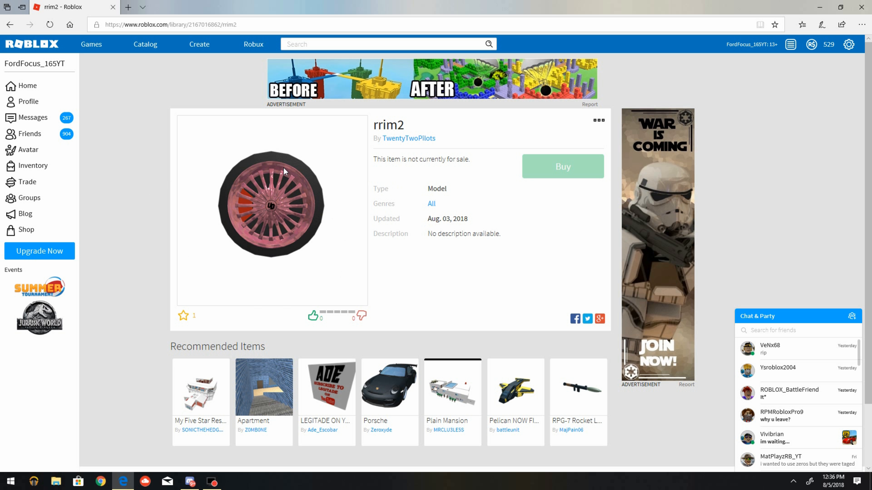
mouse_move(324, 251)
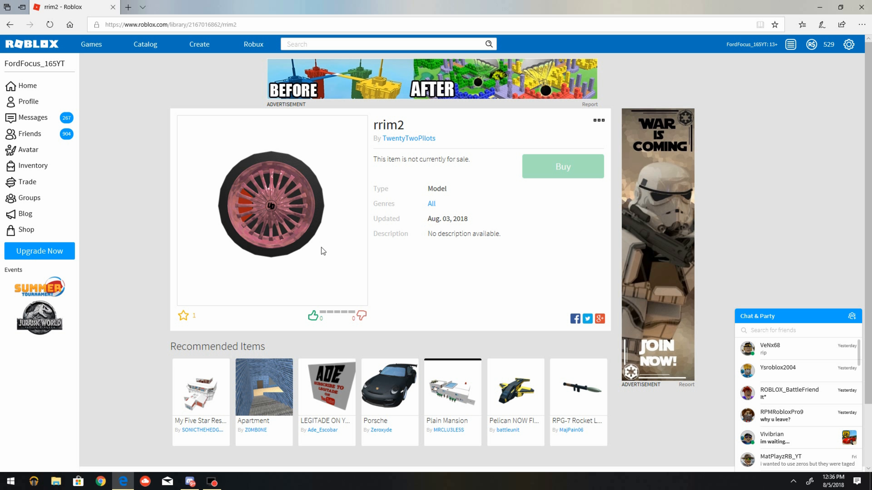
mouse_move(253, 210)
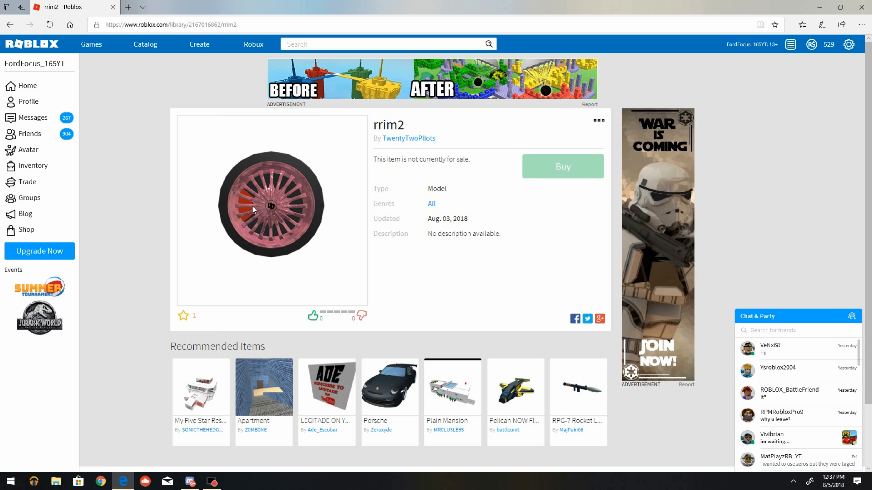
mouse_move(445, 122)
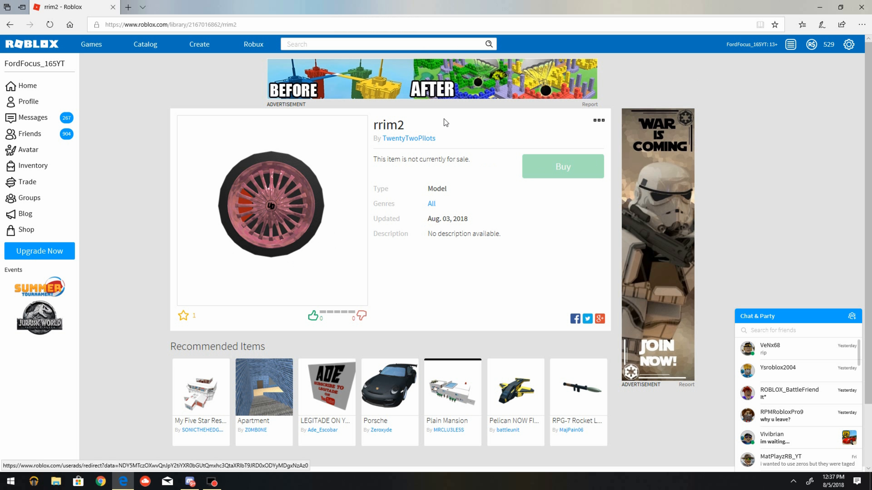
mouse_move(362, 157)
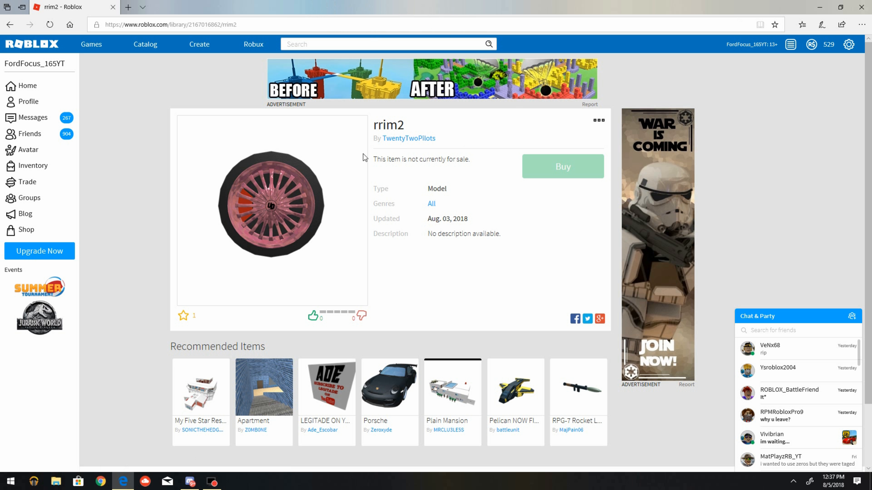
mouse_move(65, 81)
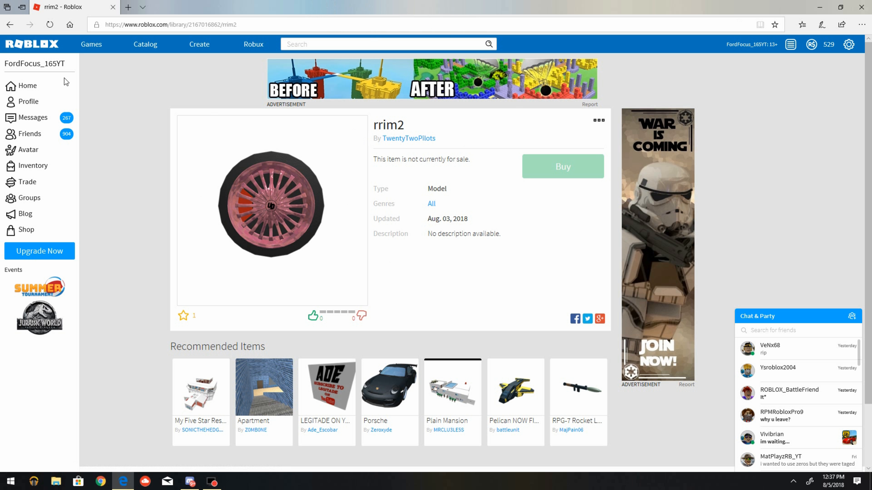
mouse_move(10, 24)
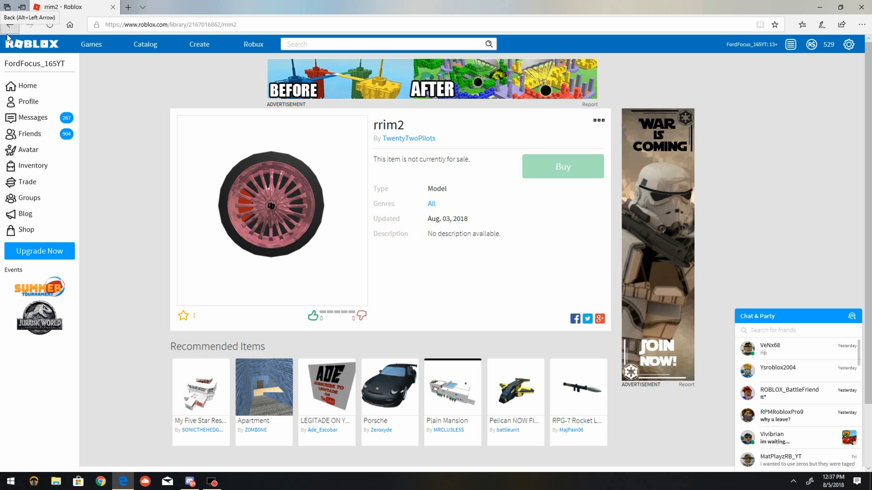
left_click(10, 24)
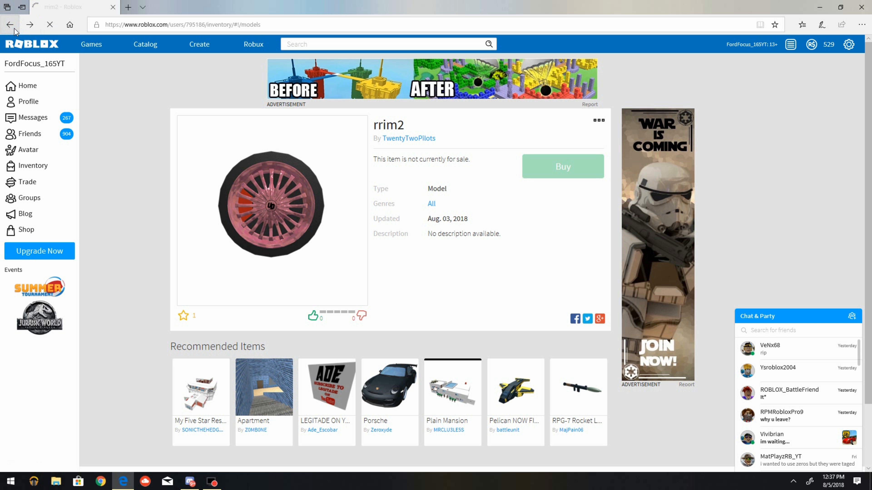
View the rrim wheel's page, return to the Models inventory, and select the lossrim tile.
left_click(9, 24)
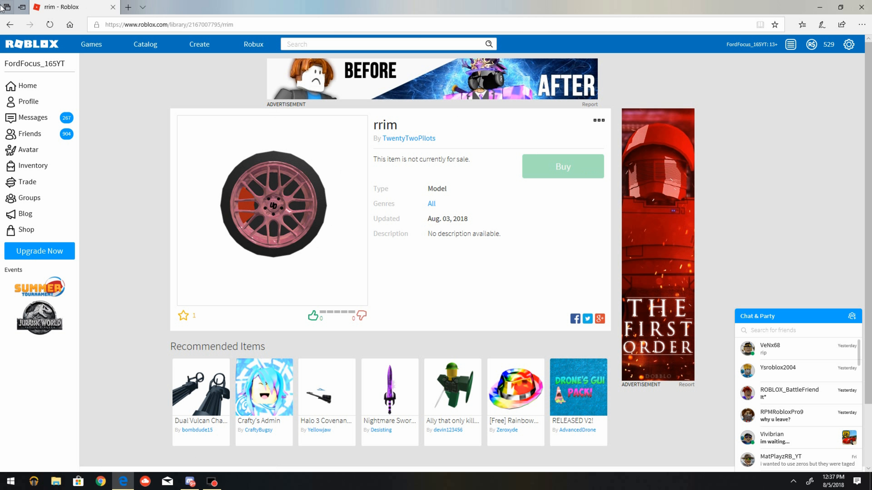
left_click(33, 165)
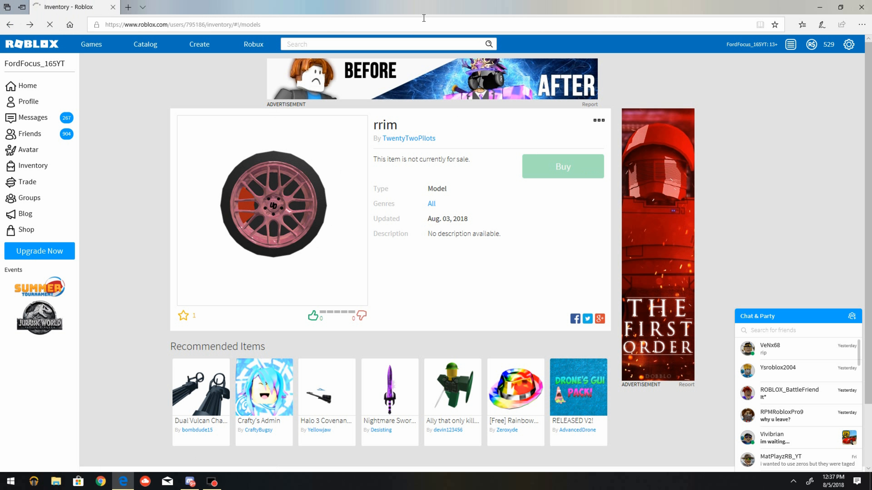
left_click(408, 138)
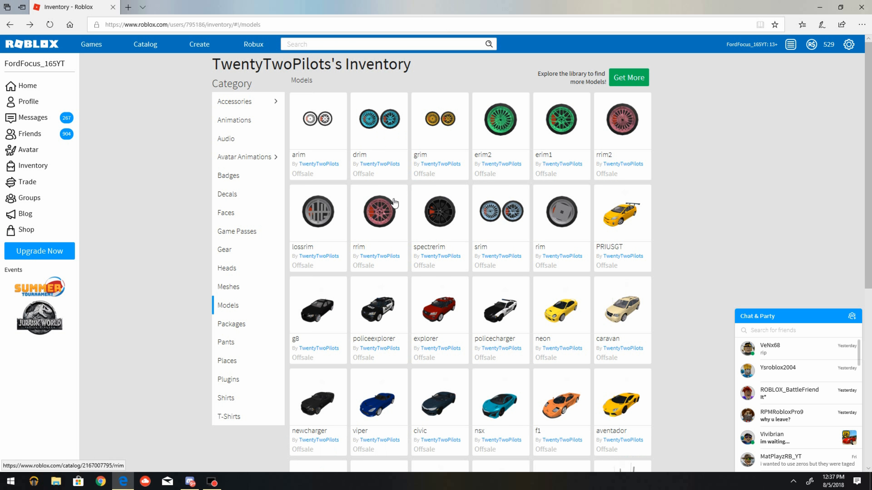
left_click(318, 212)
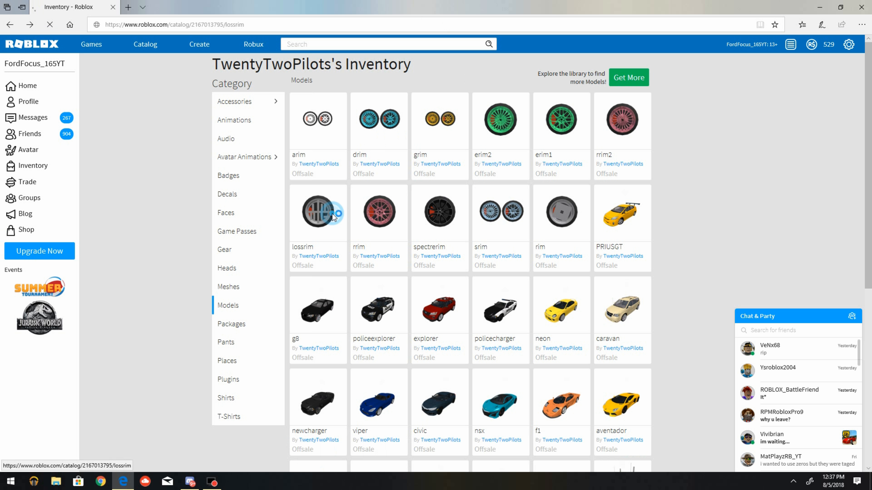
View the lossrim model's item page details, then return to the Models inventory.
left_click(317, 213)
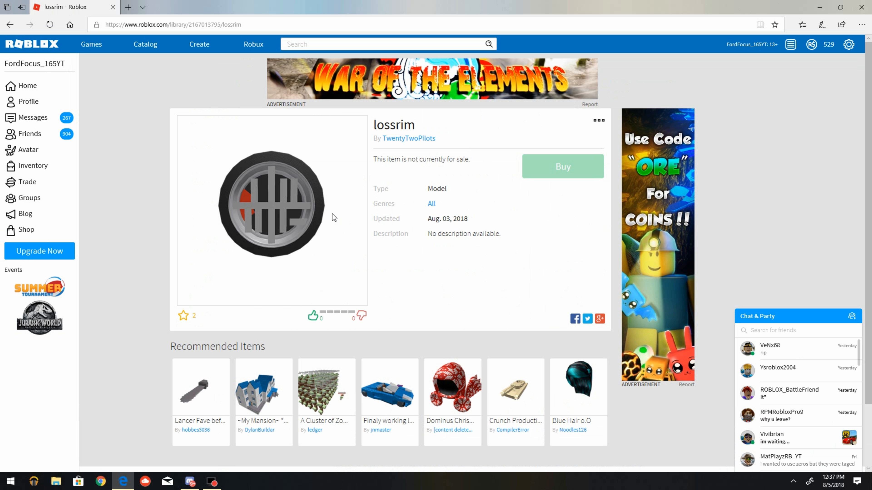
mouse_move(235, 289)
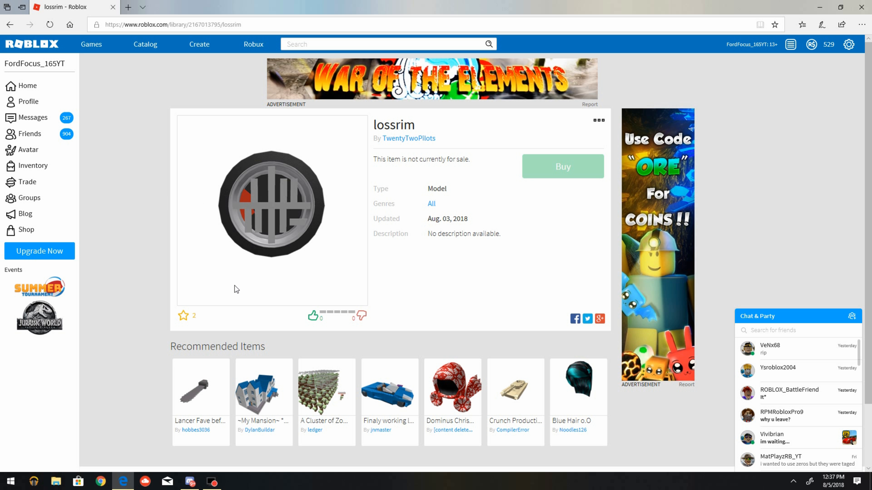
mouse_move(208, 171)
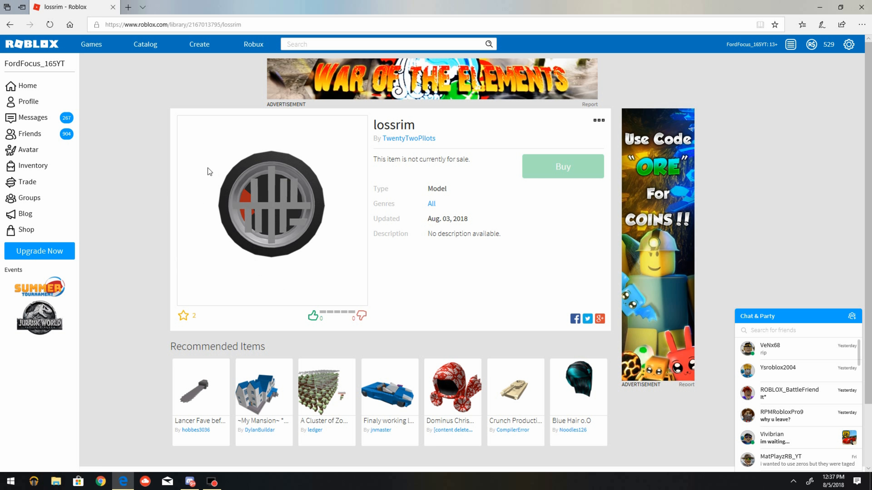
mouse_move(250, 202)
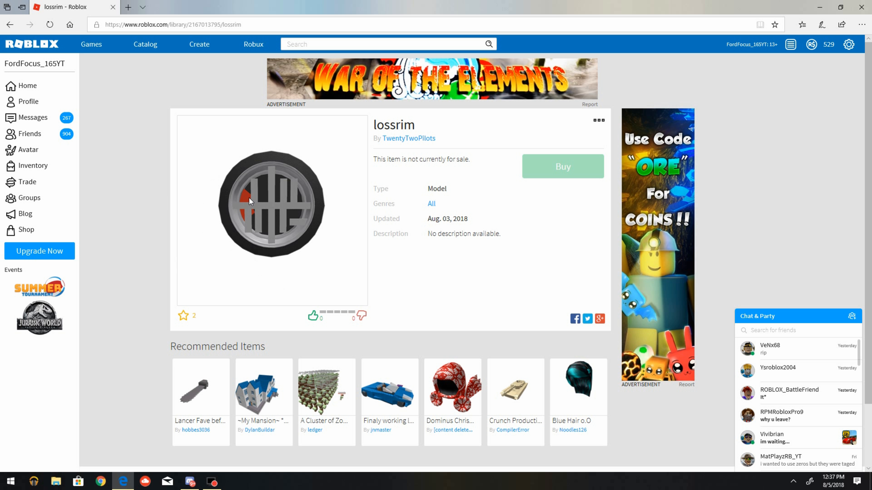
mouse_move(270, 205)
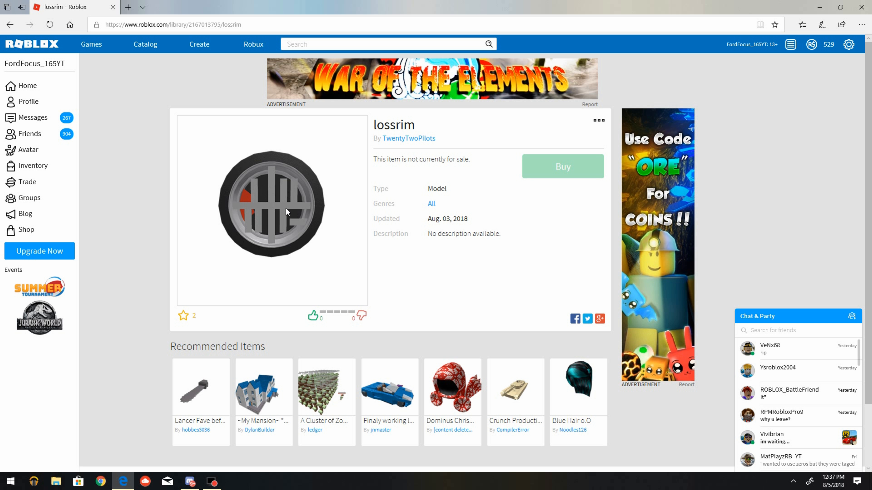
mouse_move(282, 174)
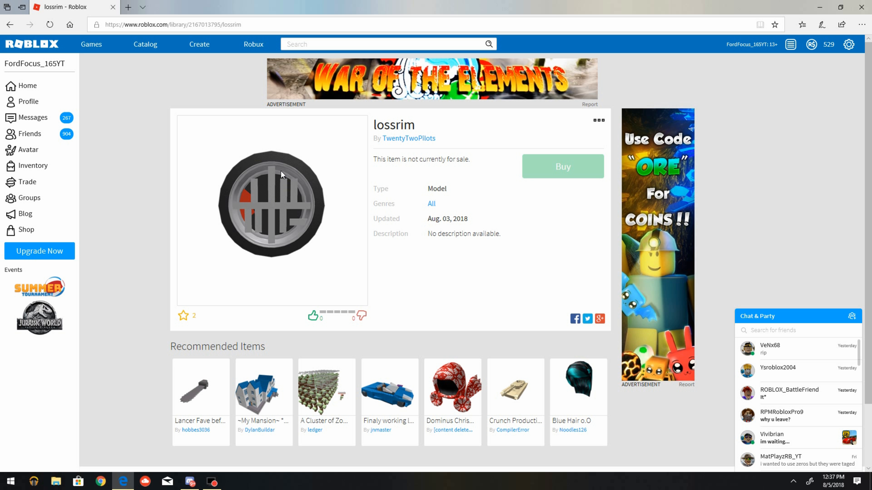
mouse_move(306, 185)
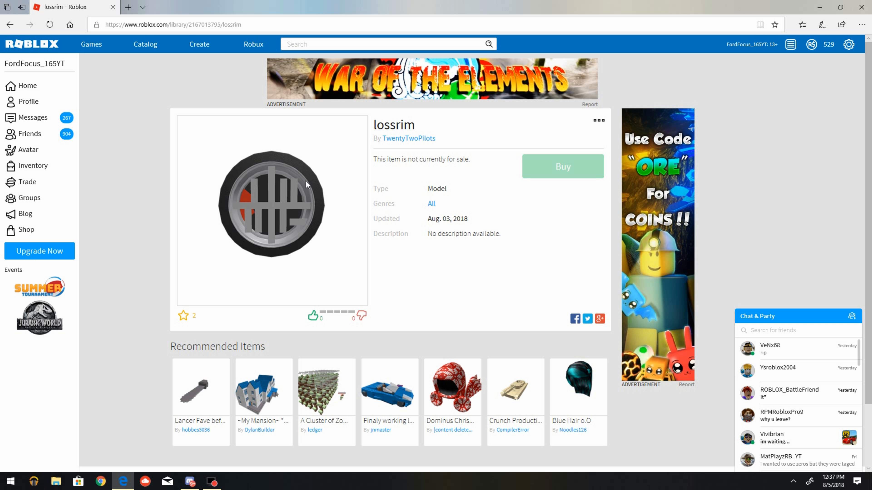
mouse_move(310, 202)
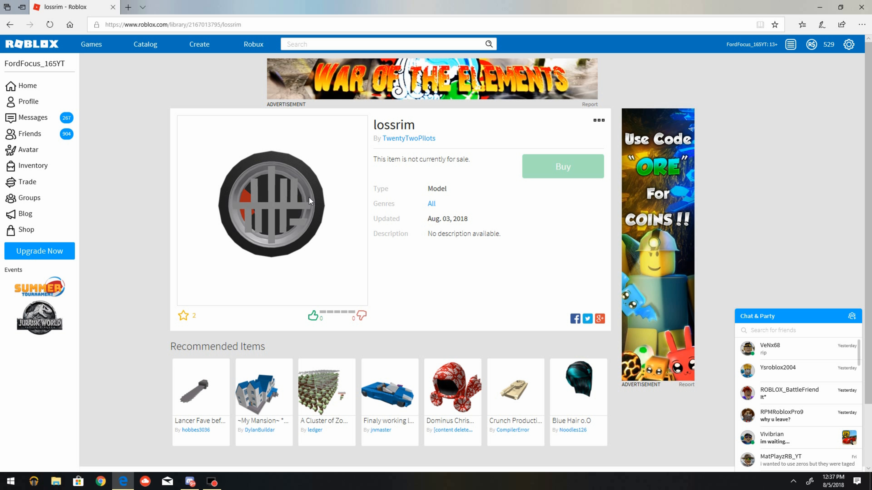
mouse_move(444, 204)
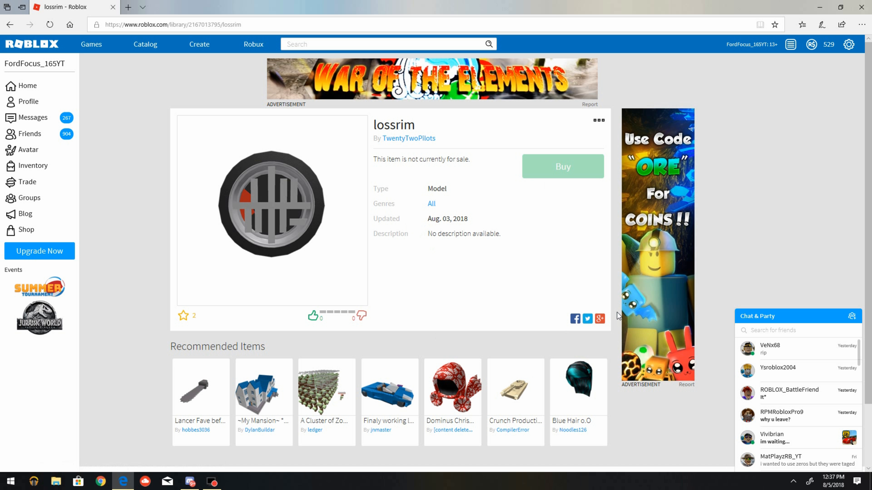
mouse_move(795, 4)
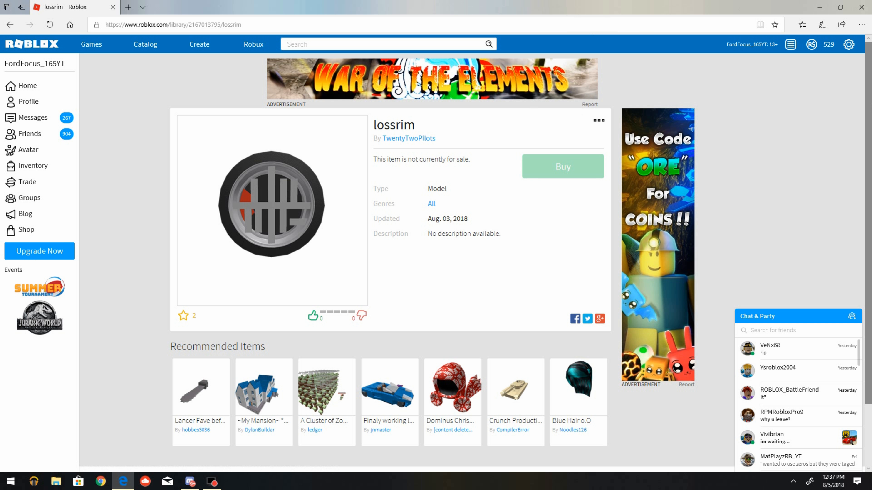
scroll("down", 3)
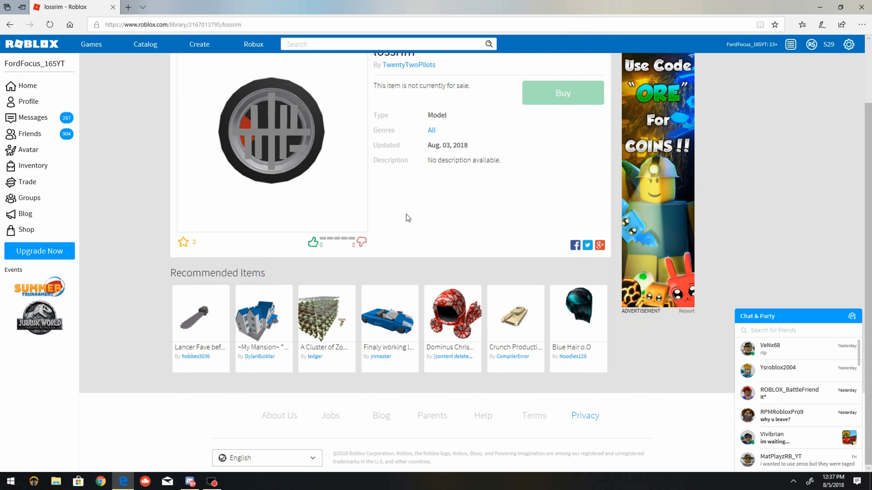
scroll("up", 3)
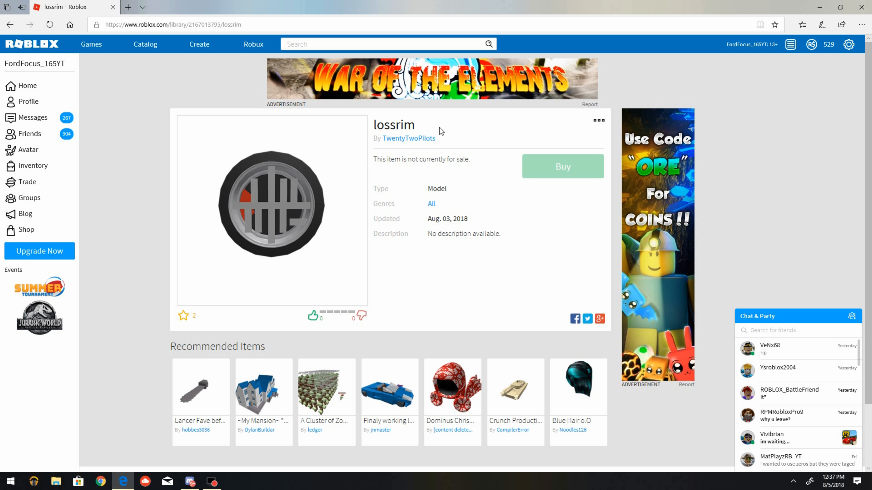
mouse_move(357, 231)
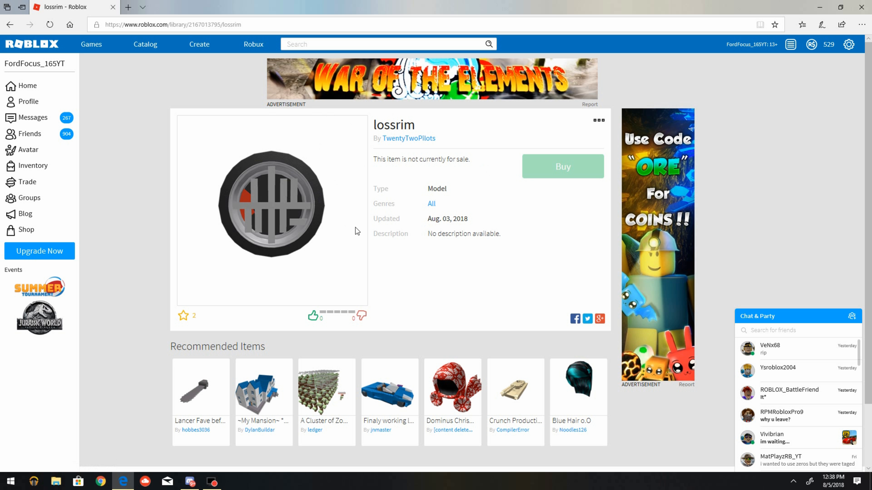
mouse_move(232, 209)
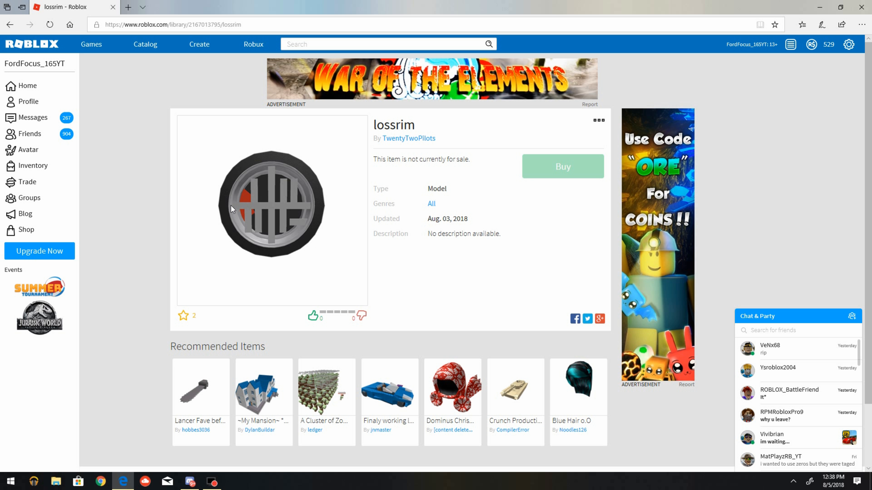
mouse_move(252, 201)
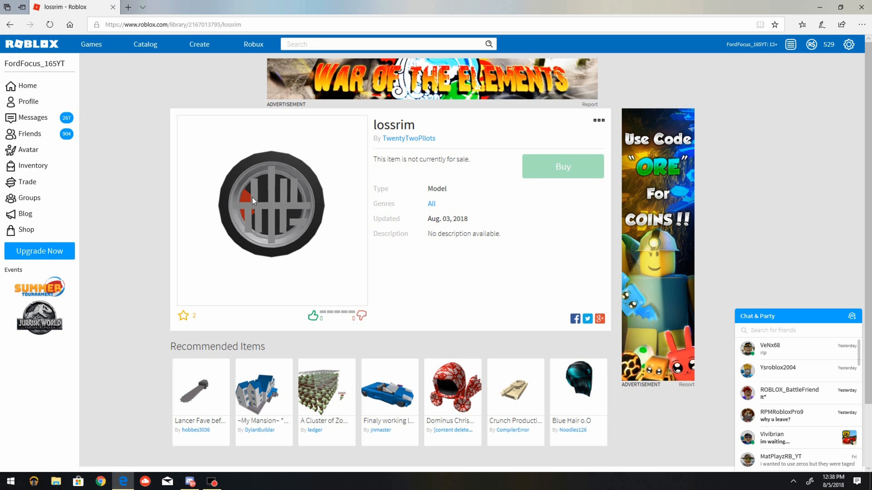
mouse_move(307, 227)
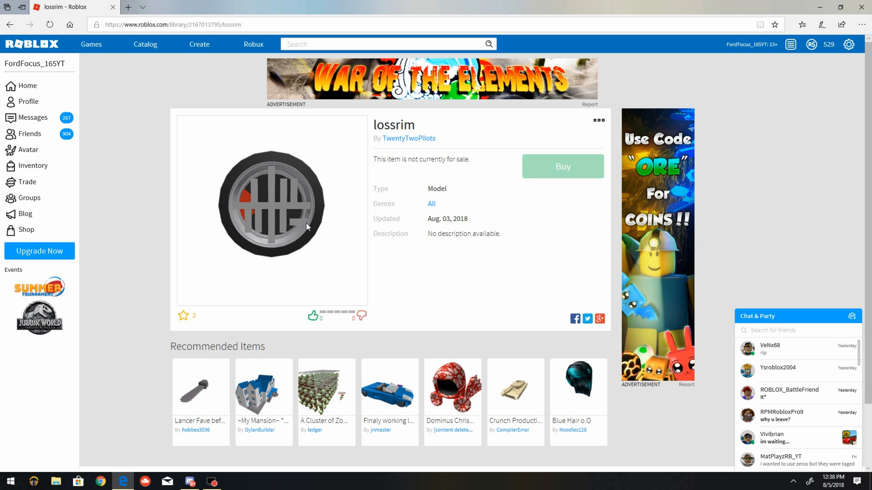
mouse_move(285, 221)
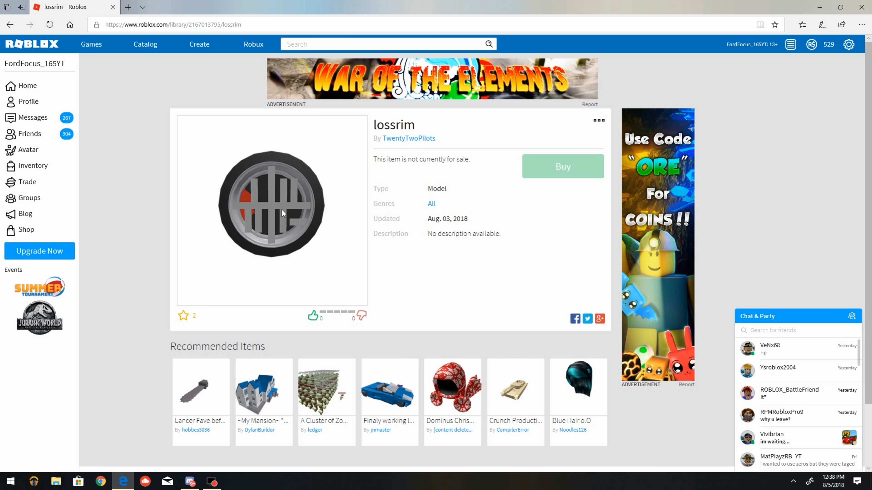
mouse_move(3, 20)
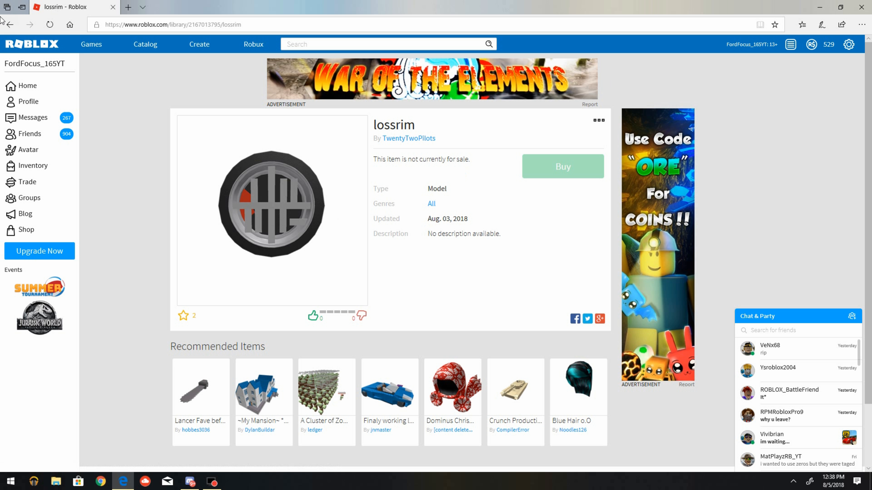
left_click(409, 138)
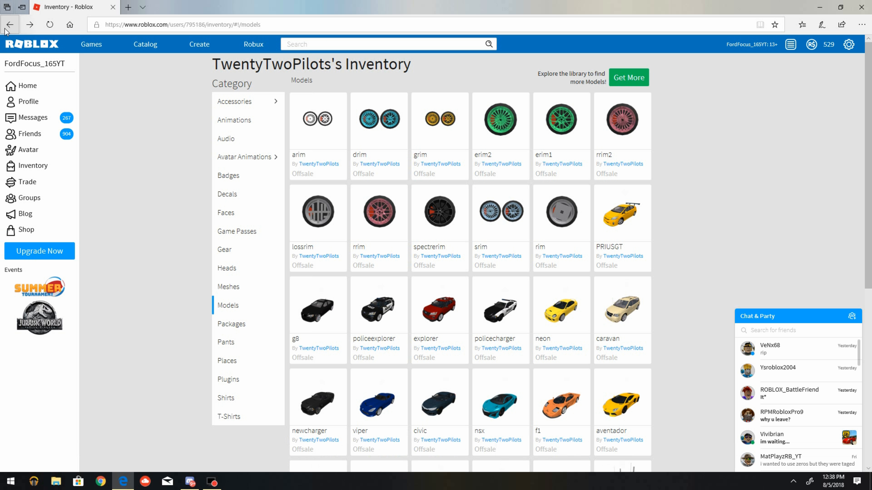
mouse_move(418, 219)
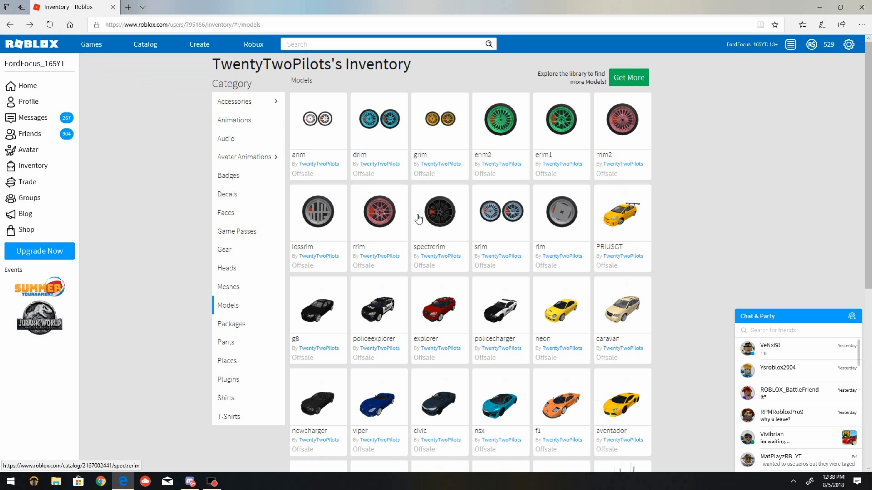
mouse_move(446, 226)
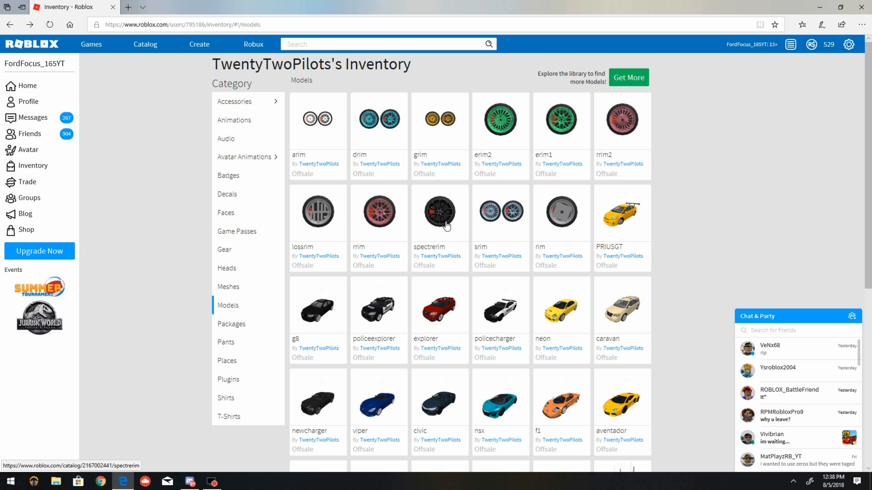
View the black spectrerim wheel's item page from the Models grid.
left_click(440, 213)
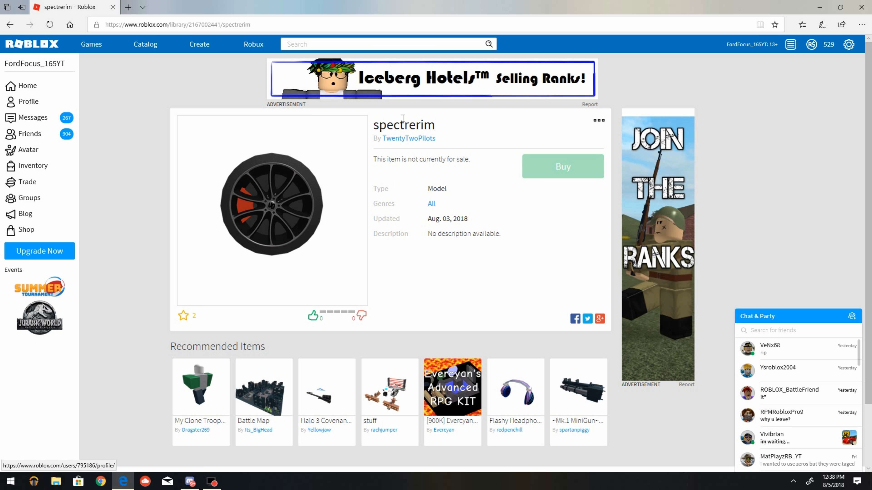
mouse_move(278, 253)
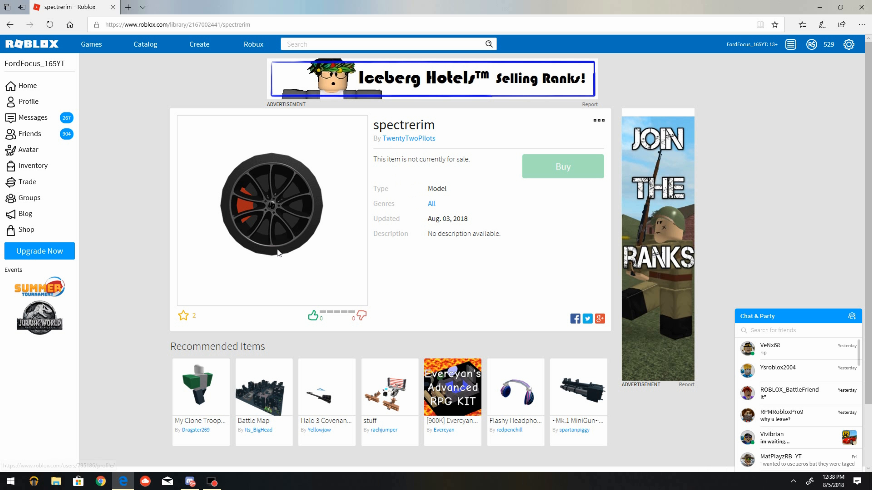
mouse_move(295, 273)
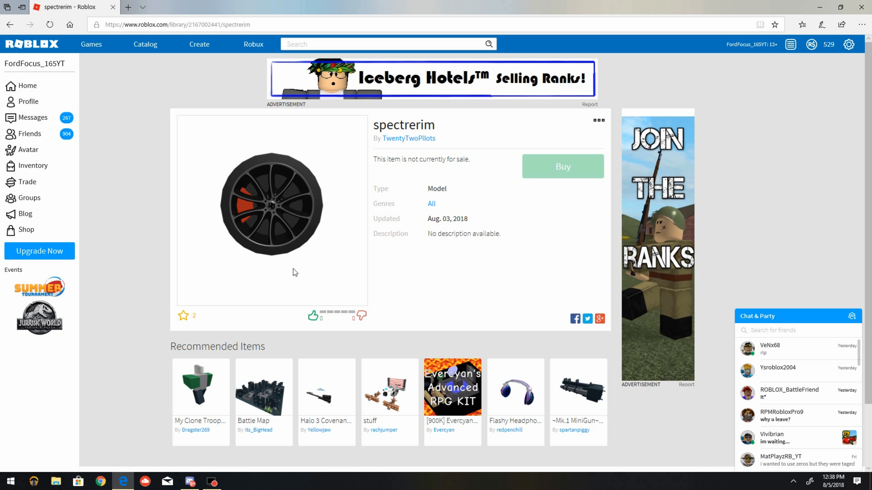
mouse_move(297, 218)
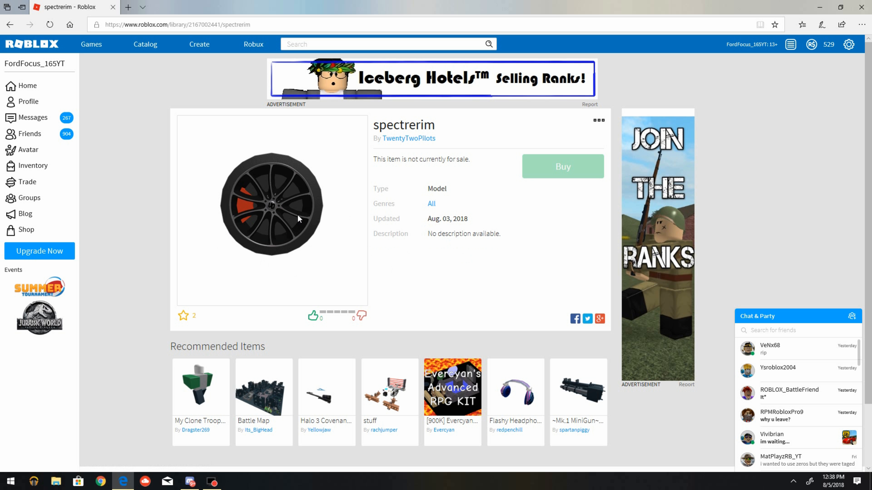
mouse_move(317, 183)
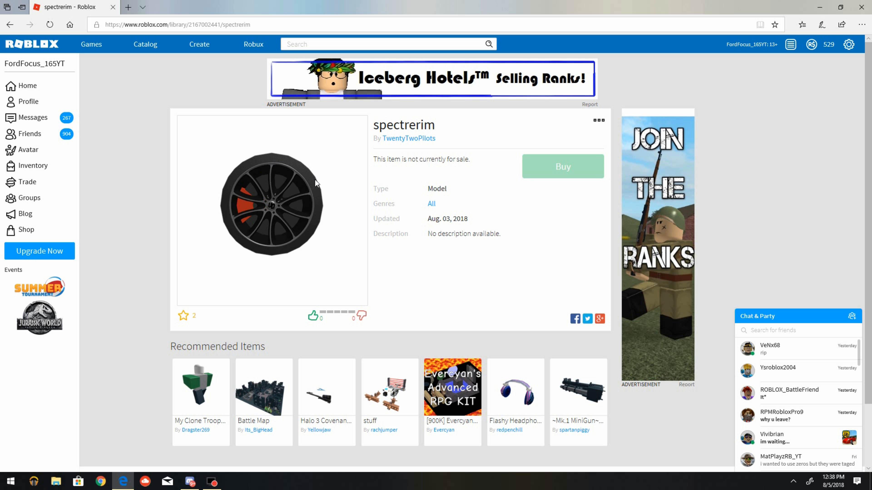
mouse_move(305, 188)
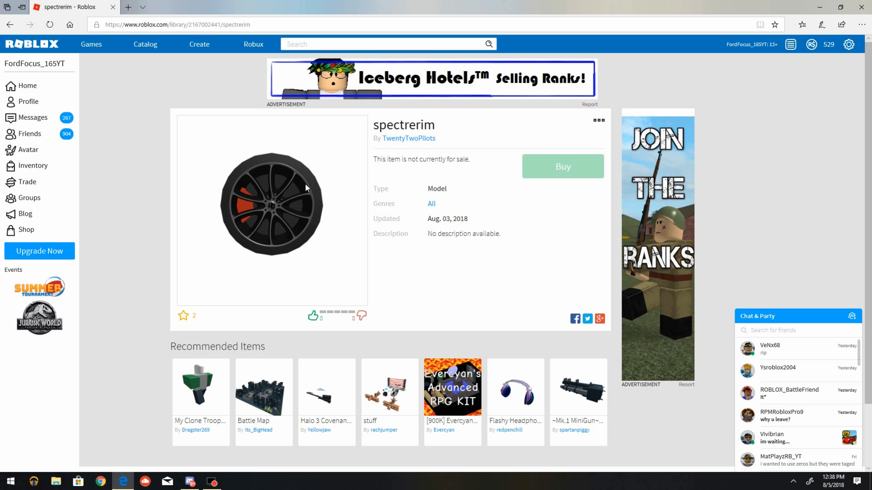
mouse_move(309, 197)
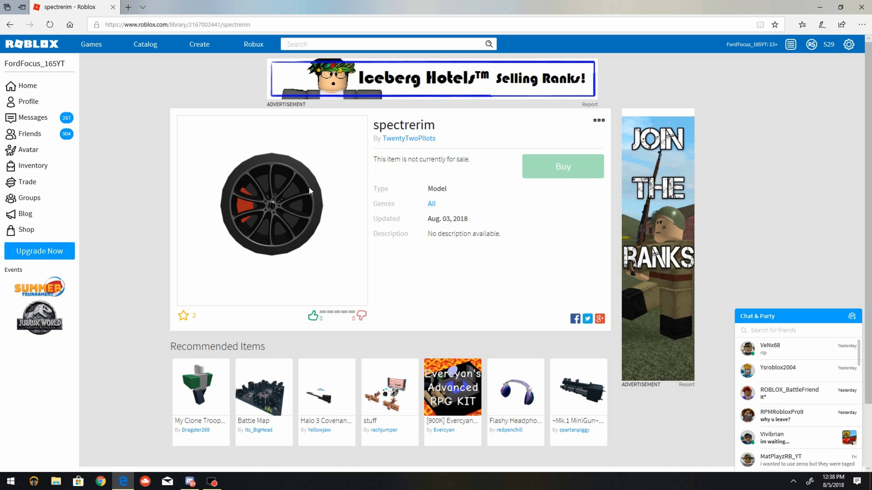
mouse_move(432, 220)
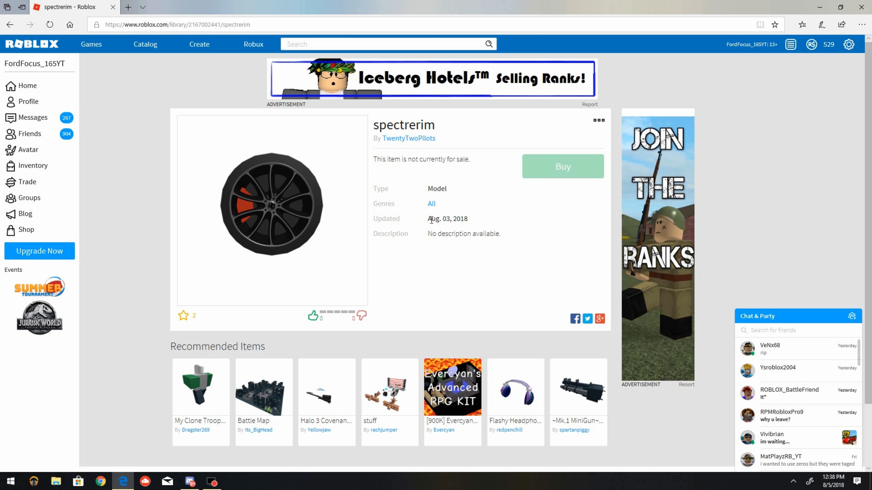
mouse_move(391, 304)
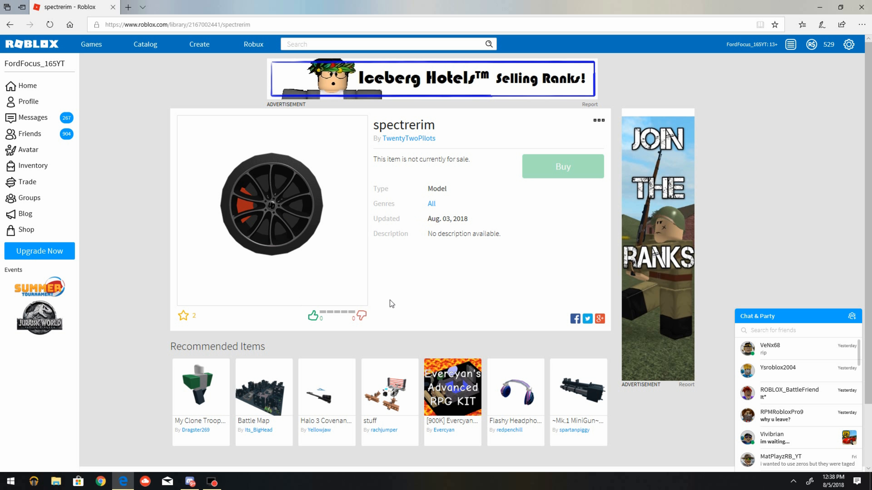
mouse_move(486, 216)
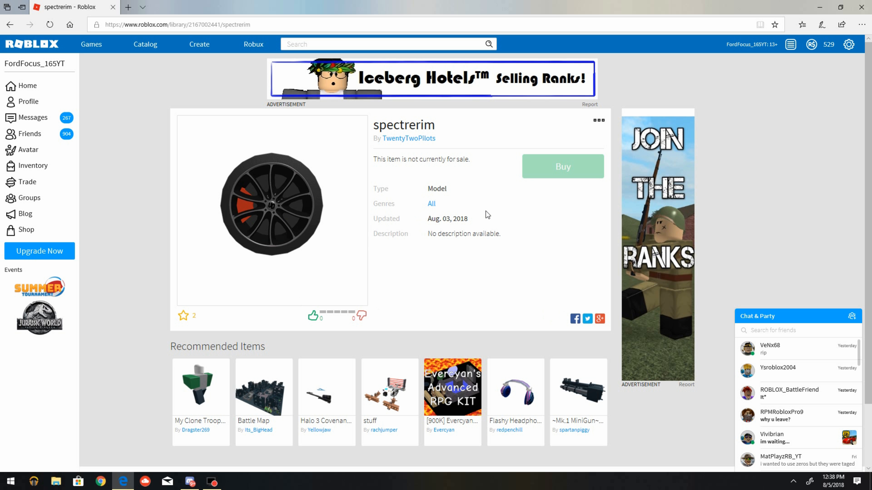
mouse_move(334, 167)
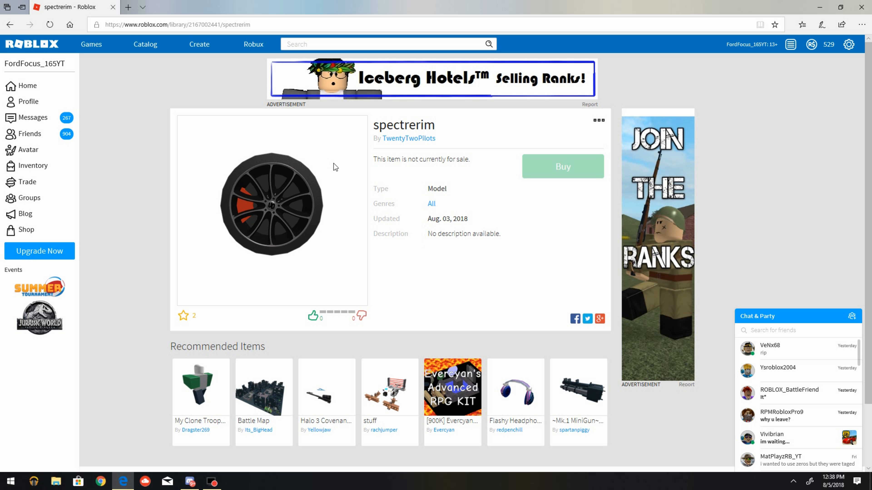
mouse_move(327, 175)
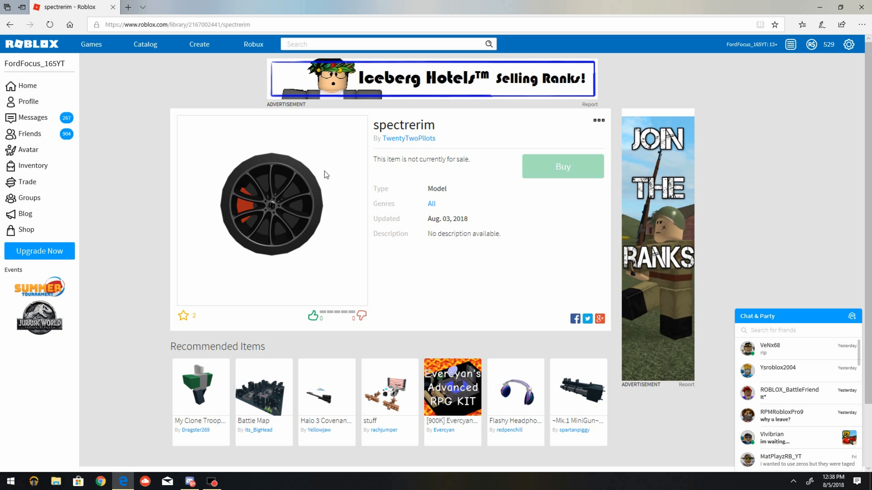
mouse_move(288, 209)
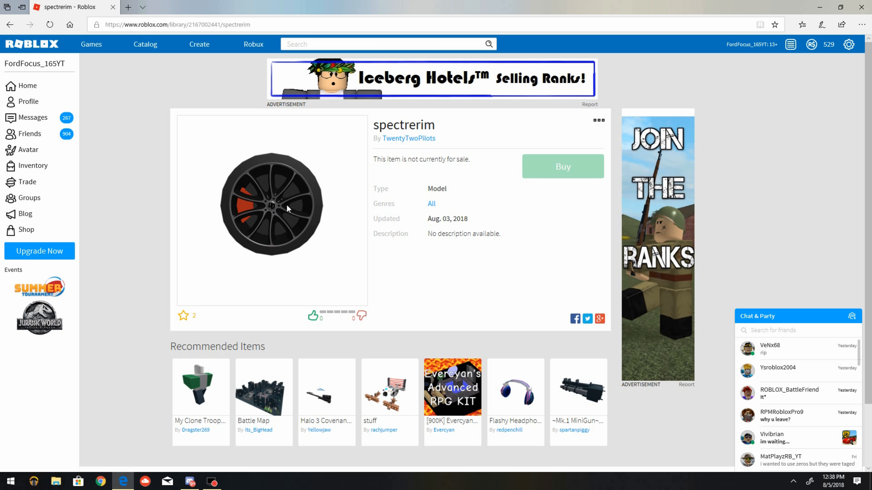
mouse_move(260, 208)
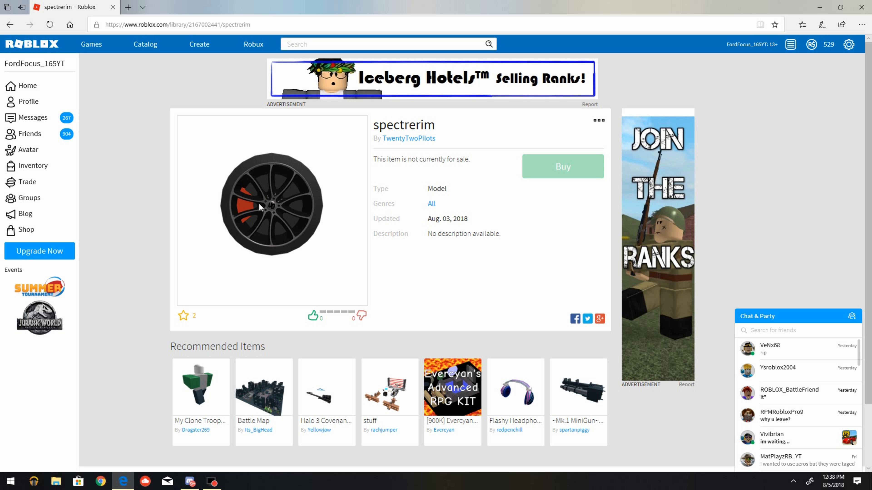
mouse_move(317, 195)
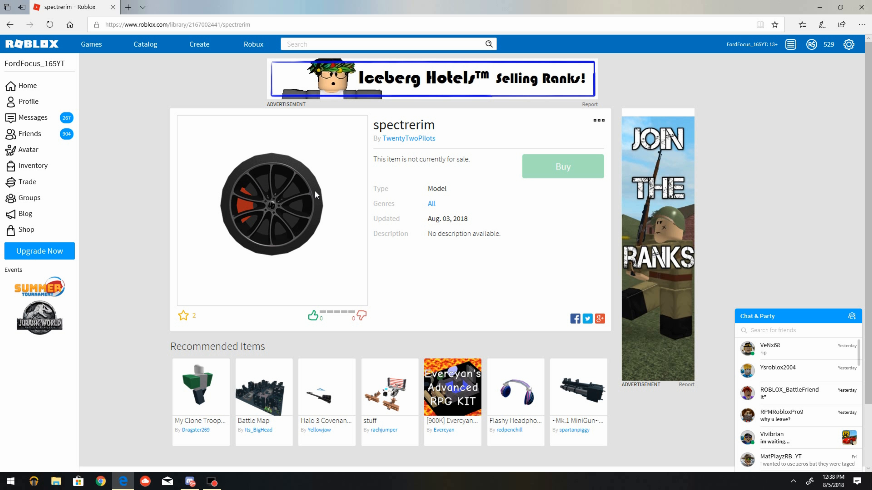
mouse_move(469, 243)
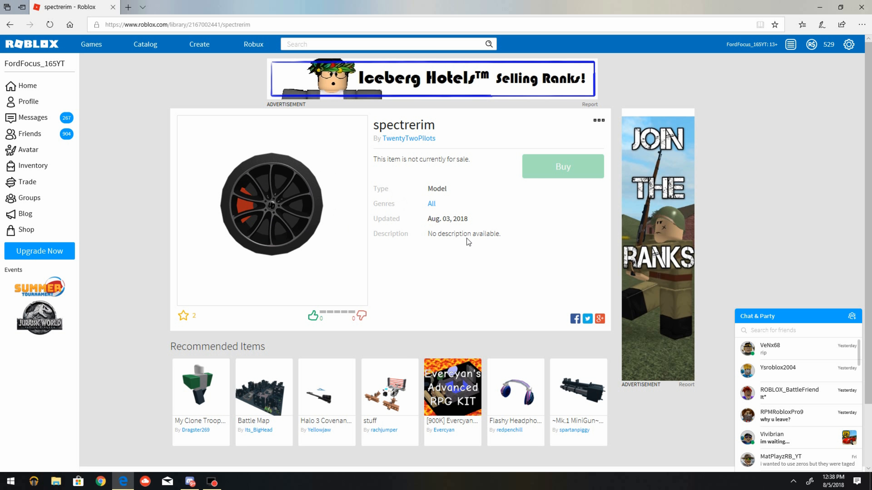
Scroll down the spectrerim item page to review its details.
scroll("down", 3)
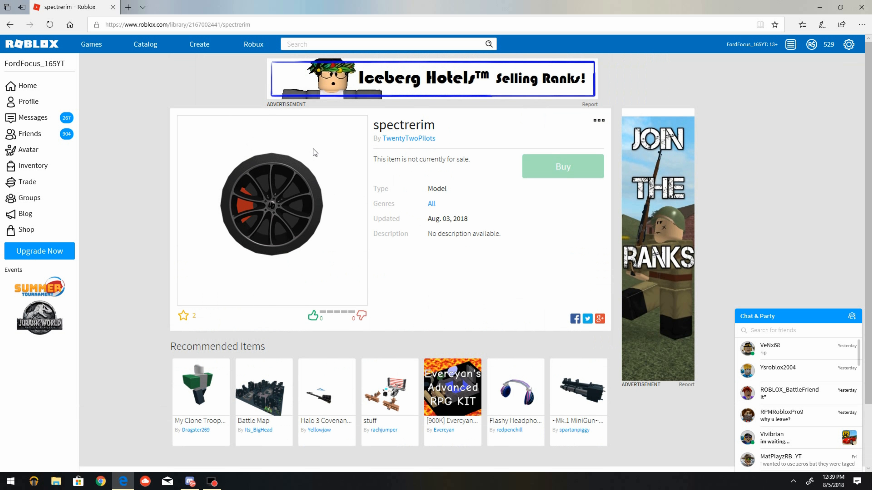
mouse_move(312, 110)
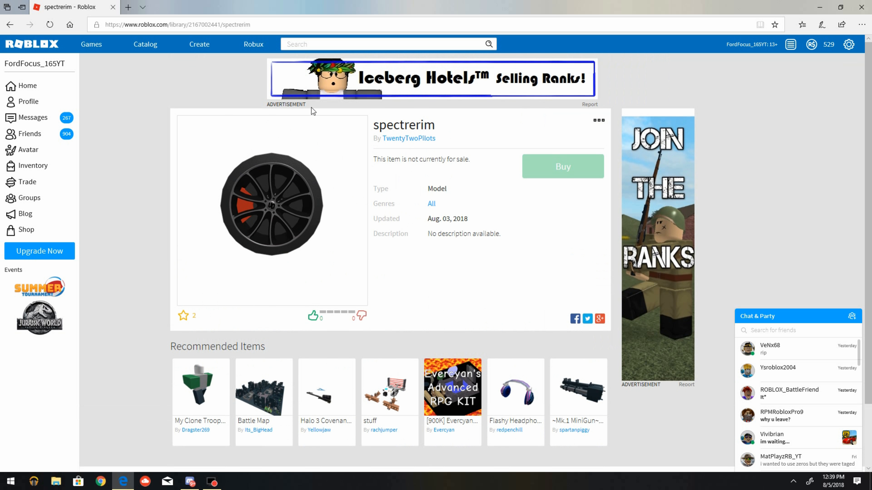
mouse_move(385, 197)
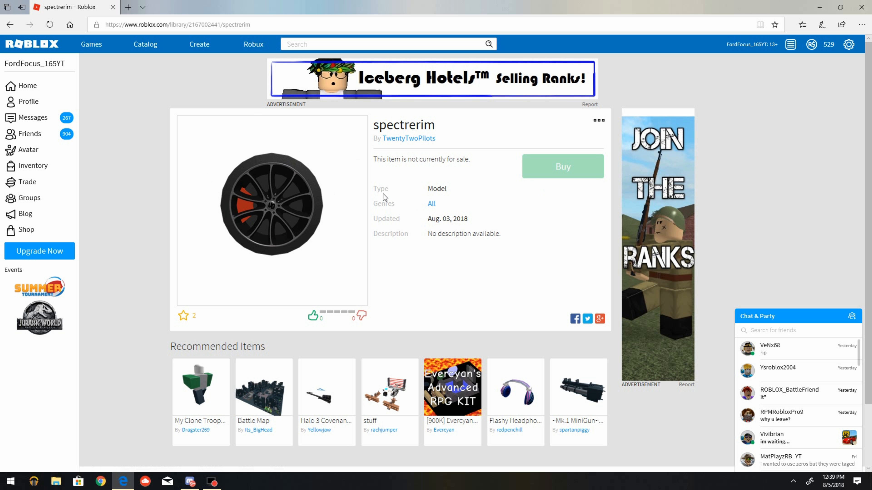
mouse_move(485, 146)
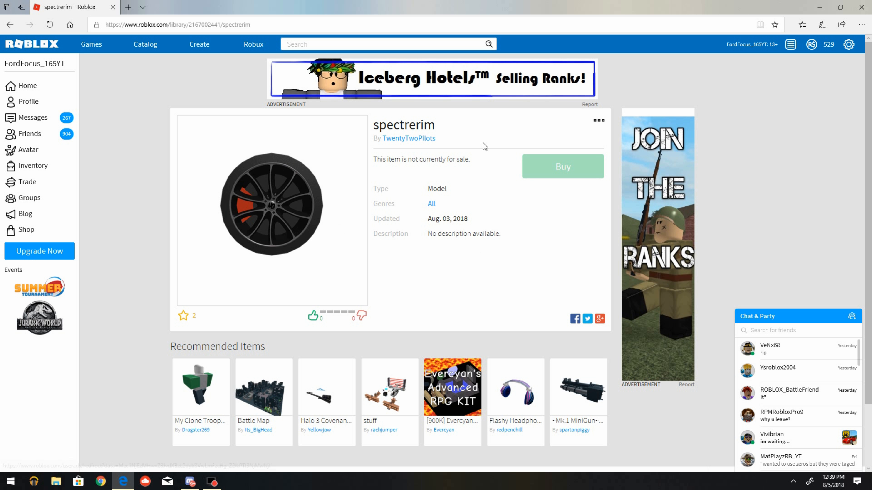
mouse_move(357, 195)
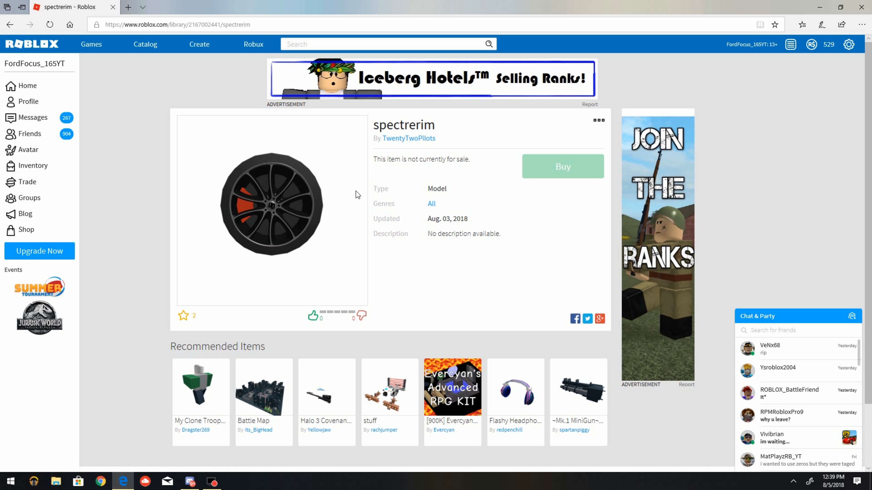
mouse_move(379, 93)
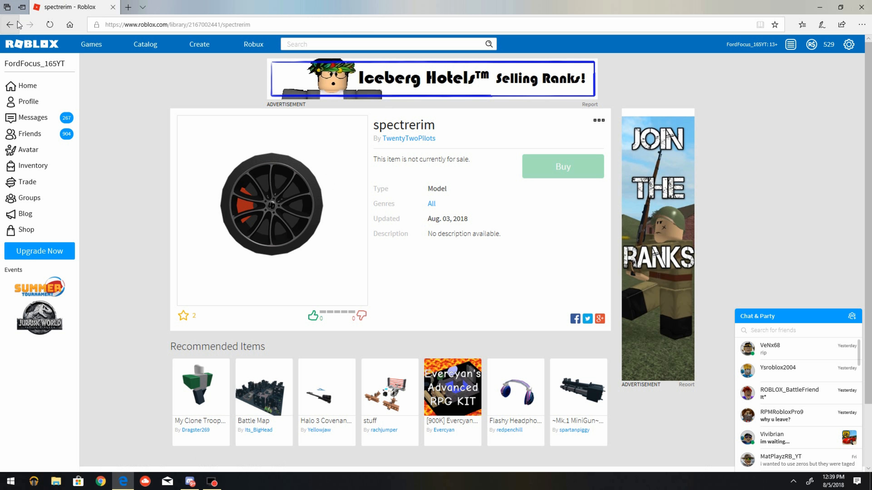
Return to the Models inventory and select the srim tile to load its item page.
left_click(10, 25)
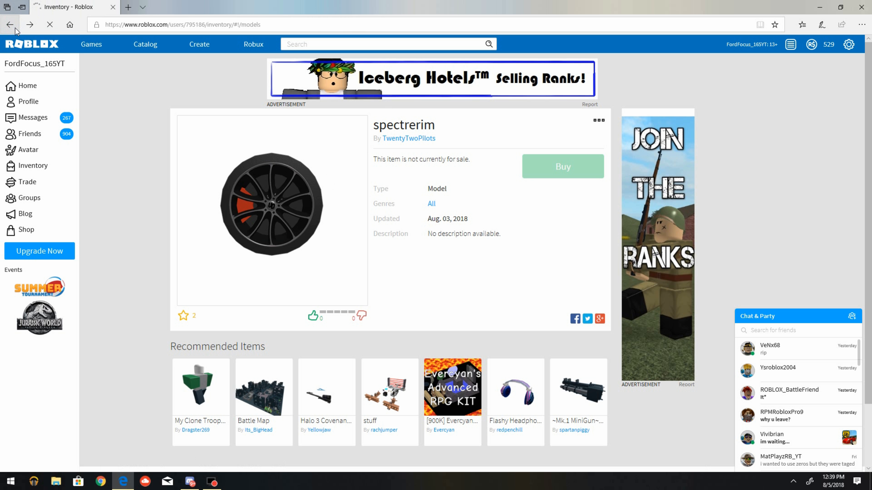
left_click(9, 25)
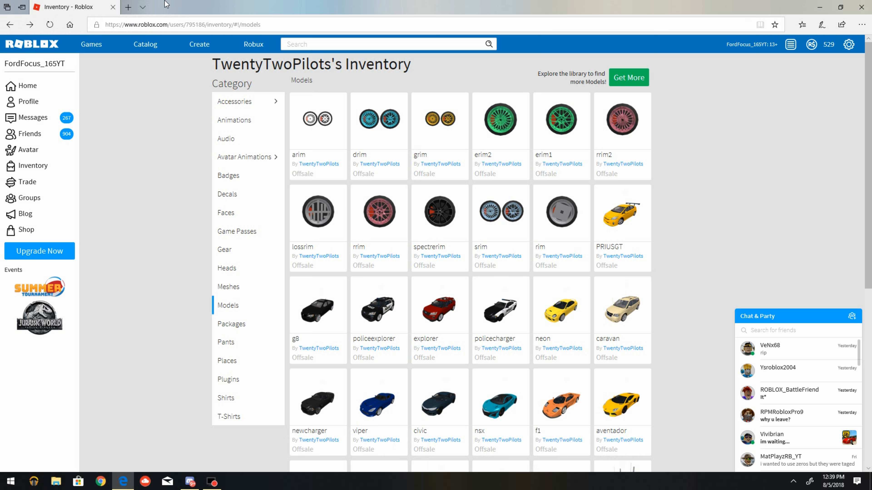
mouse_move(309, 13)
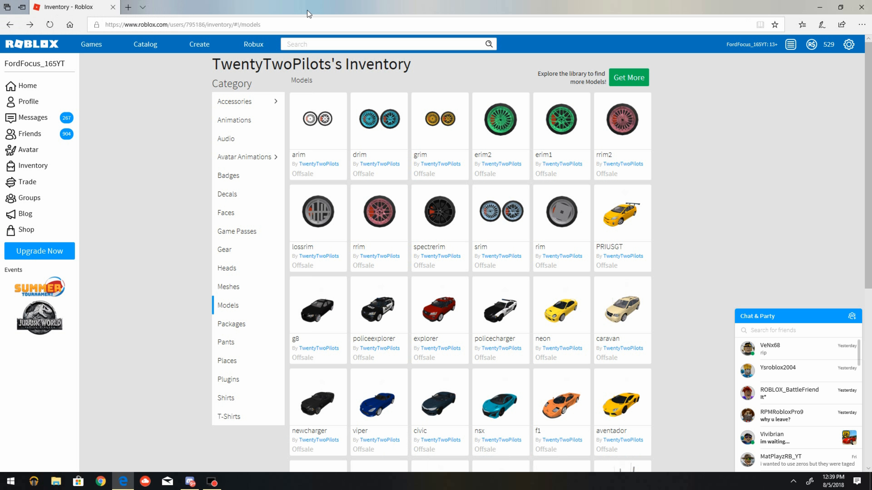
left_click(500, 213)
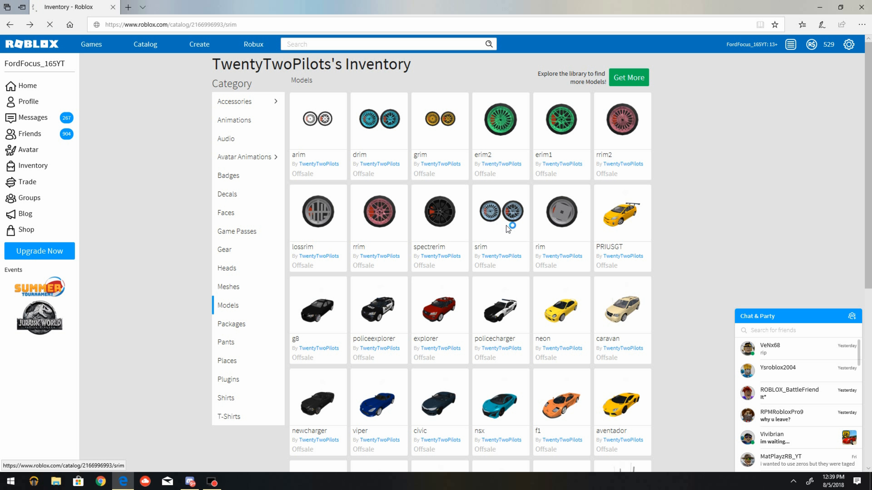
View the srim page (silver rims, not for sale), then go back to the inventory.
left_click(500, 213)
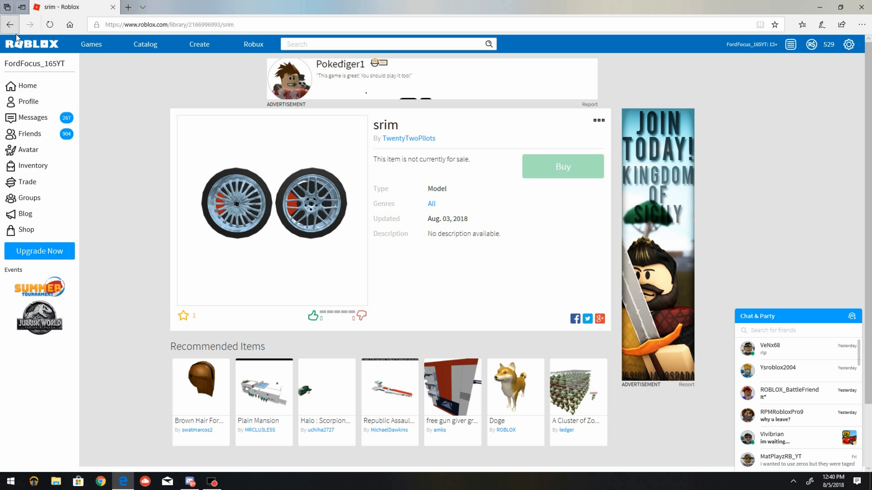
left_click(10, 24)
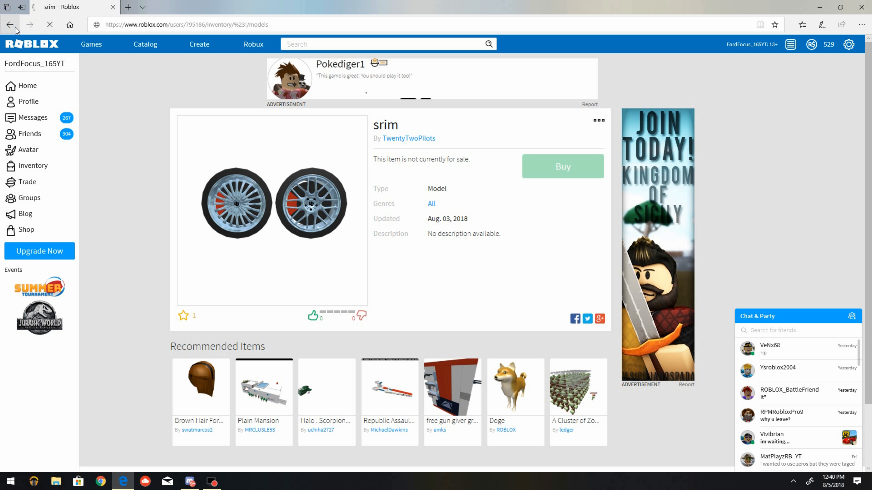
From the reloaded Models inventory, select the rim tile to load its item page.
left_click(10, 24)
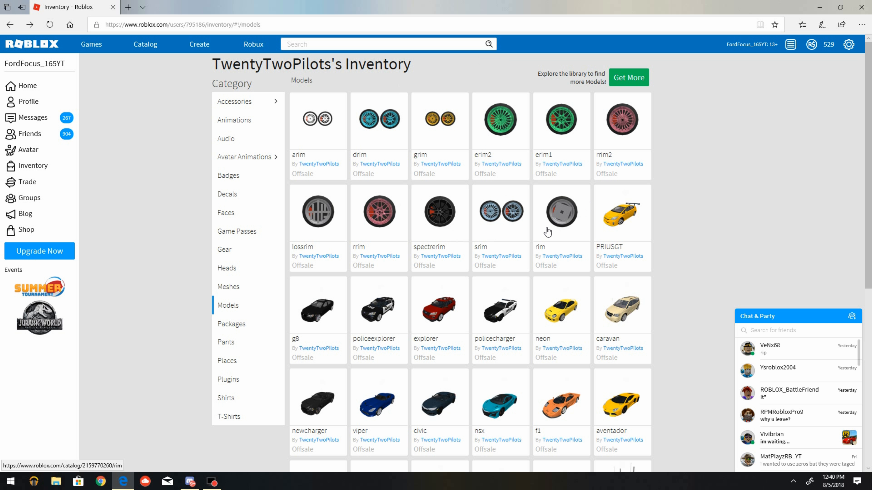
mouse_move(561, 228)
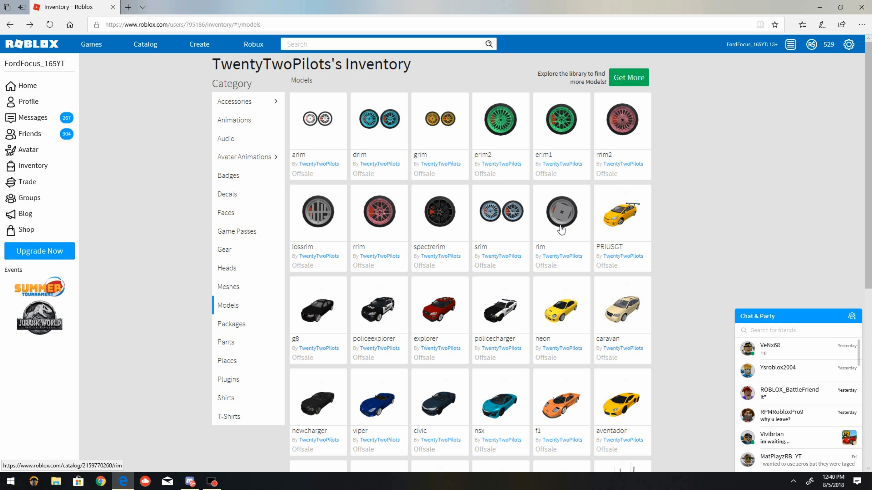
left_click(561, 212)
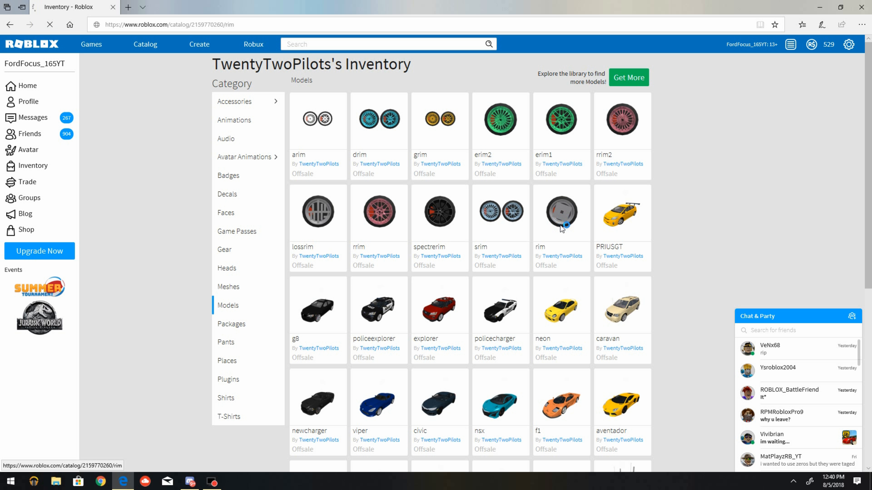
View the rim item page, a gray TwentyTwoPilots wheel not for sale.
left_click(561, 212)
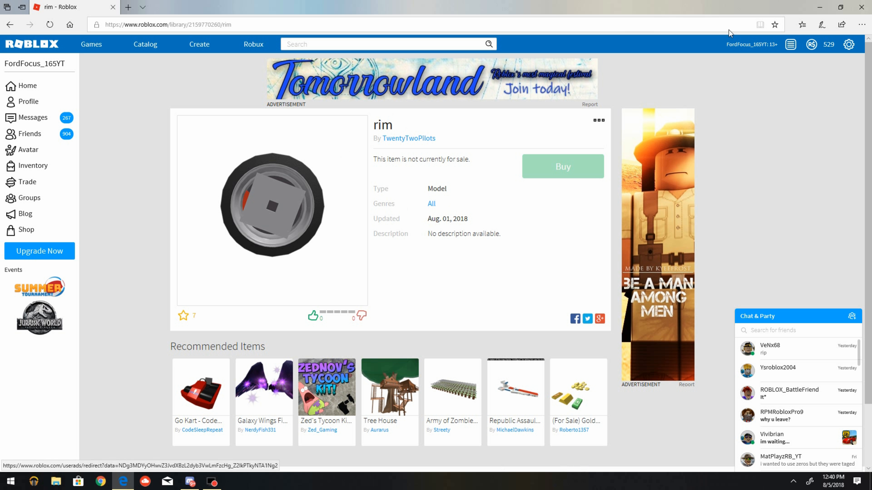
mouse_move(523, 210)
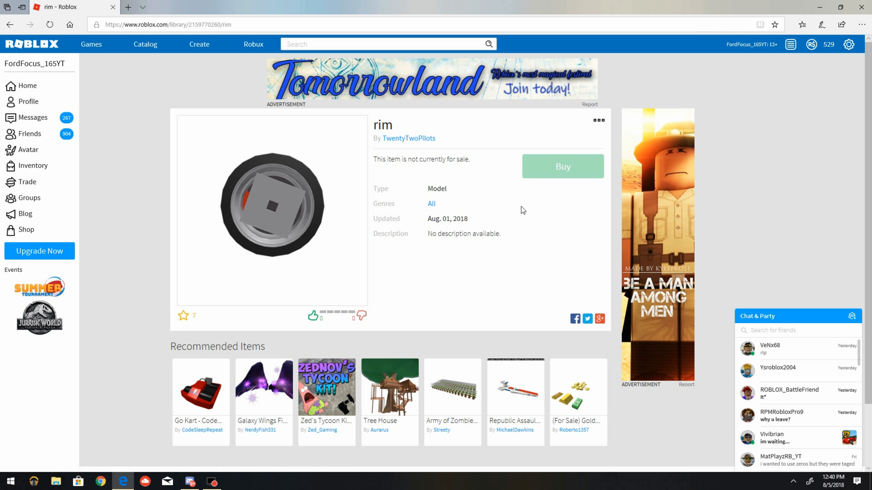
mouse_move(457, 310)
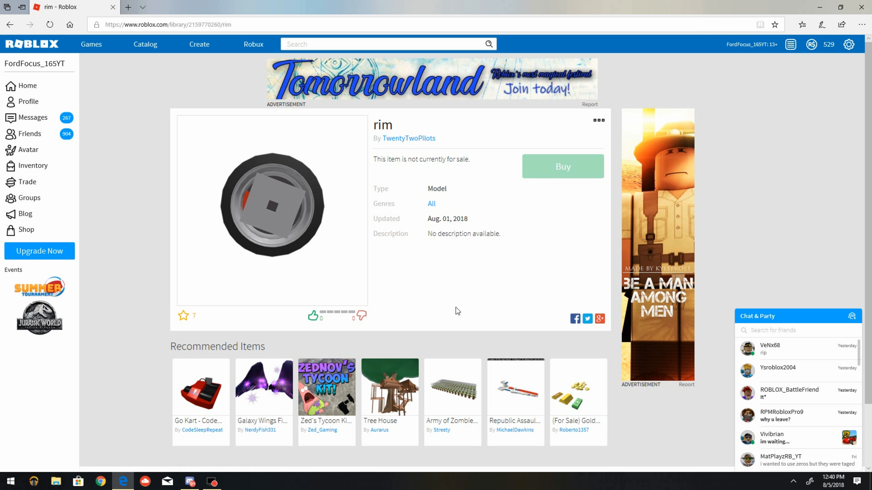
mouse_move(257, 250)
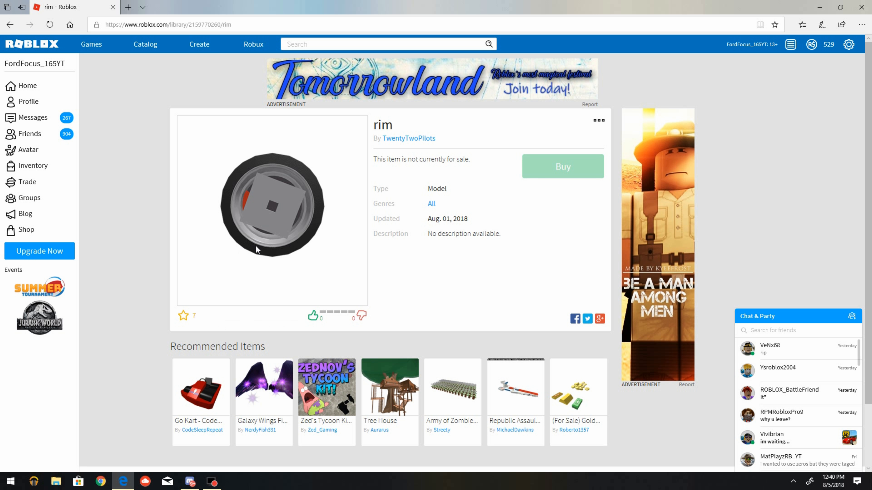
mouse_move(279, 241)
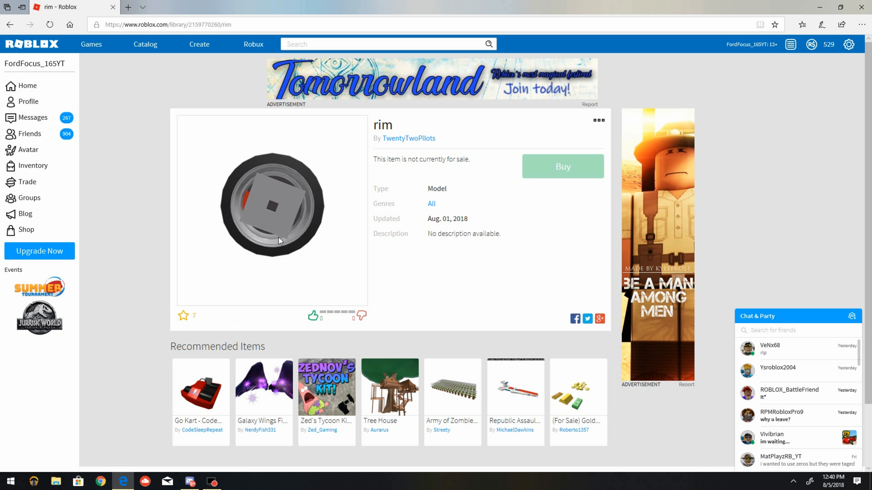
mouse_move(292, 193)
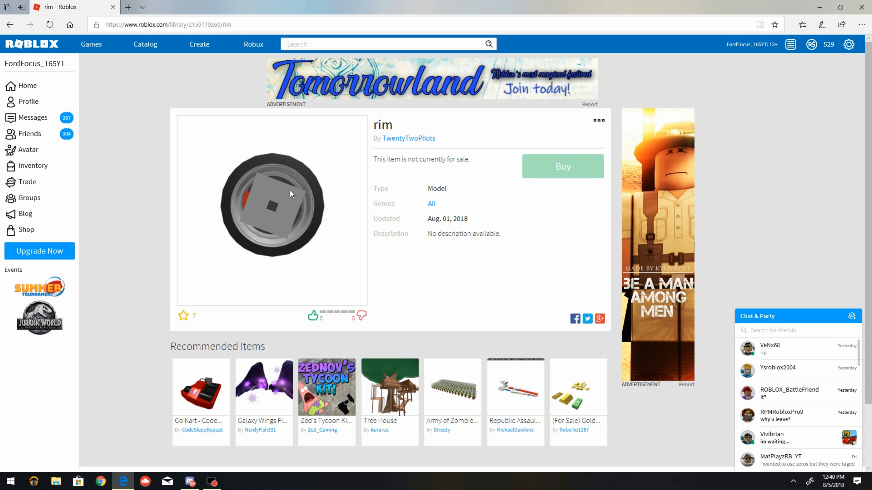
mouse_move(376, 188)
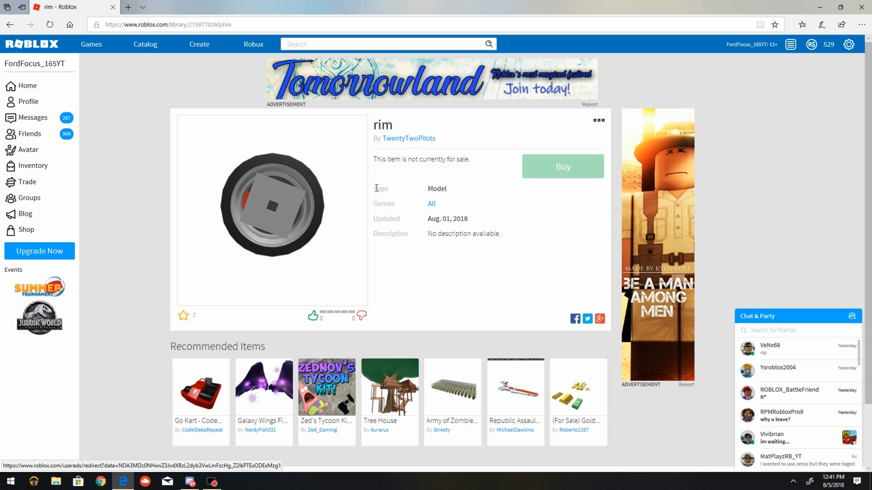
mouse_move(511, 170)
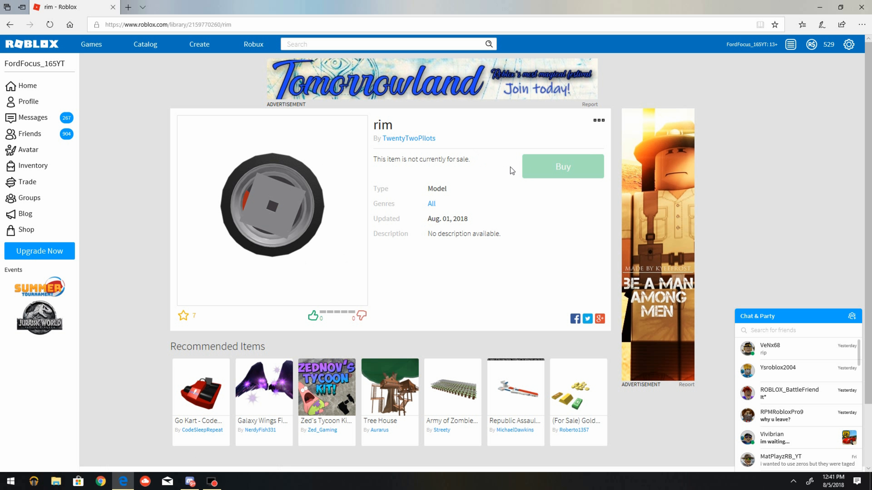
mouse_move(25, 86)
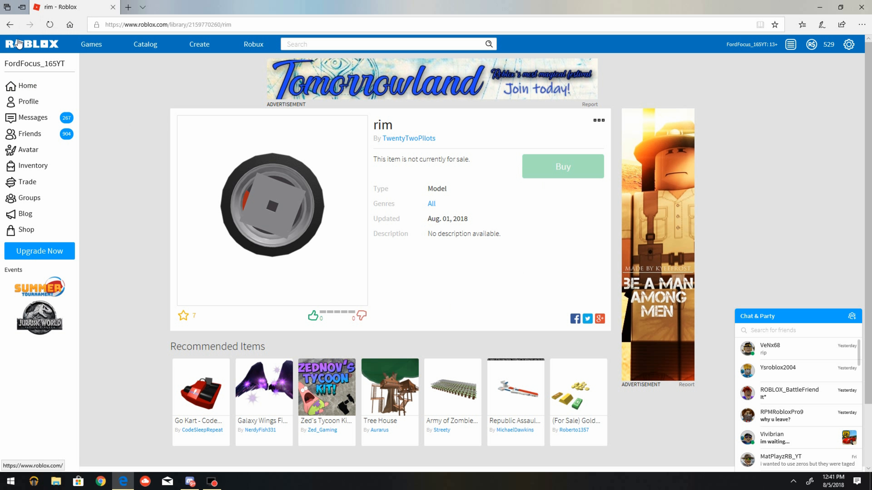
mouse_move(32, 59)
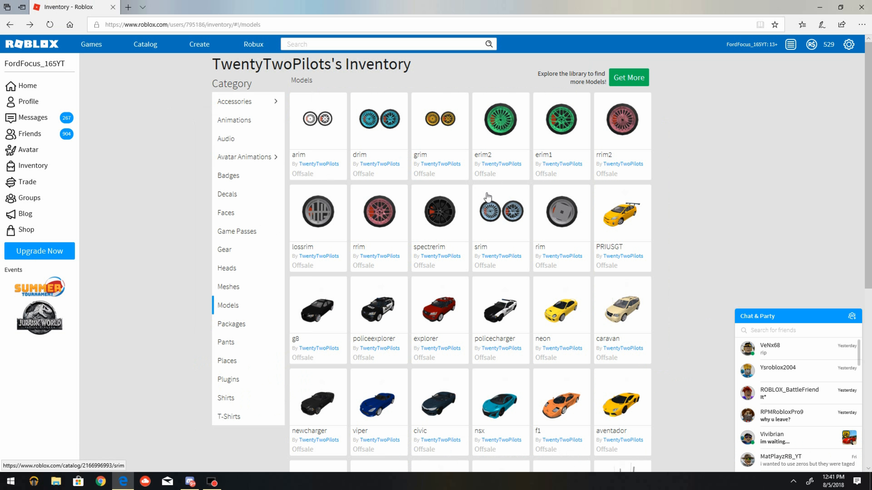
mouse_move(749, 273)
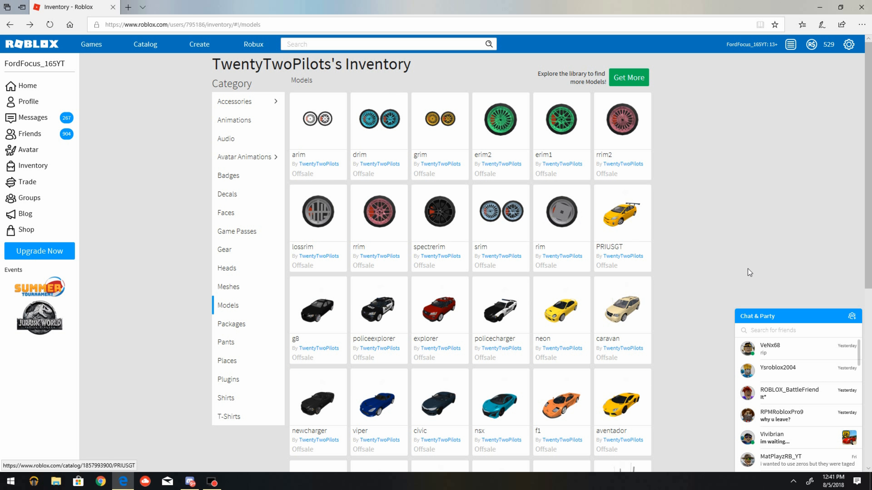
mouse_move(750, 311)
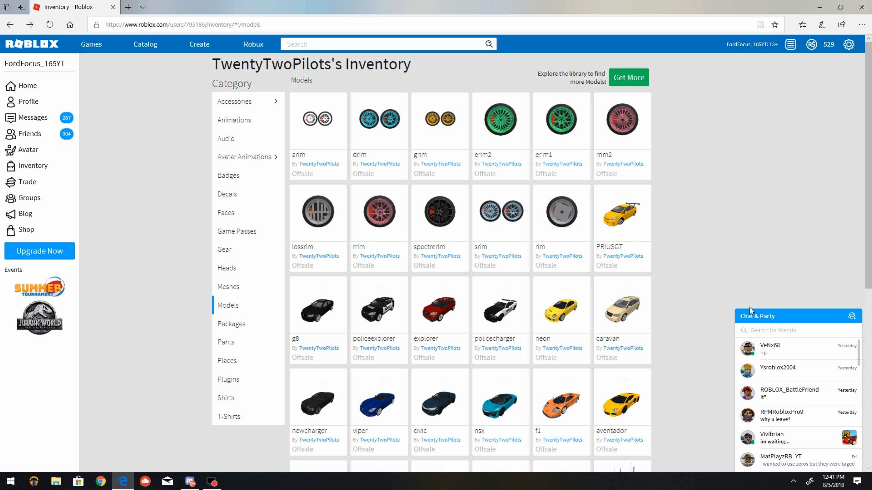
mouse_move(507, 436)
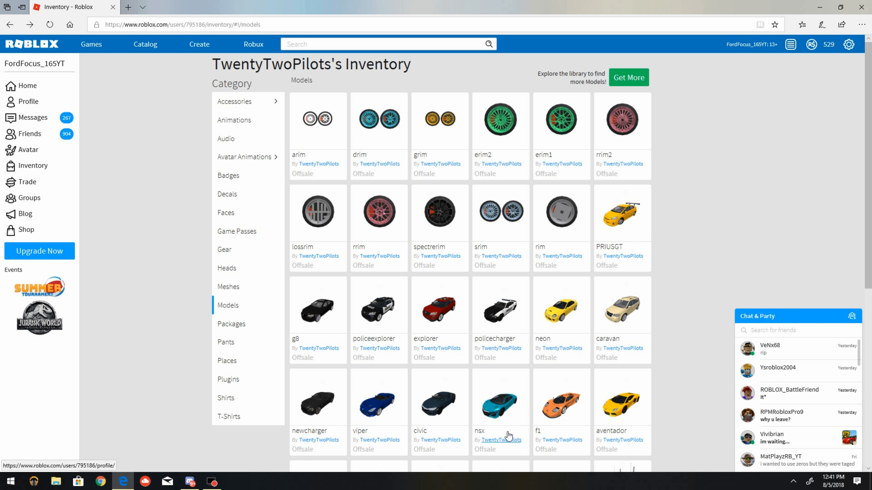
mouse_move(91, 157)
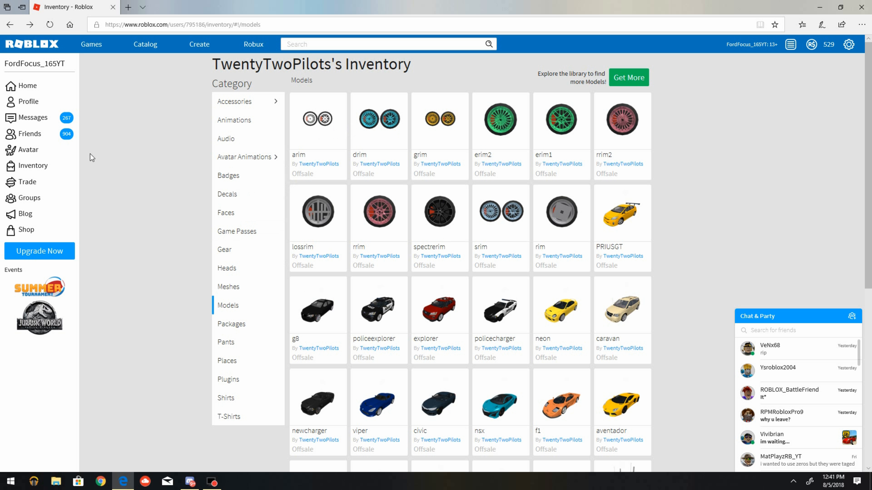
mouse_move(312, 136)
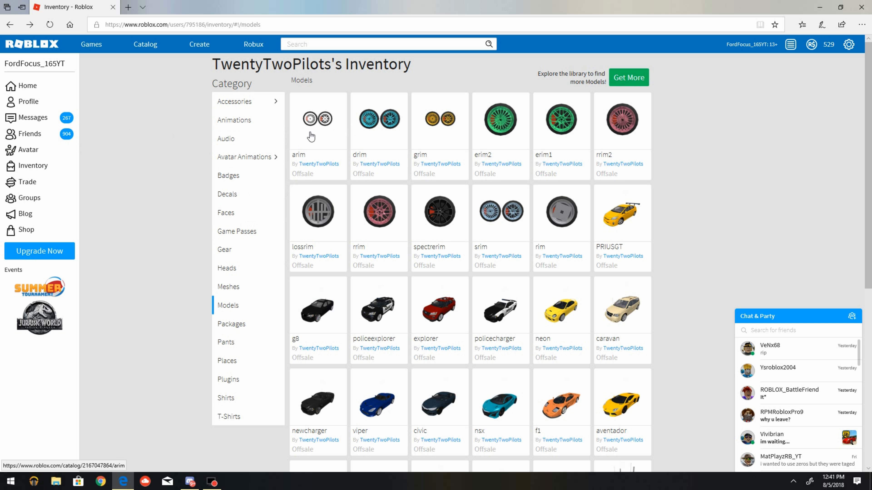
mouse_move(313, 153)
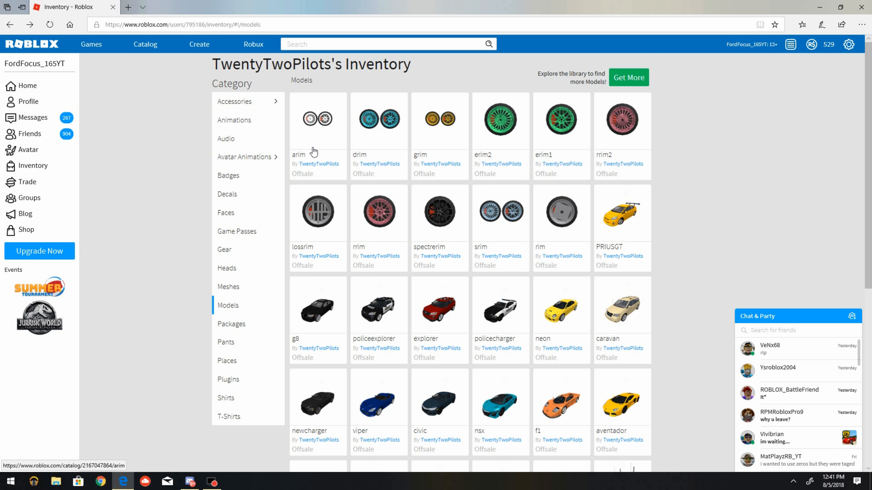
mouse_move(437, 141)
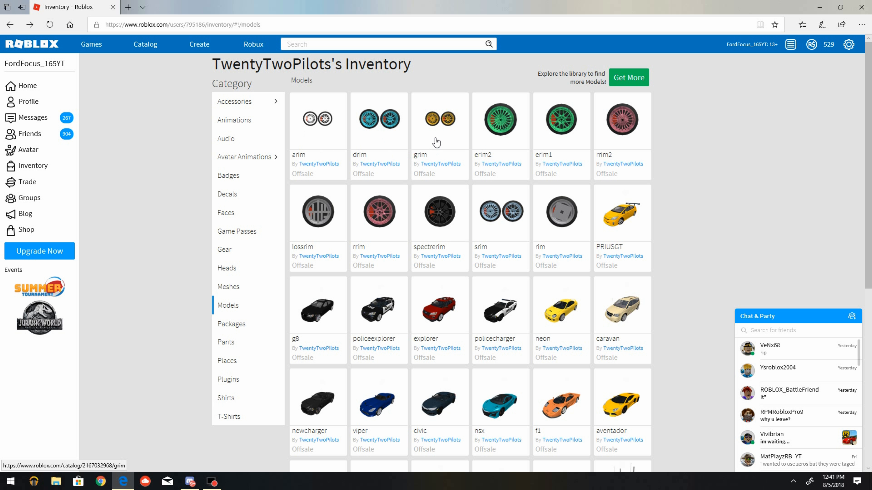
mouse_move(641, 132)
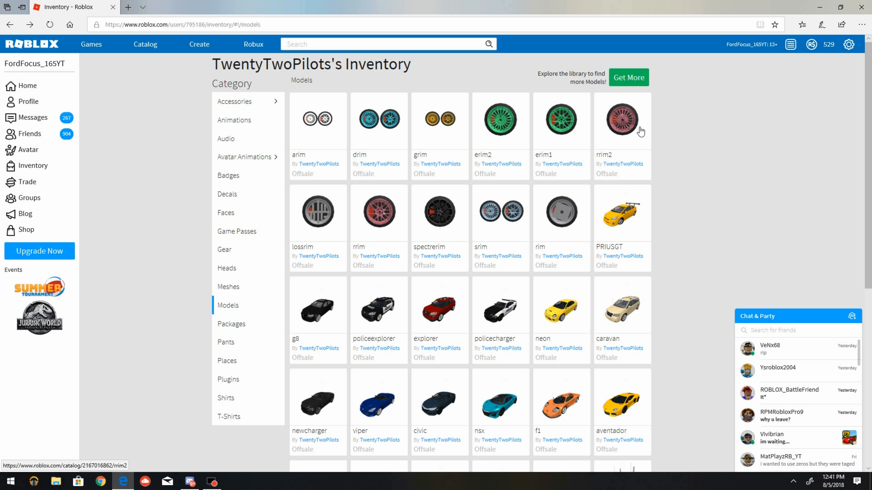
mouse_move(306, 228)
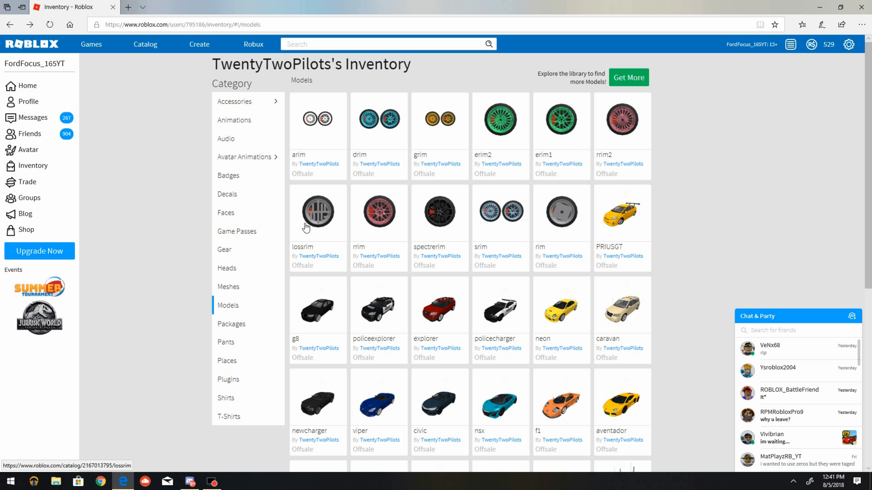
mouse_move(457, 251)
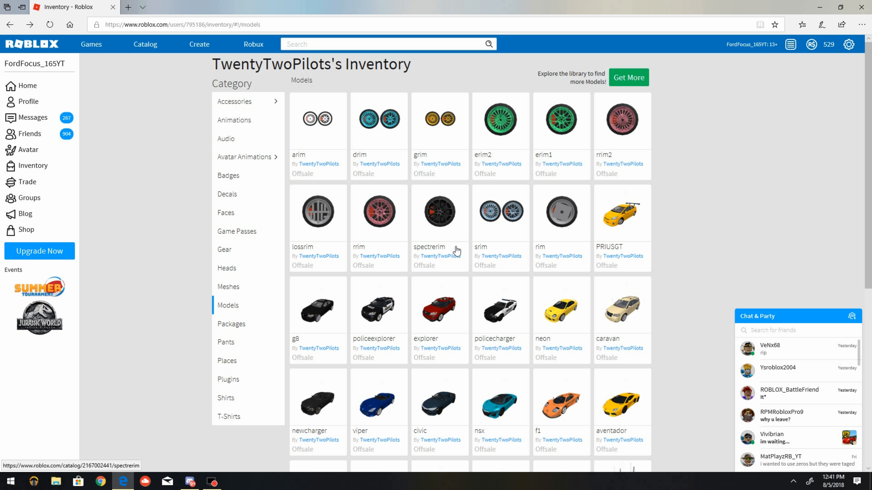
mouse_move(485, 242)
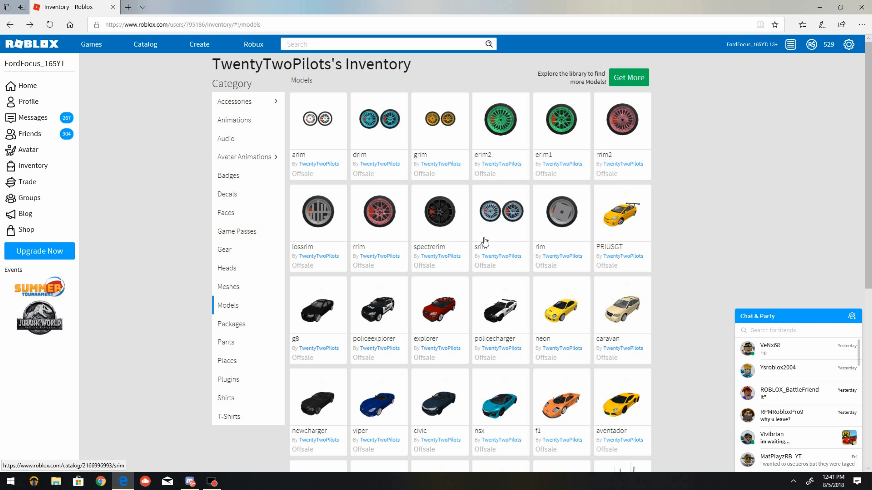
mouse_move(568, 242)
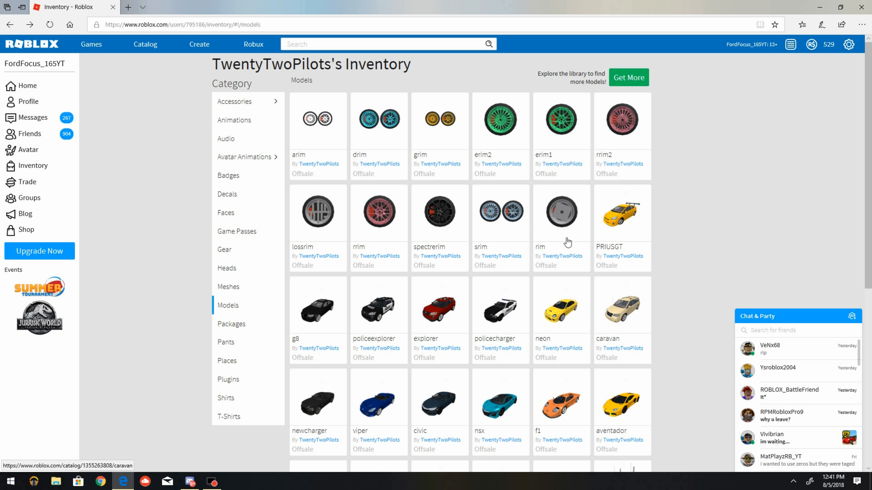
mouse_move(464, 238)
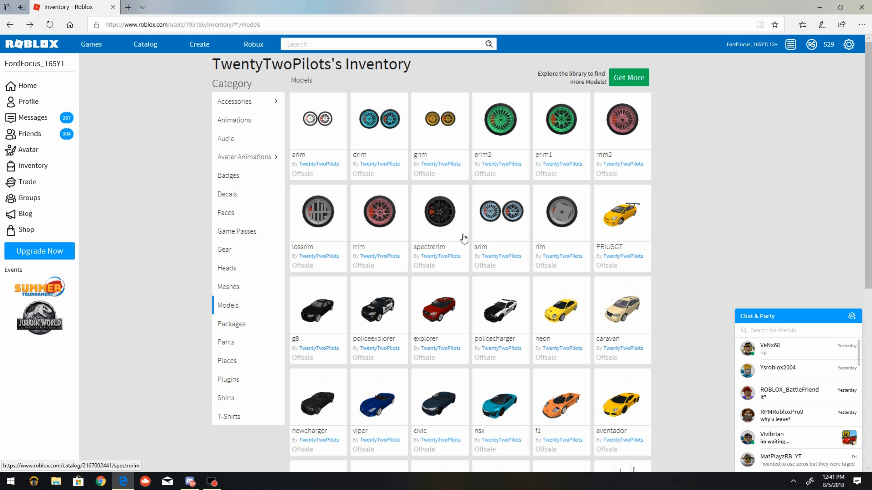